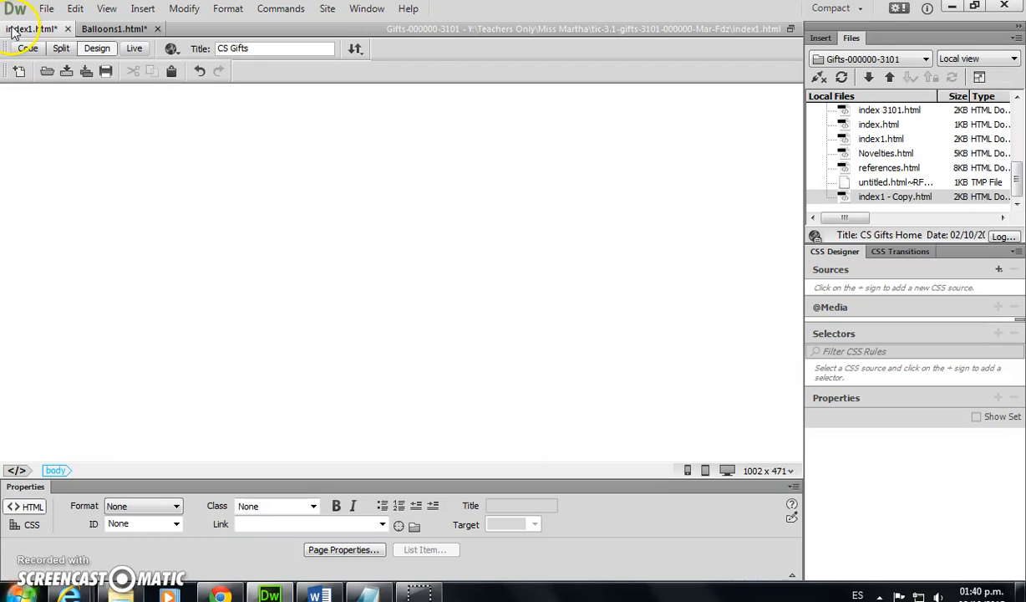
mouse_move(142, 9)
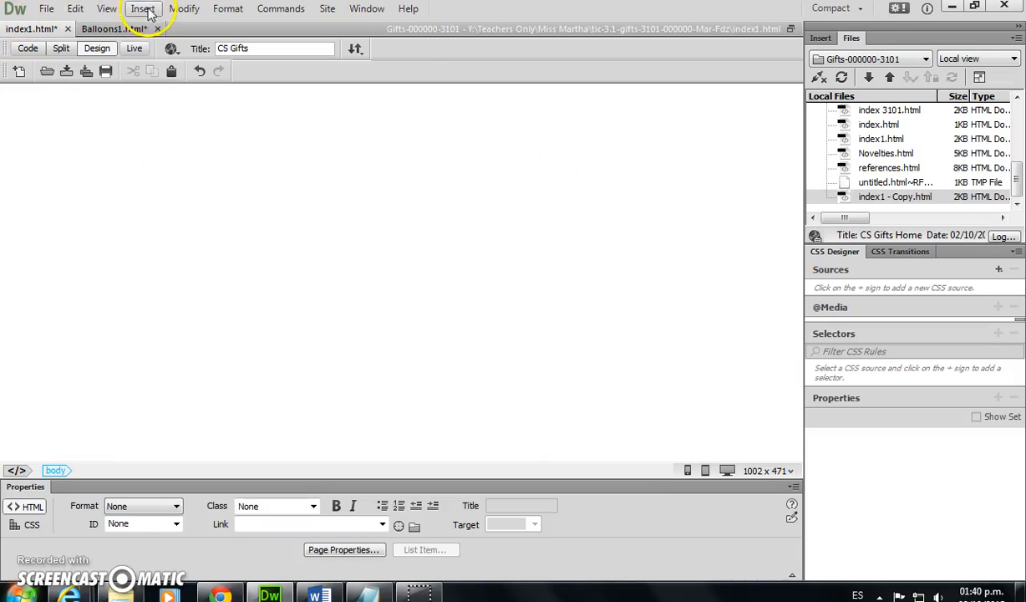
- Insert a 3×3 table at 90 percent width with border 2 and cell padding and spacing 5
left_click(142, 9)
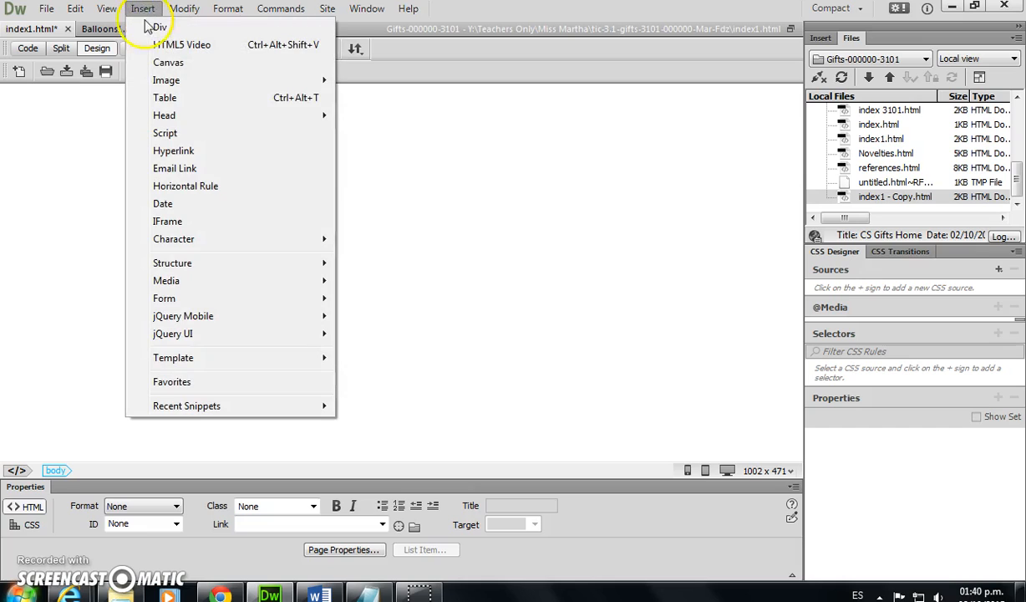
left_click(165, 98)
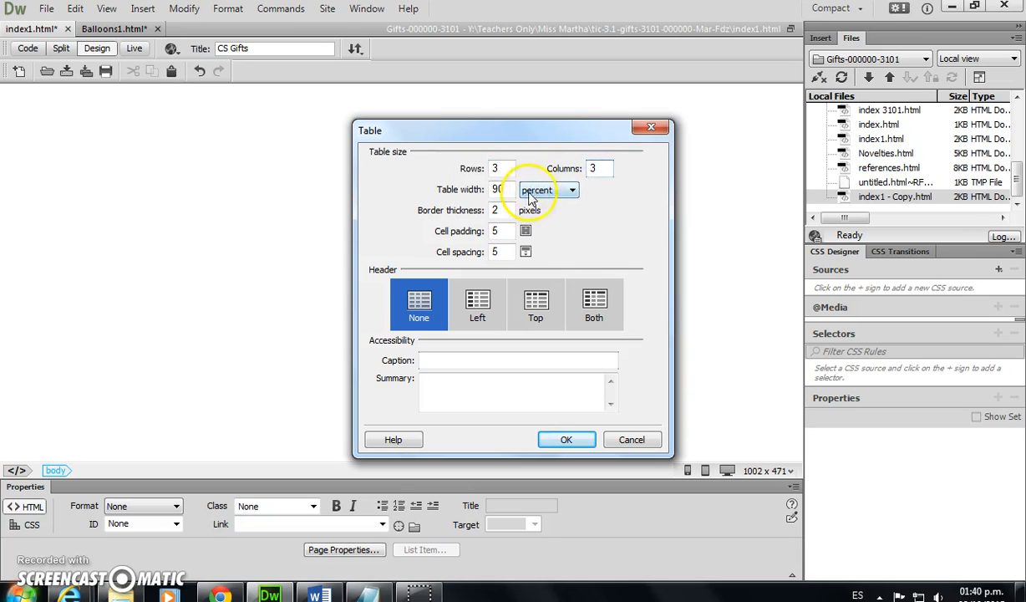
left_click(572, 189)
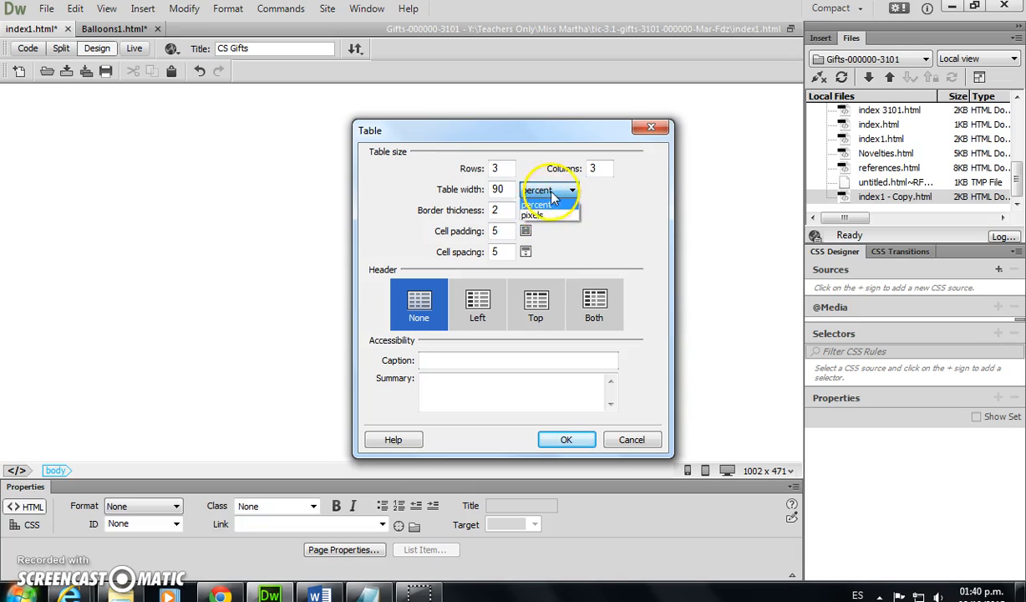
left_click(538, 190)
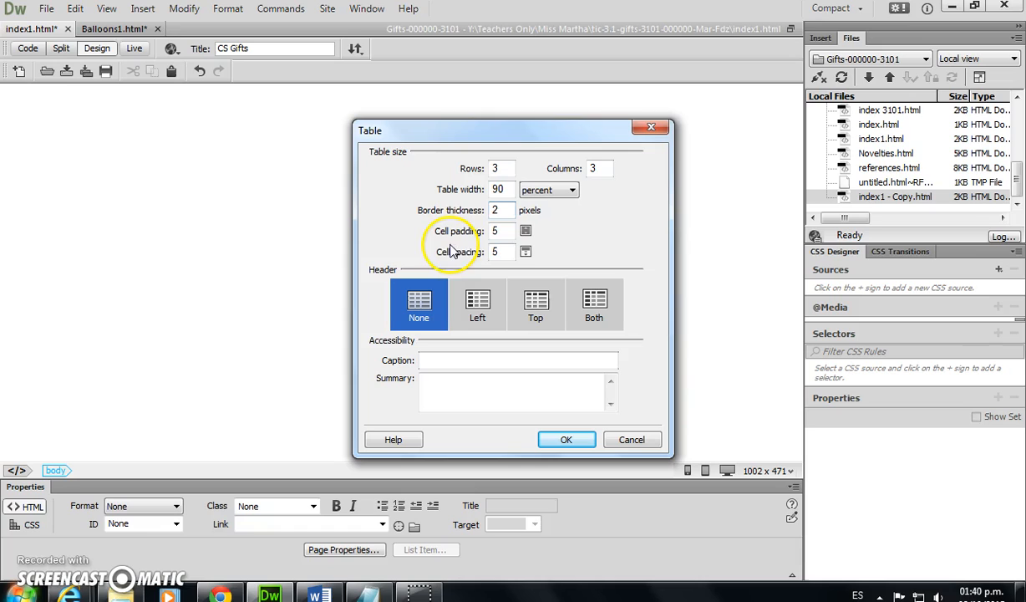
mouse_move(466, 262)
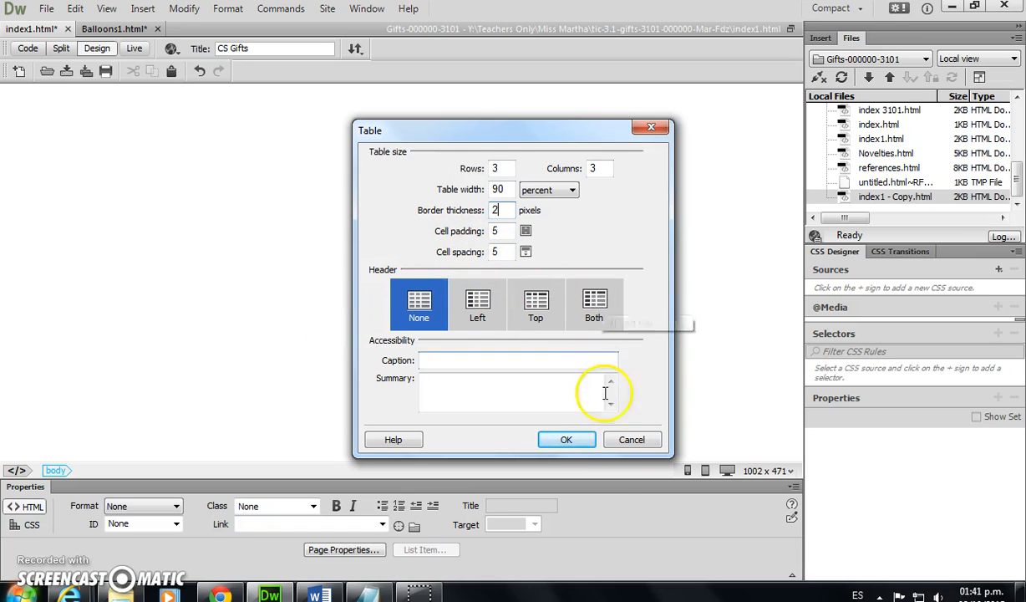
left_click(566, 439)
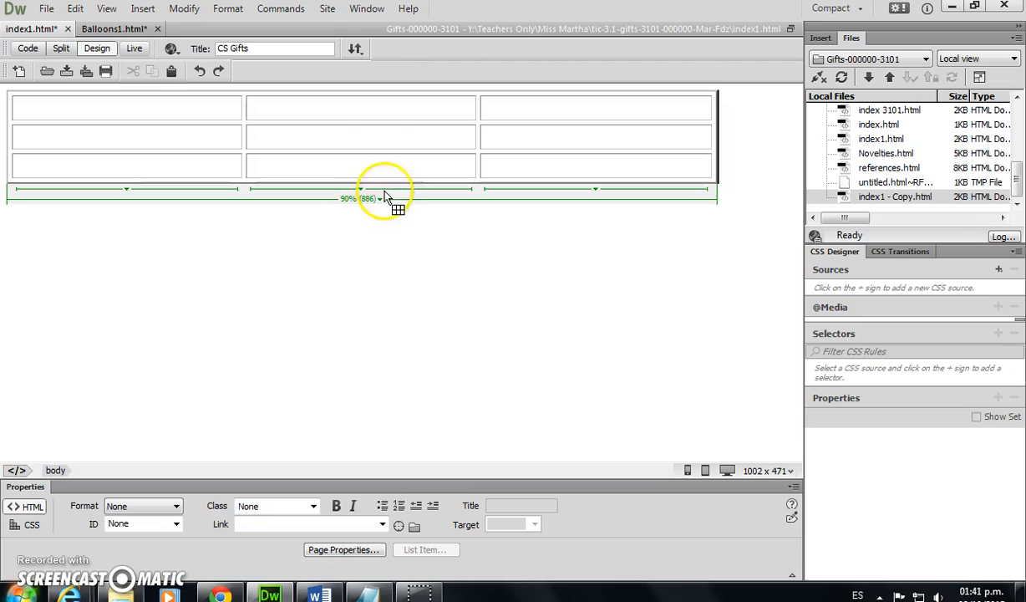
mouse_move(341, 276)
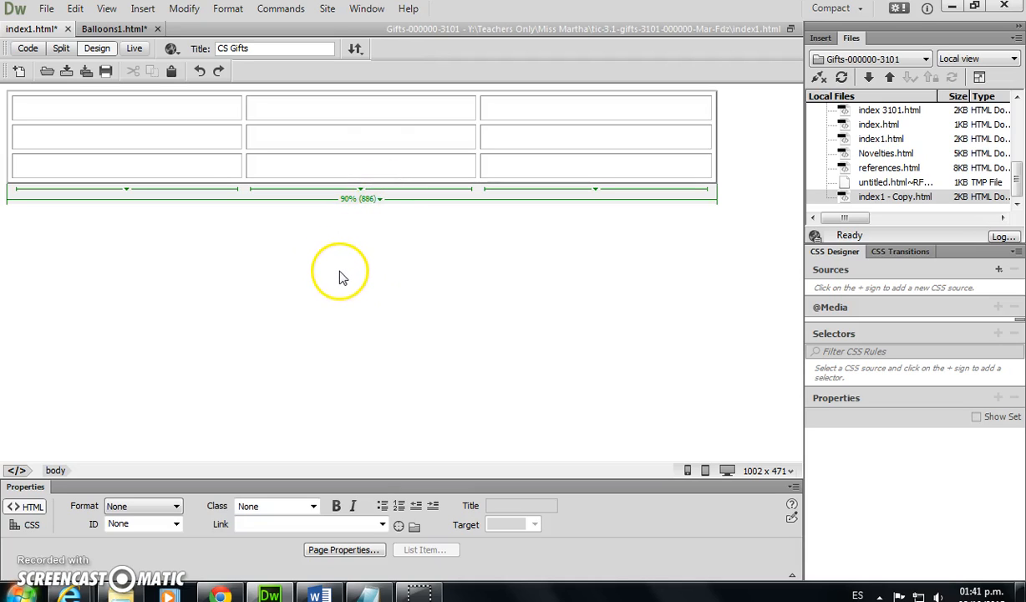
mouse_move(365, 137)
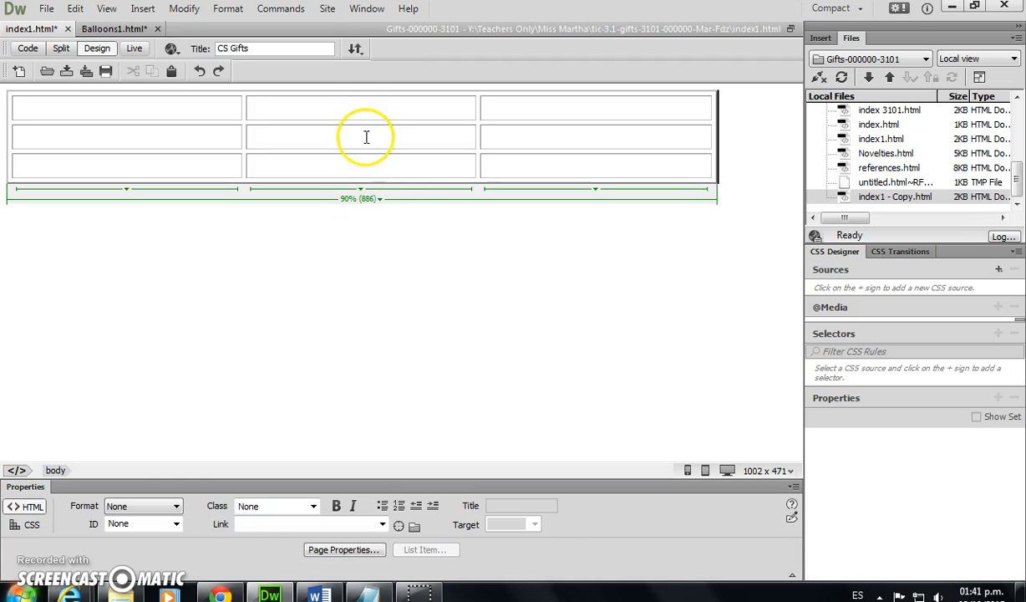
- Select the whole table and give it the ID Main
left_click(361, 136)
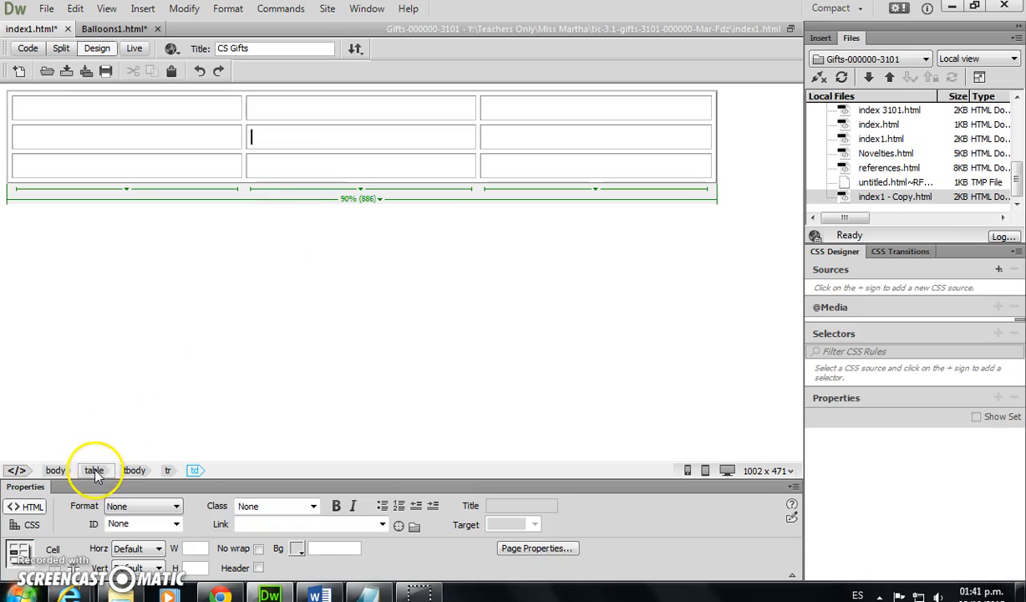
left_click(94, 469)
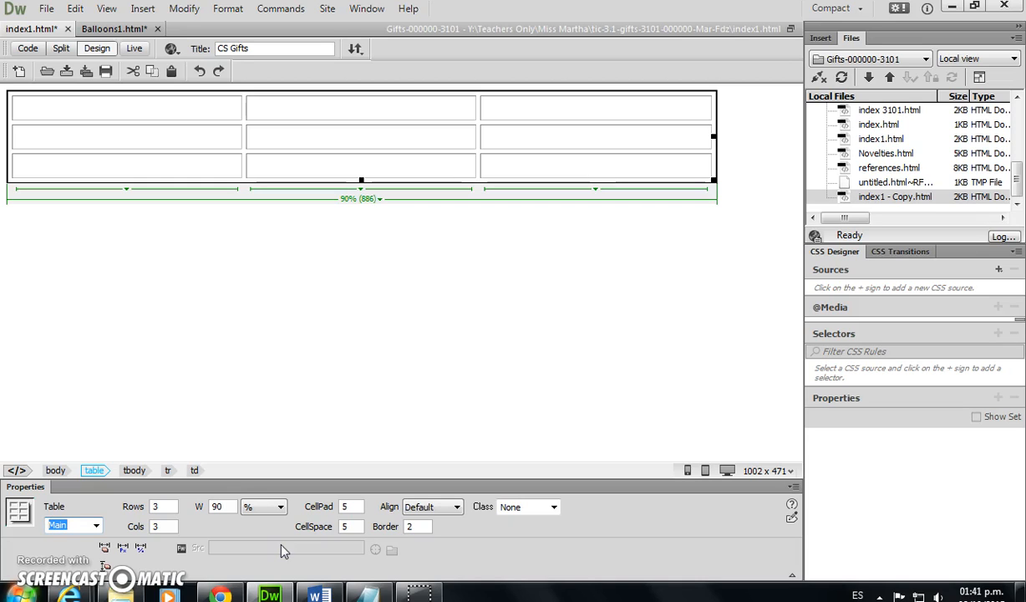
left_click(313, 275)
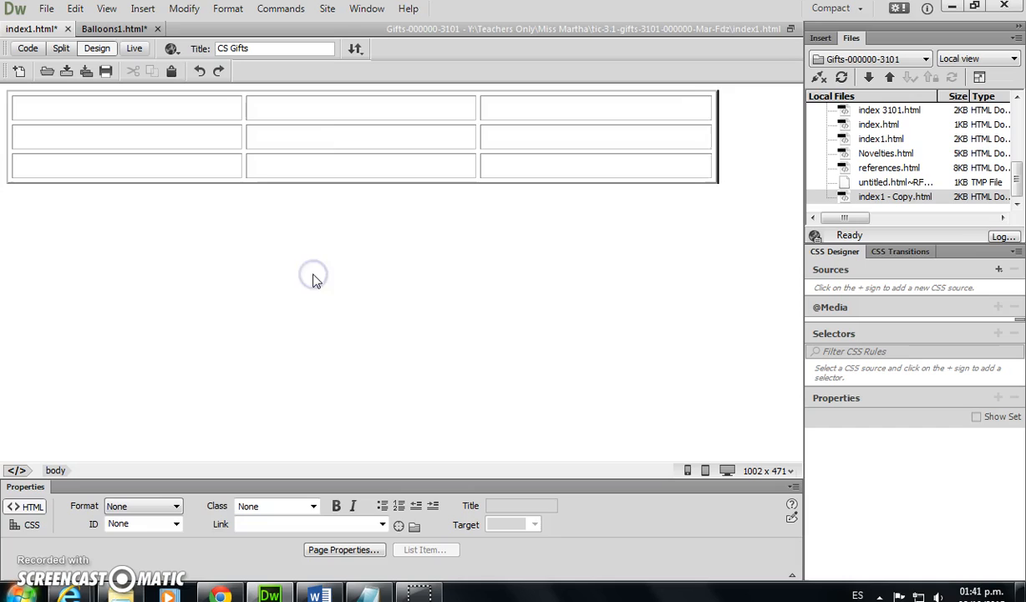
- Set the Main table's alignment to Center
left_click(359, 136)
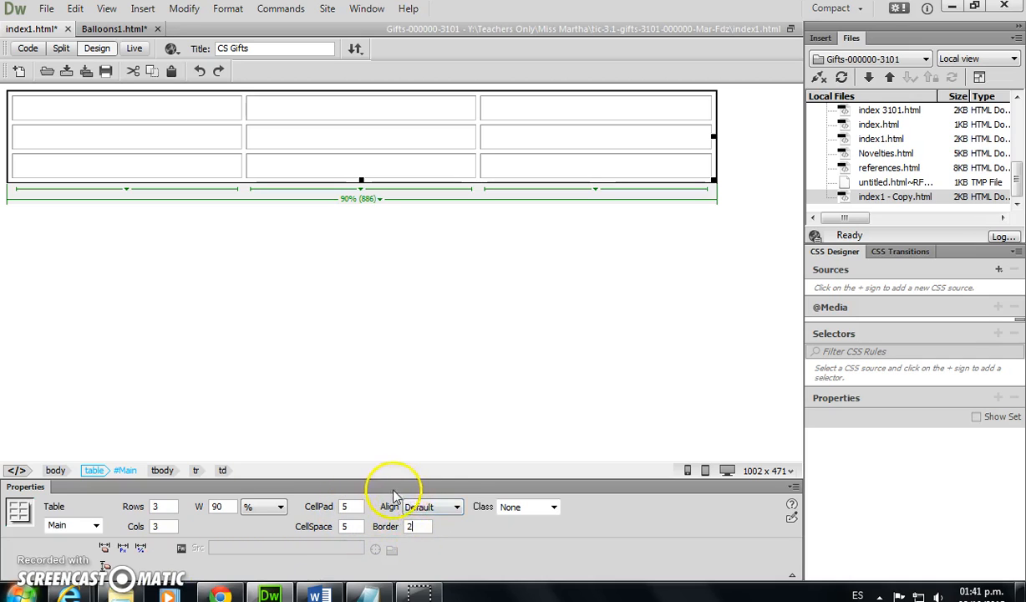
mouse_move(934, 50)
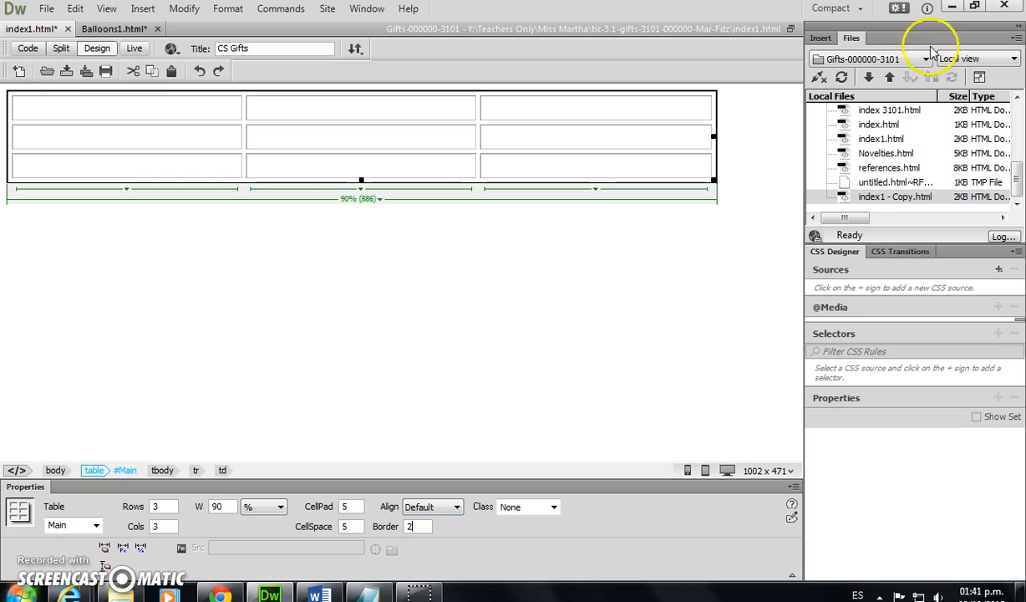
left_click(456, 506)
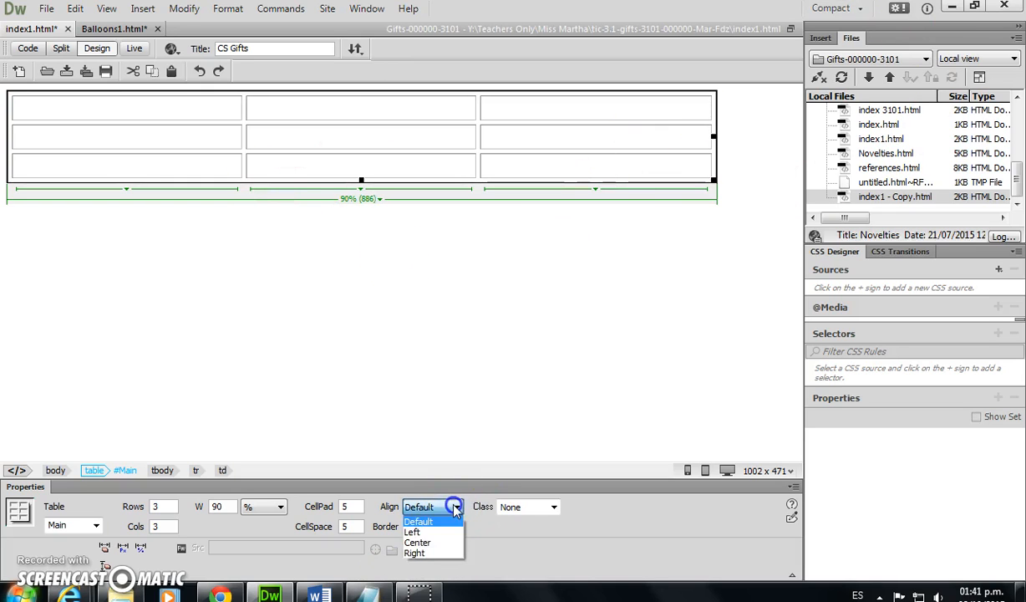
left_click(417, 541)
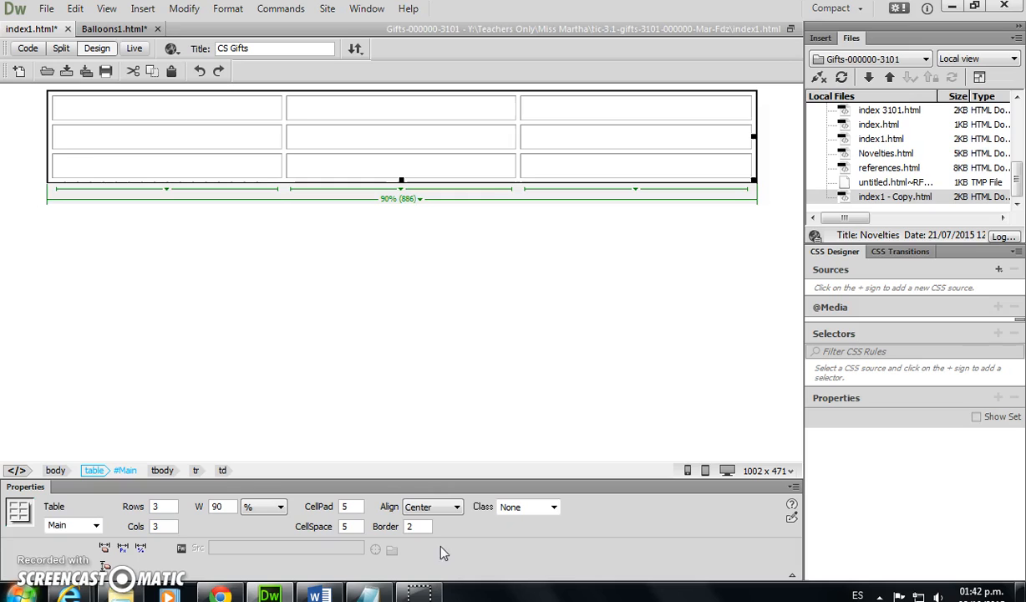
left_click(401, 334)
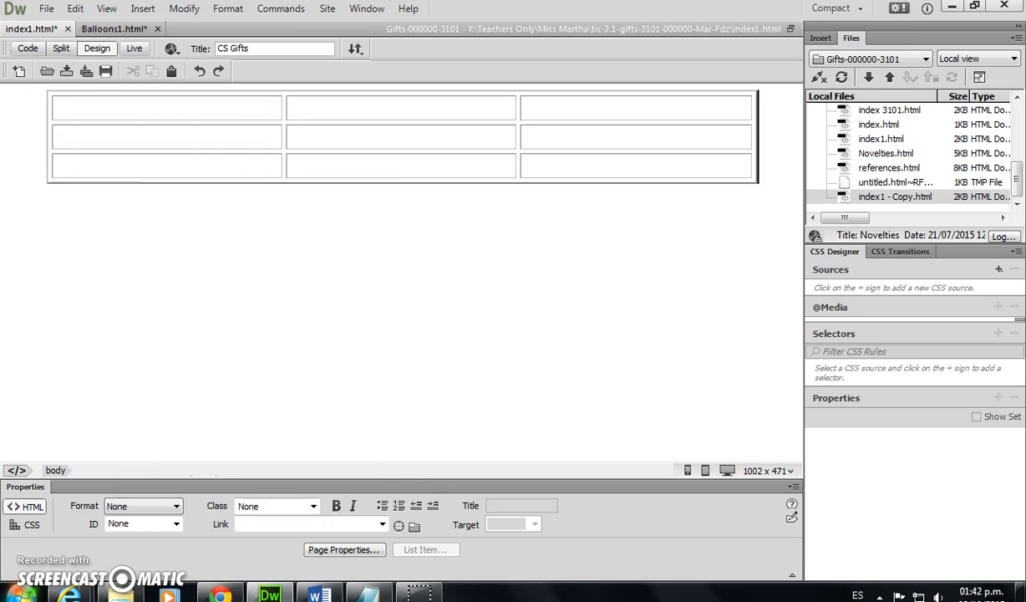
mouse_move(185, 106)
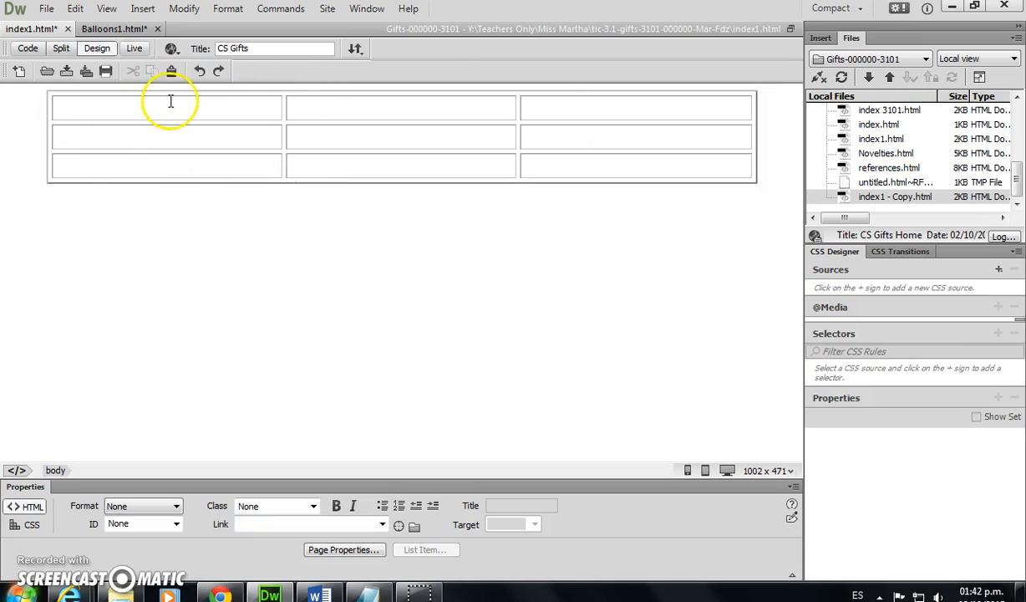
- Give the first, second and third columns widths of 20%, 20% and 60%
left_click(166, 164)
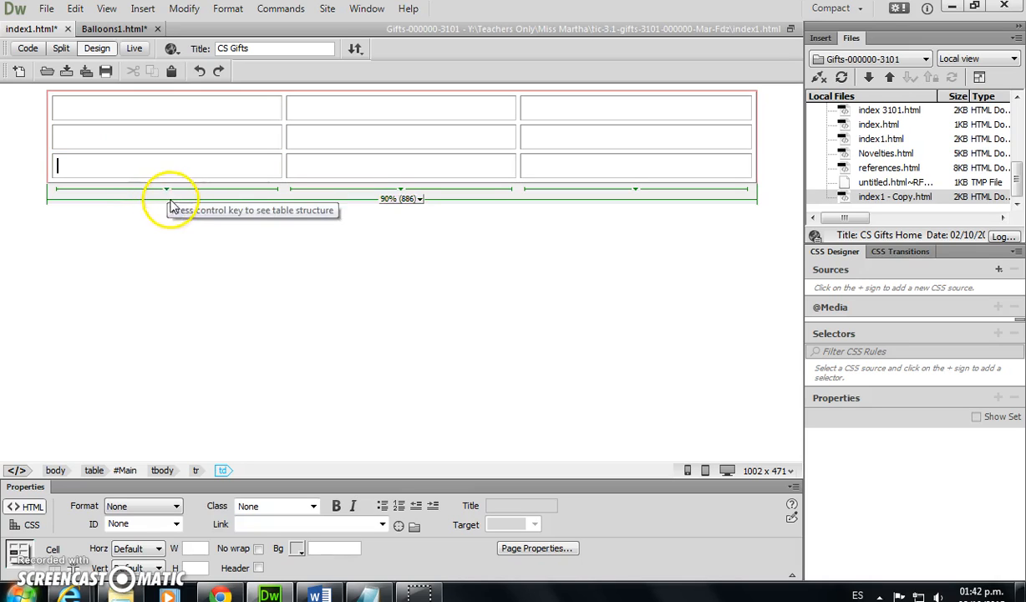
left_click(166, 189)
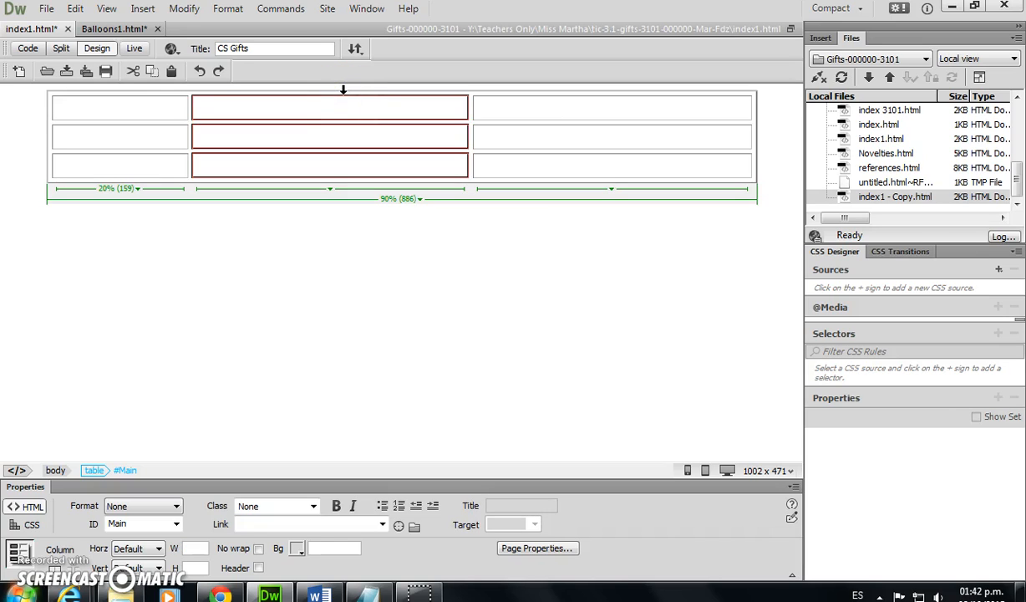
mouse_move(349, 226)
type("60")
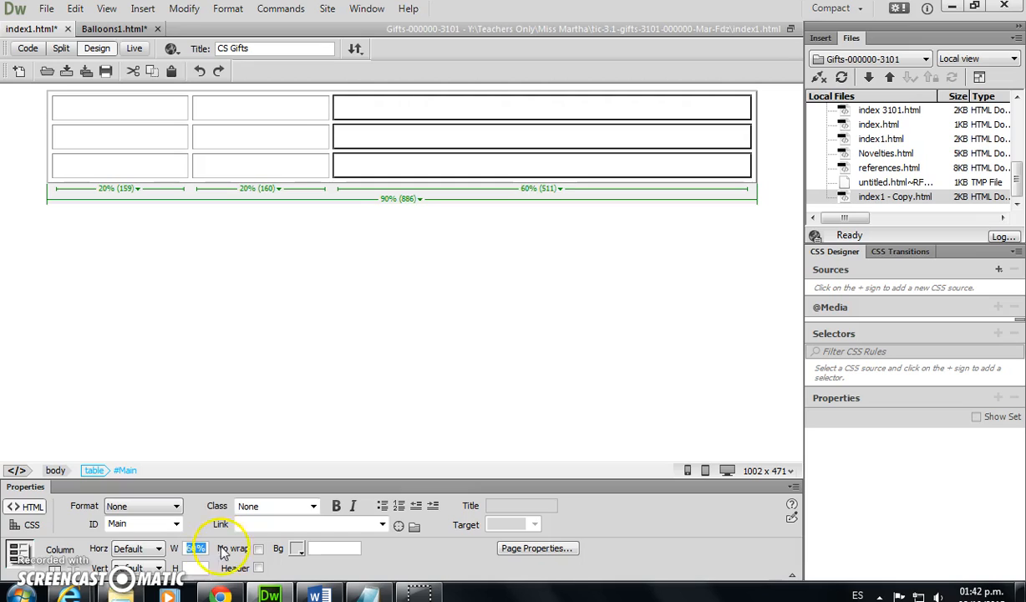
left_click(472, 139)
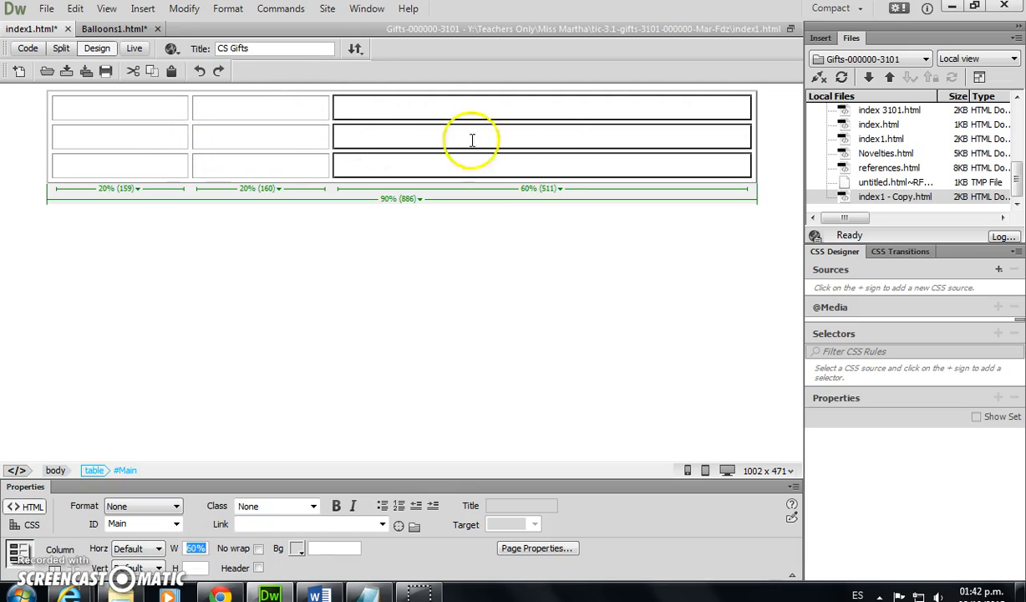
mouse_move(409, 125)
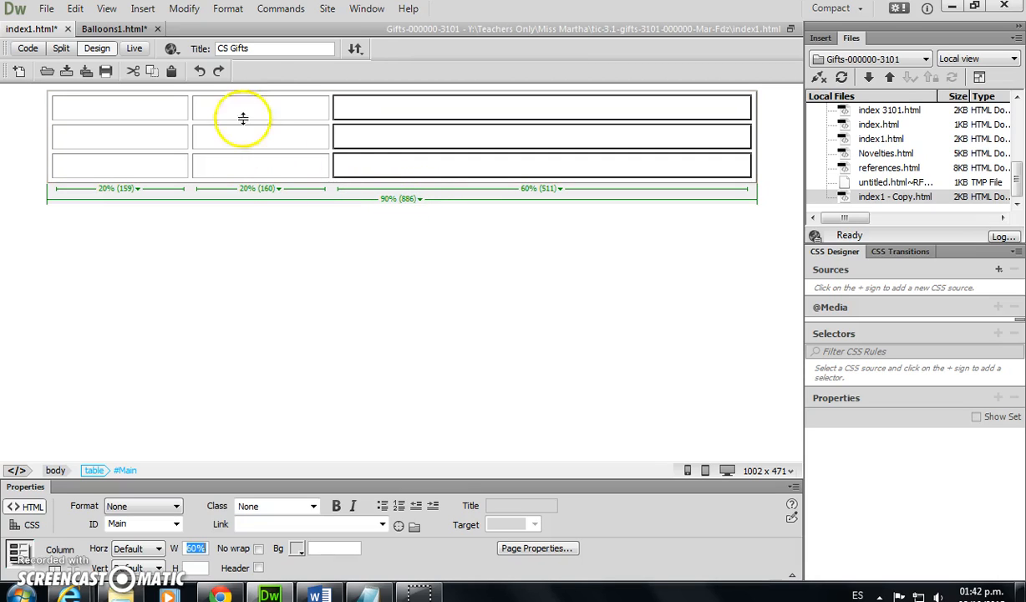
left_click(260, 106)
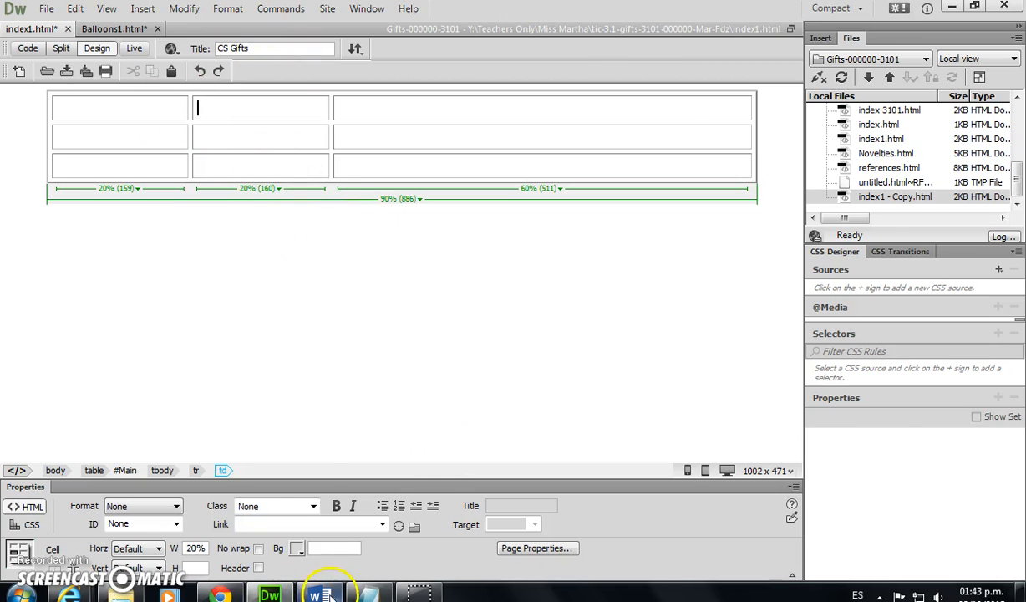
- Switch to the Word instructions and scroll back to the colour choices and page-creation steps
left_click(316, 595)
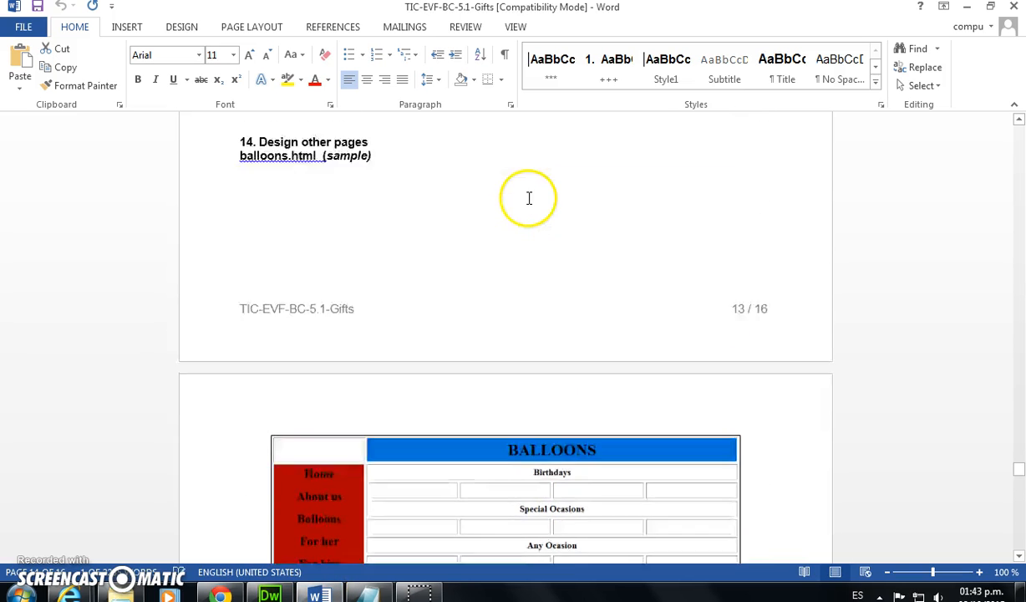
scroll("up", 3)
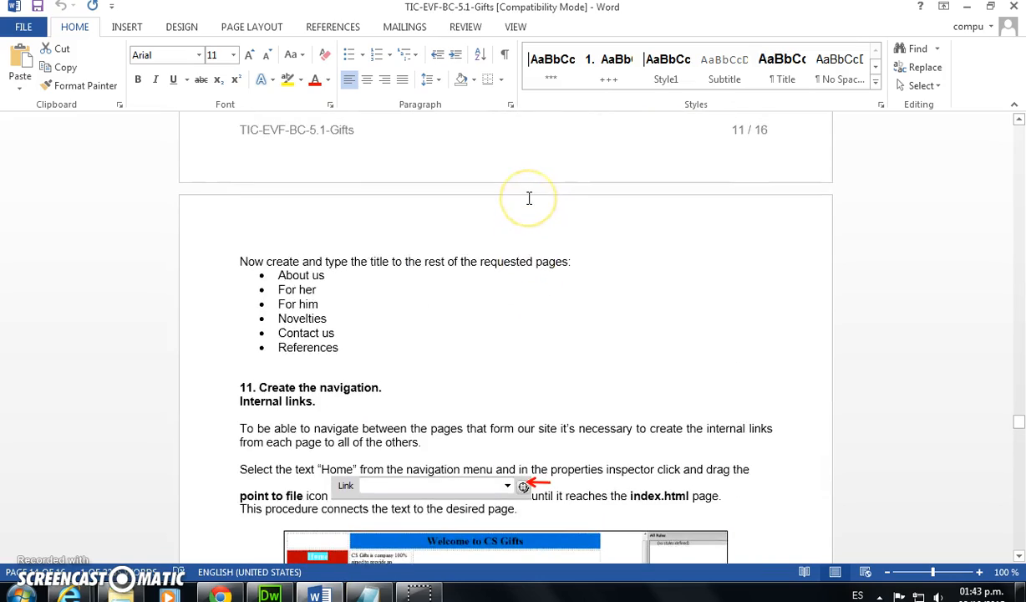
scroll("down", 3)
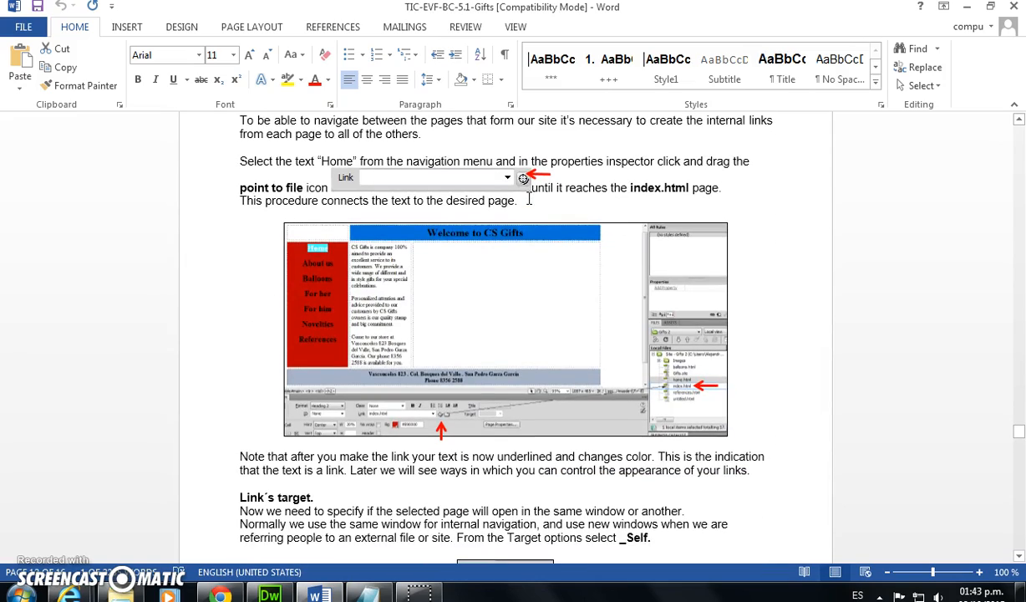
scroll("up", 3)
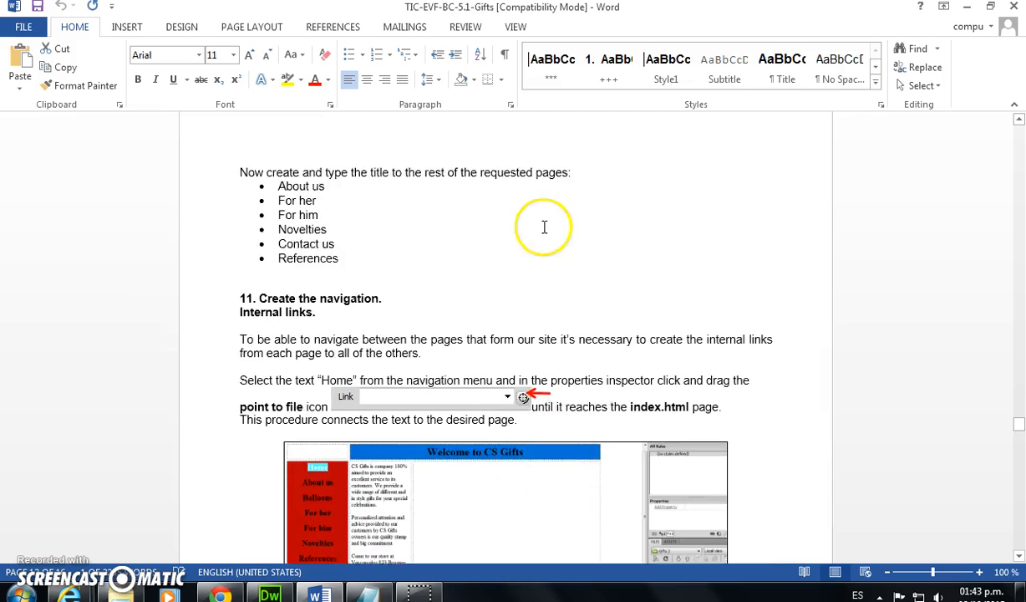
scroll("up", 3)
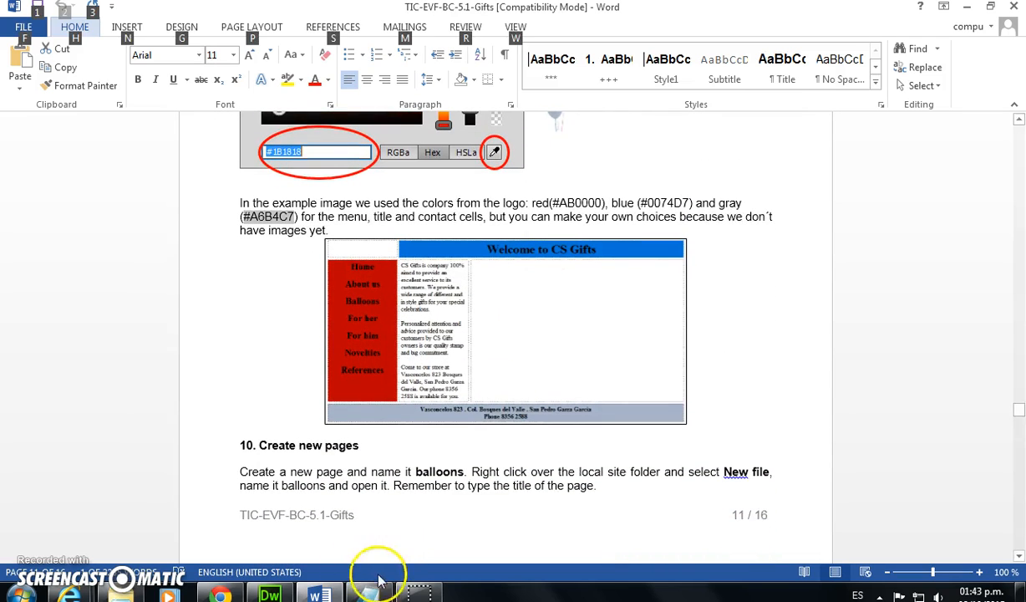
- Merge the top-right cells, title them 'Welcome to CS Gifts', and merge the bottom row
left_click(368, 595)
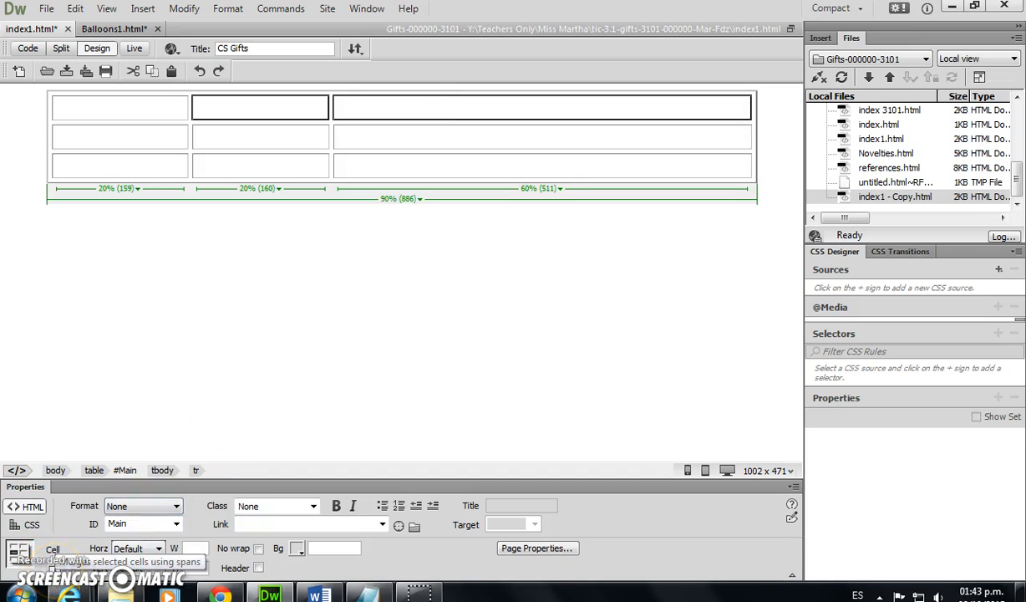
left_click(457, 107)
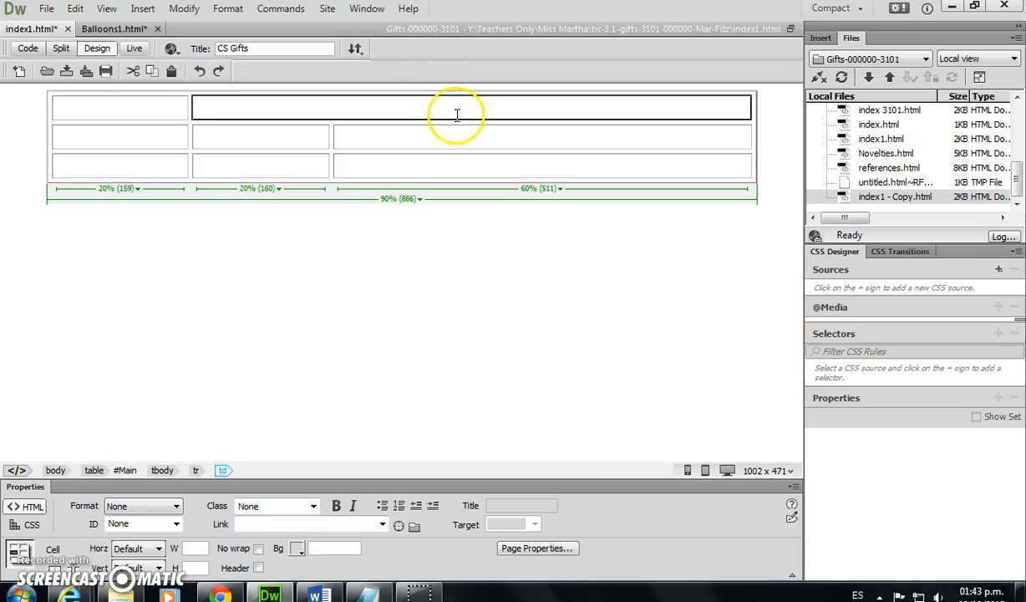
type("Welcome to CS Gifts")
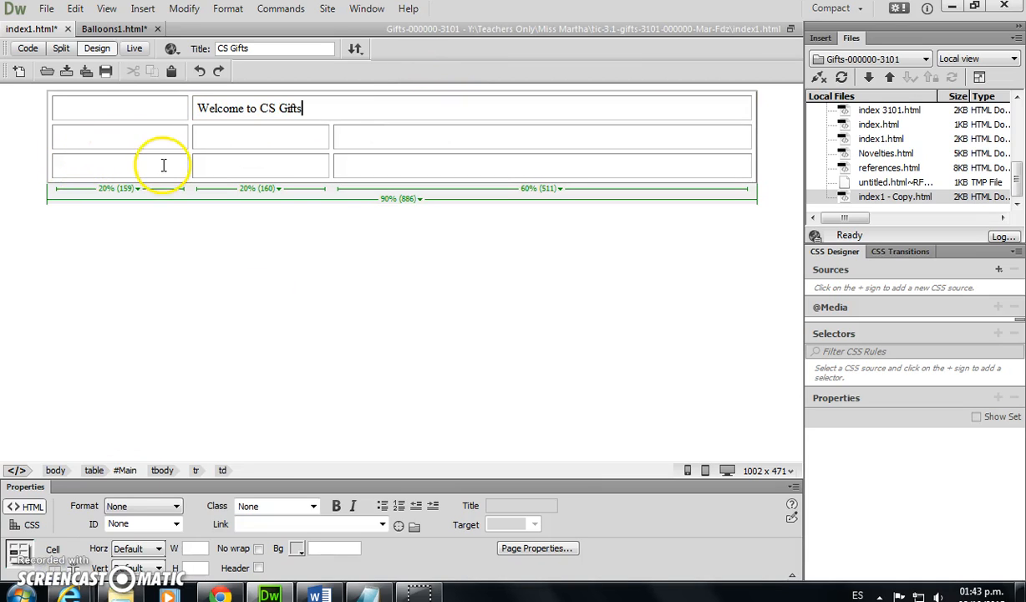
left_click(117, 165)
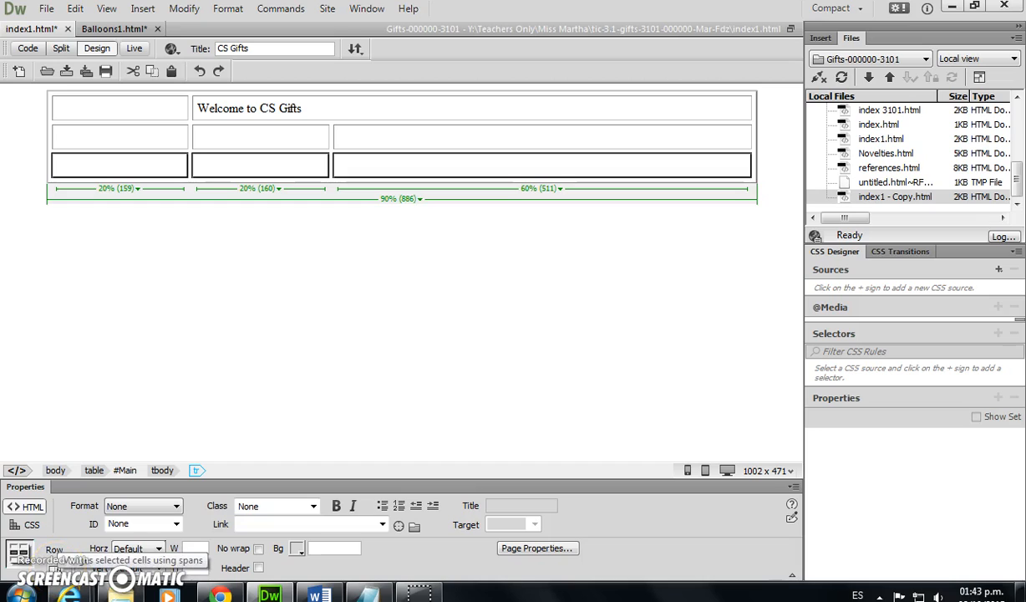
left_click(415, 164)
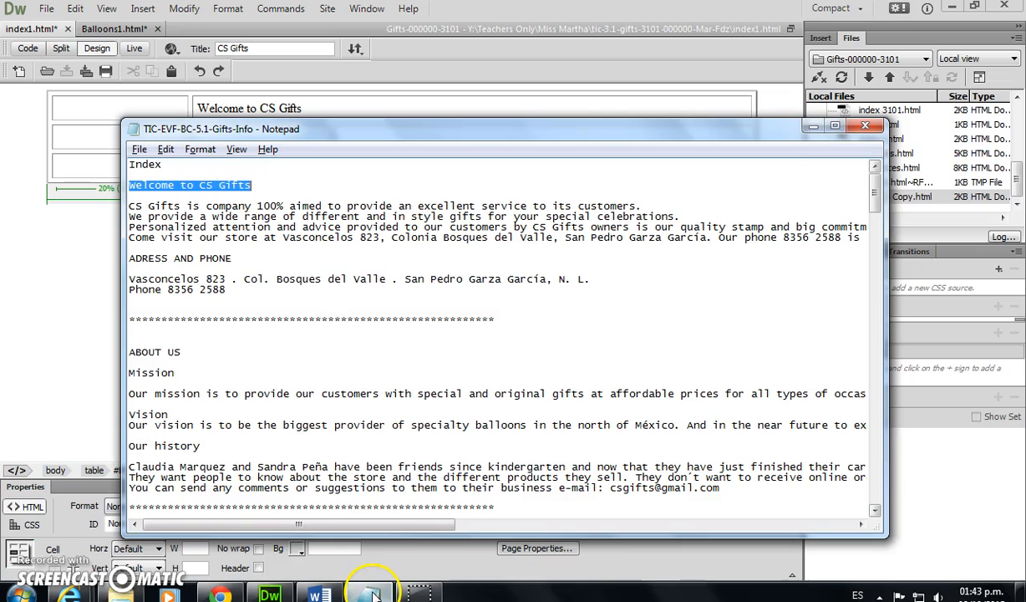
- Copy the address and phone lines, then the store description paragraph, from Notepad
left_click_drag(130, 278, 593, 290)
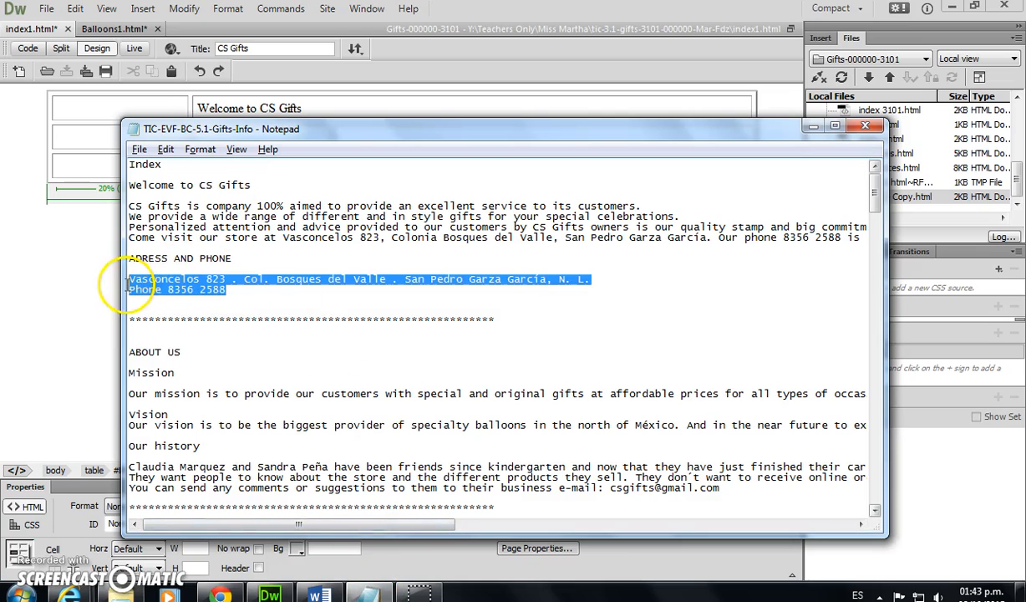
left_click(865, 126)
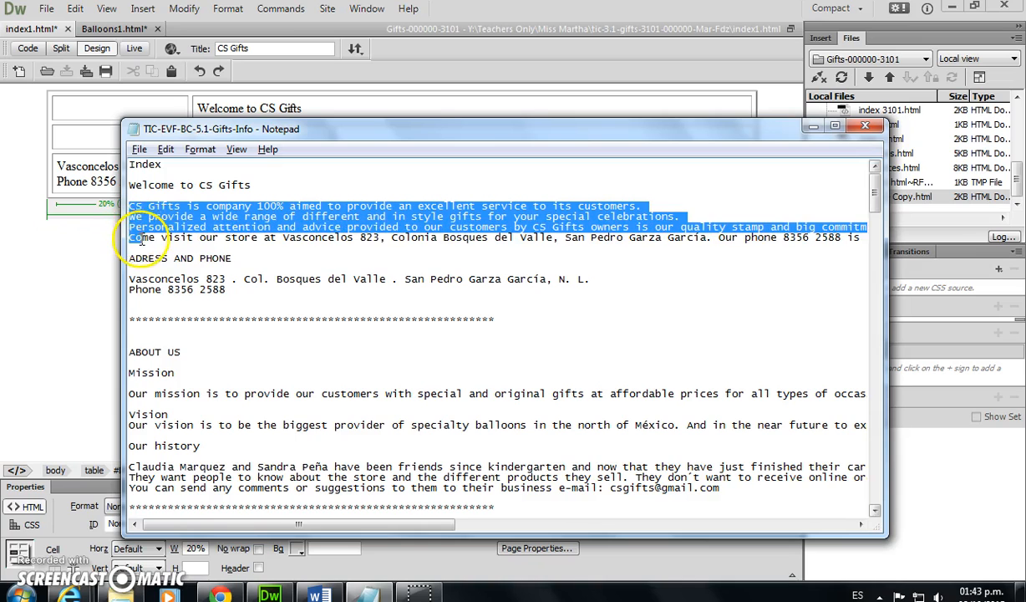
scroll("right", 3)
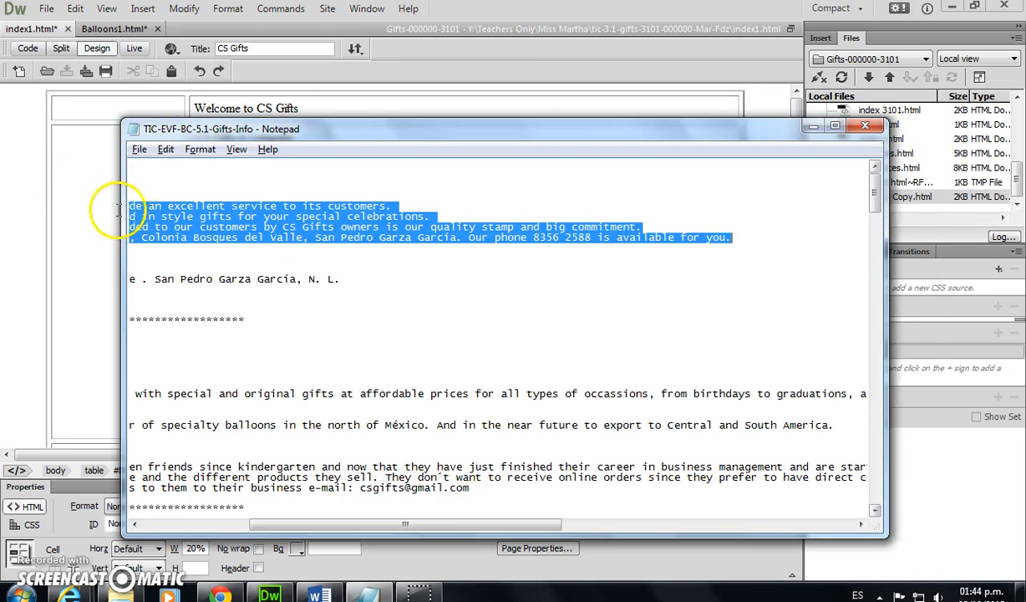
left_click_drag(401, 524, 443, 524)
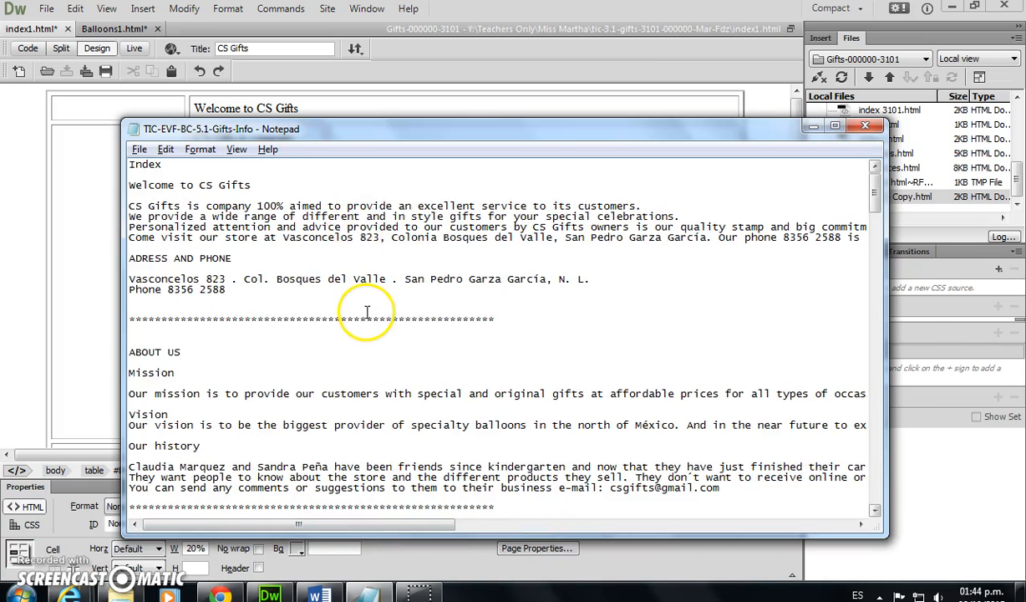
left_click(864, 125)
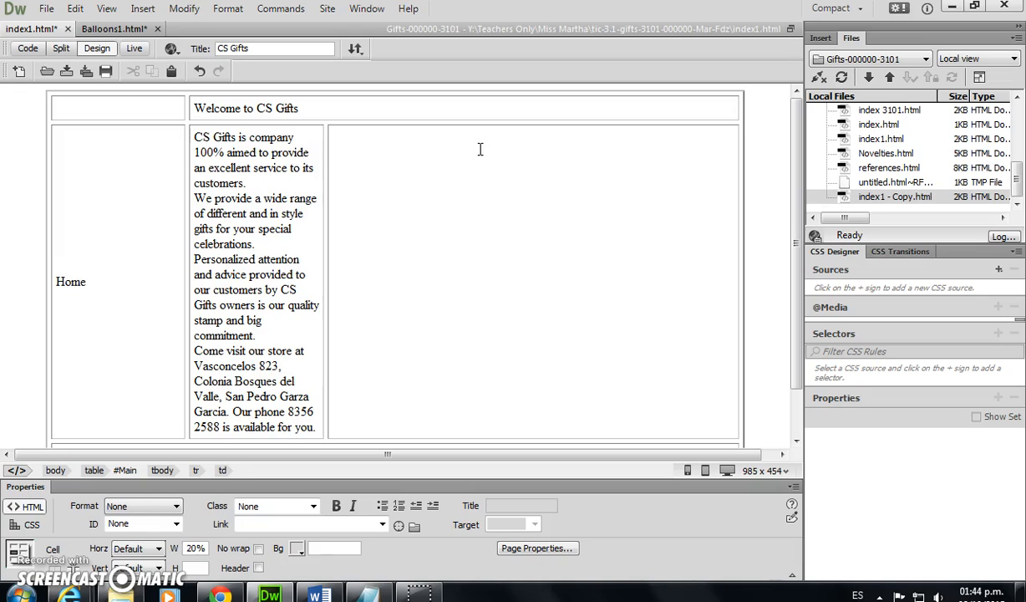
- Type the menu items Home, About us, Balloons, For Her, For Him, Novelties and References
type("Ab")
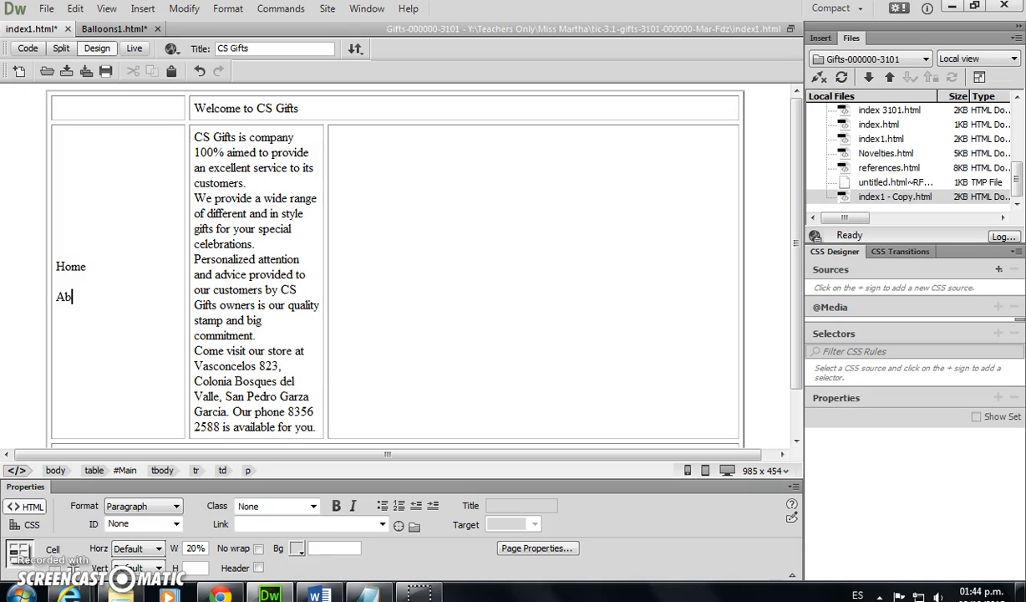
type("out us")
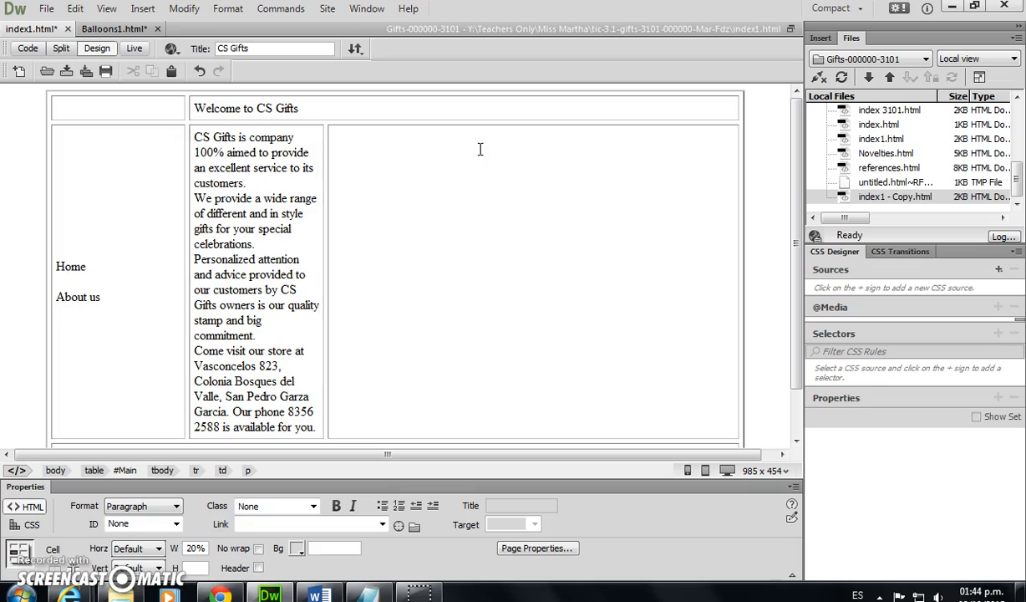
type("Balloons")
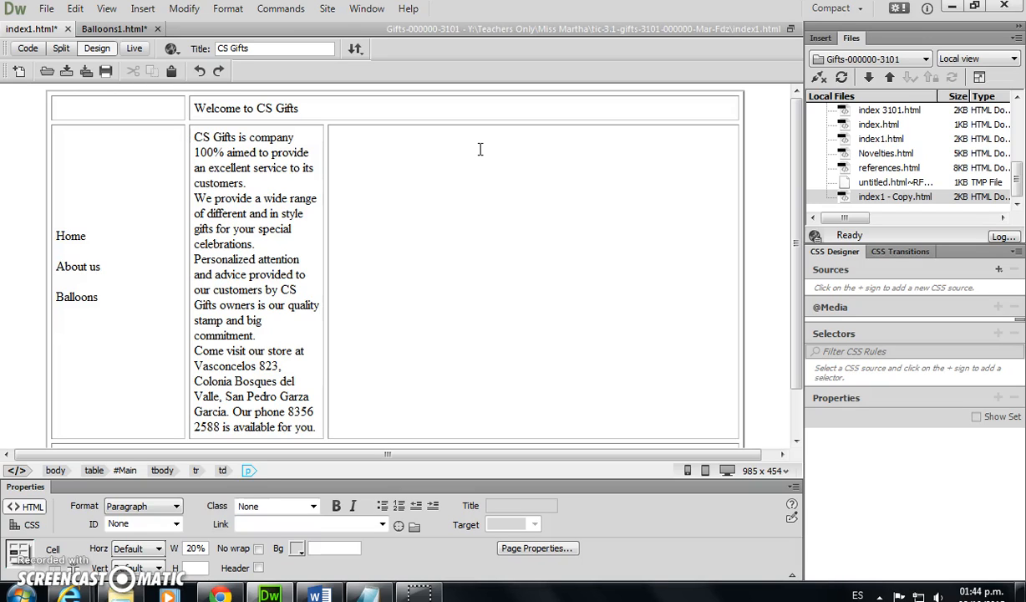
type("For Her")
type("Ref")
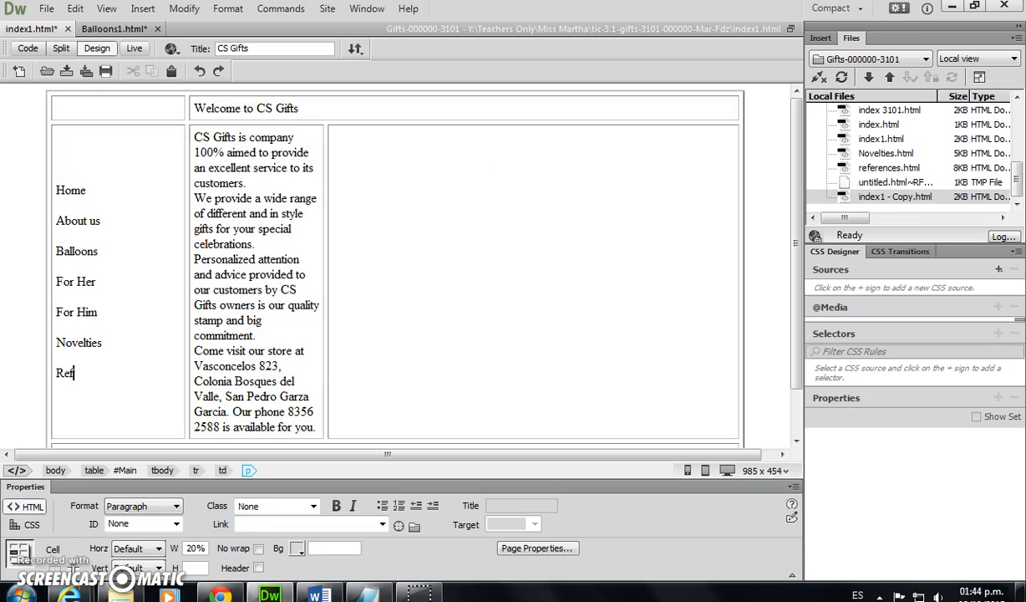
key("Enter")
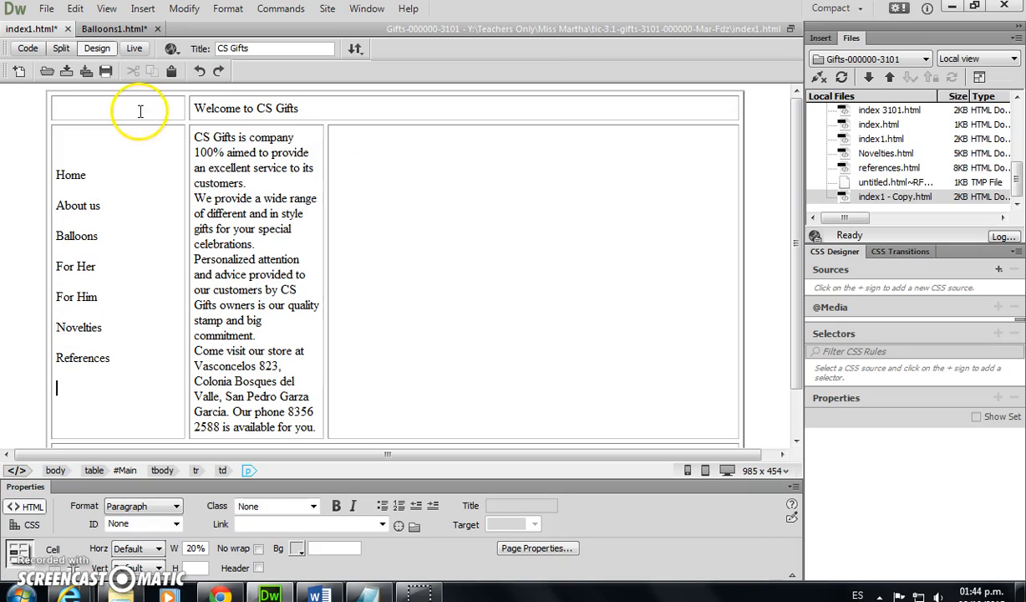
- Set the selected table rows' horizontal alignment to Center
left_click(628, 359)
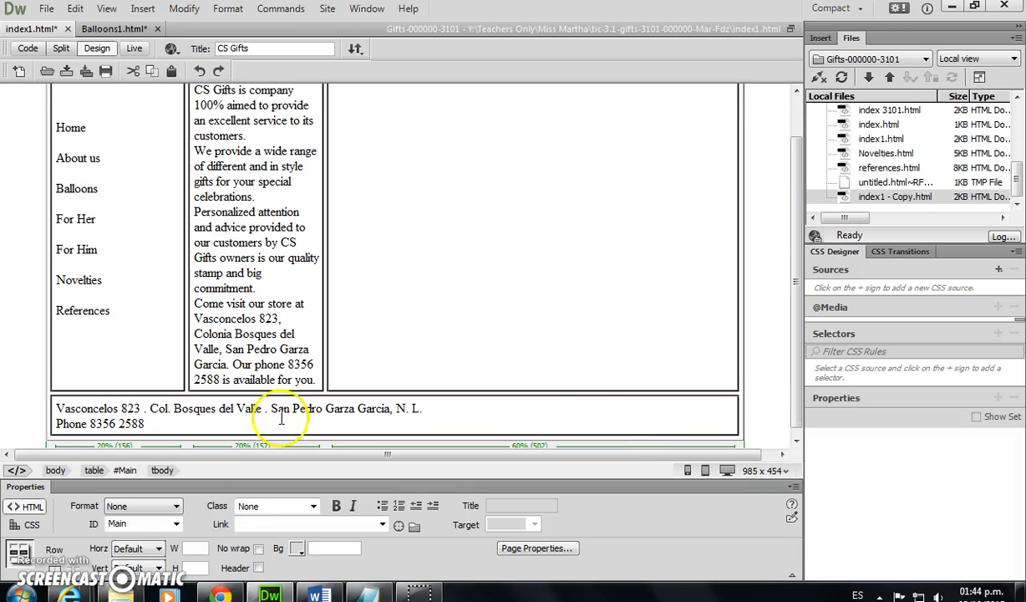
mouse_move(436, 392)
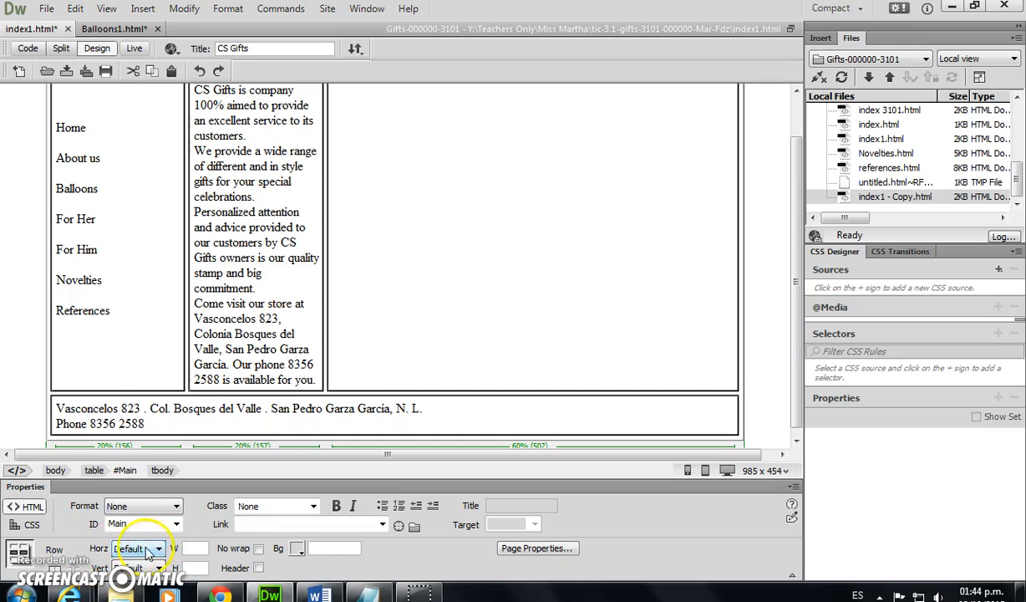
left_click(137, 549)
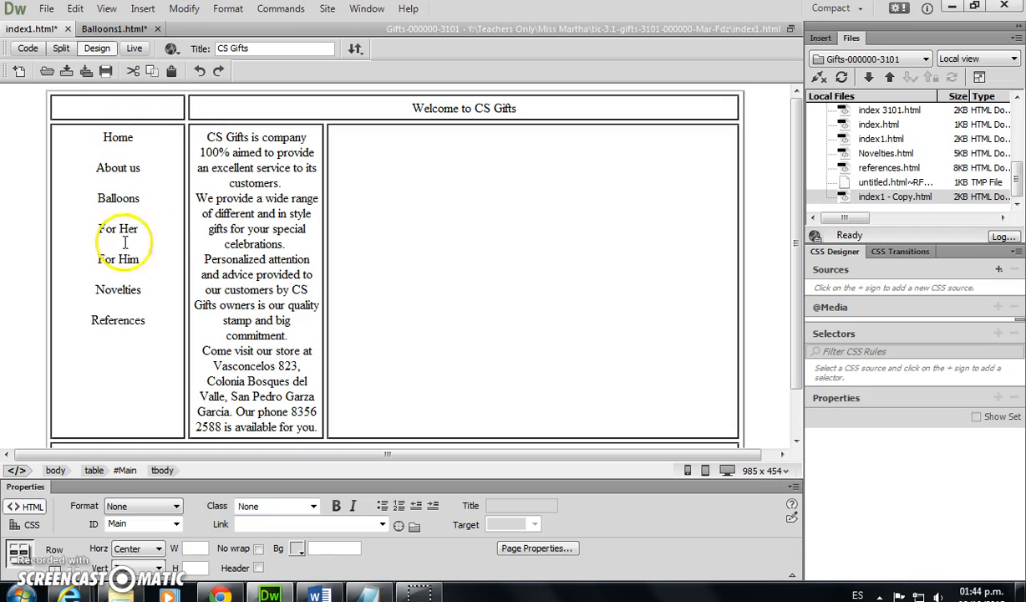
left_click(528, 108)
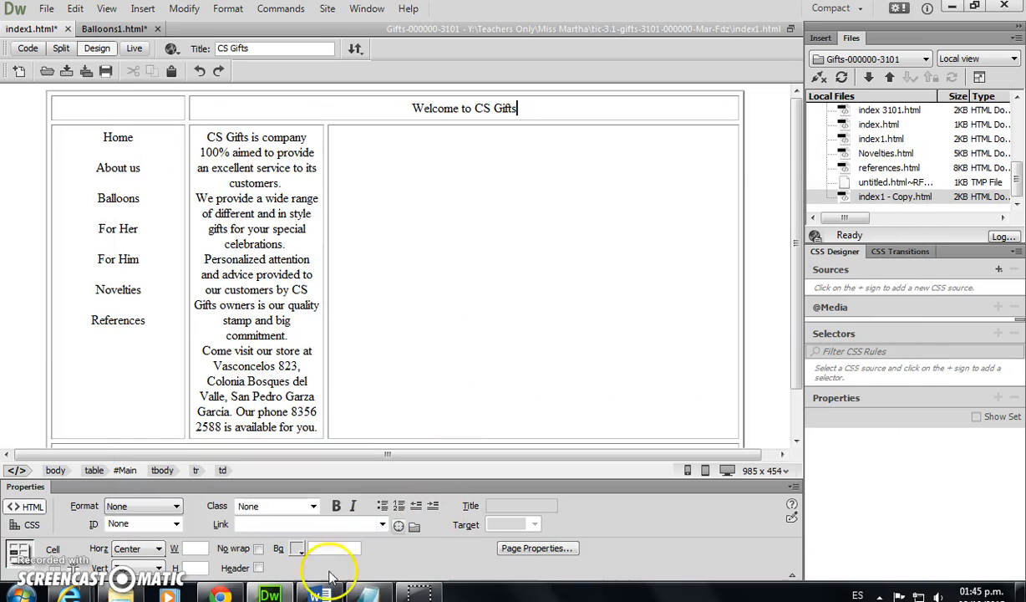
- Fill the menu cell with red #AB0000 and the title cell with blue #0074D7
left_click(318, 596)
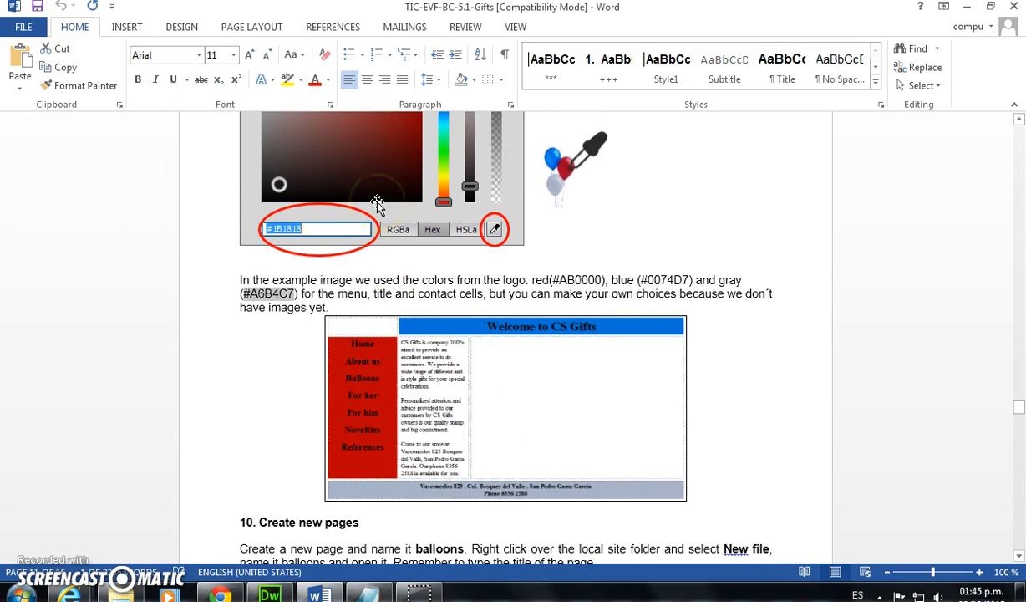
mouse_move(376, 415)
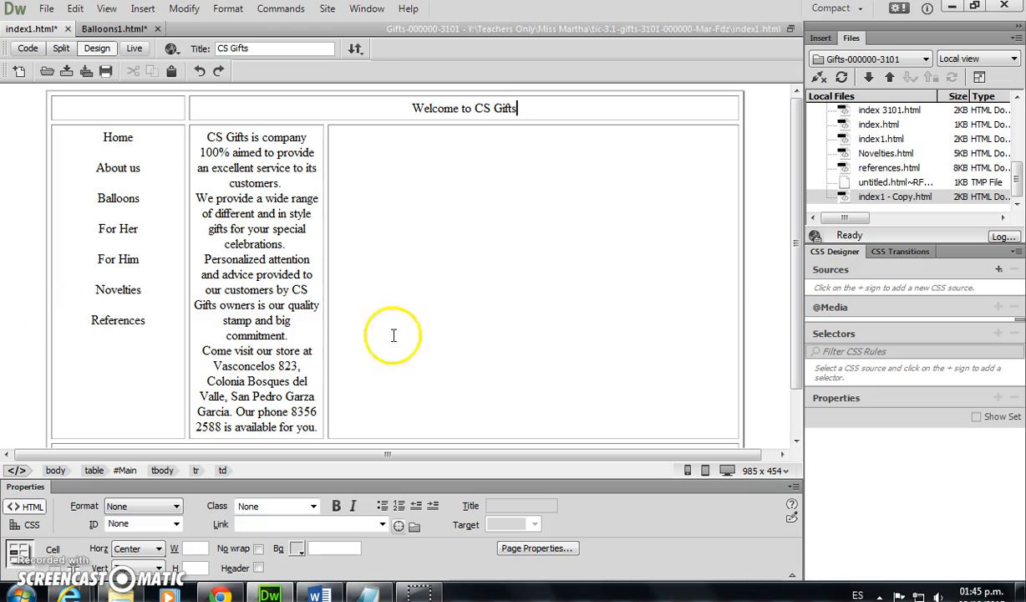
left_click(118, 198)
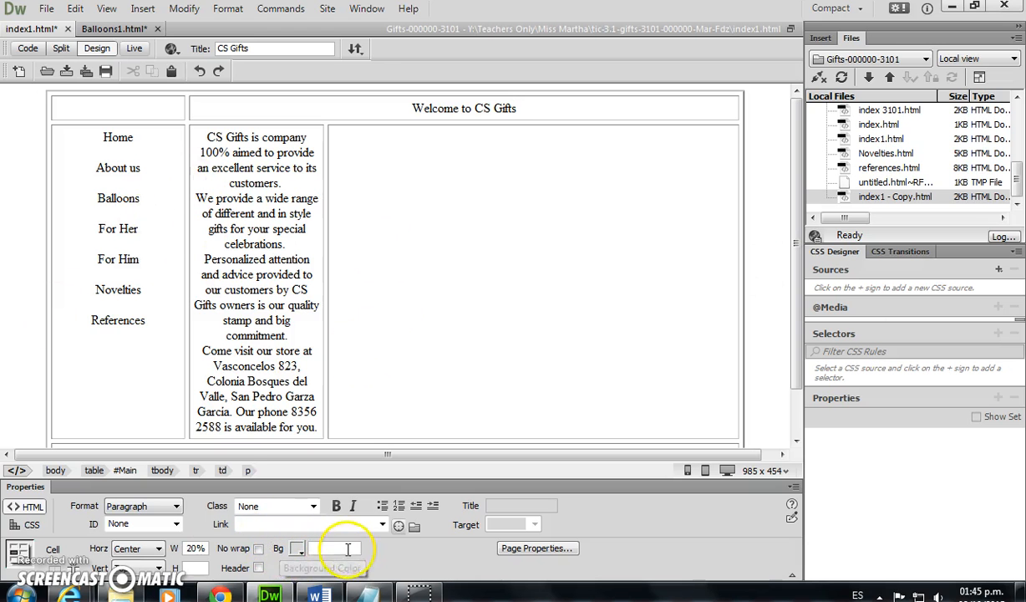
type("#AB0000")
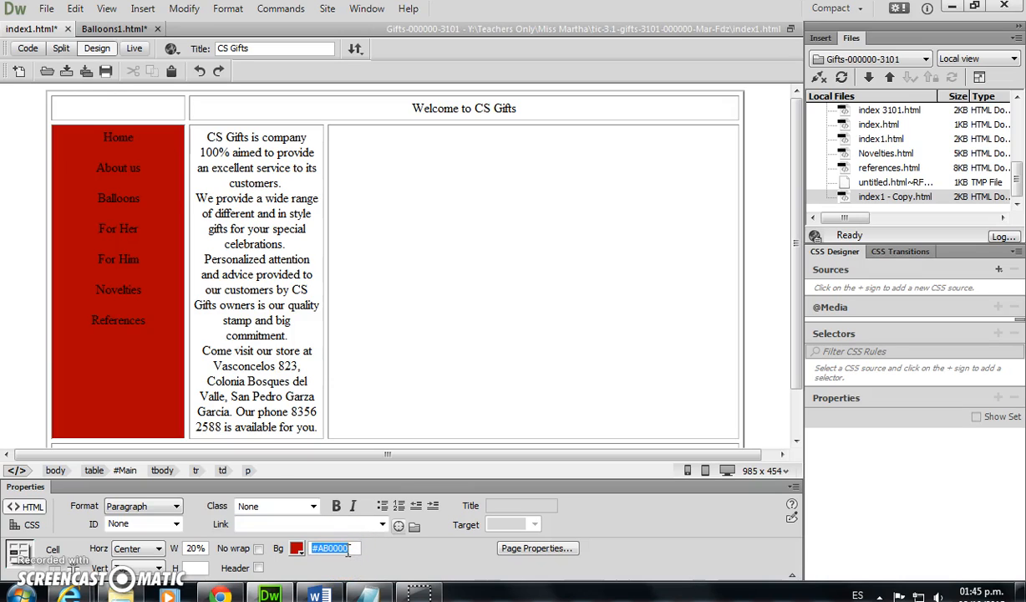
left_click(405, 108)
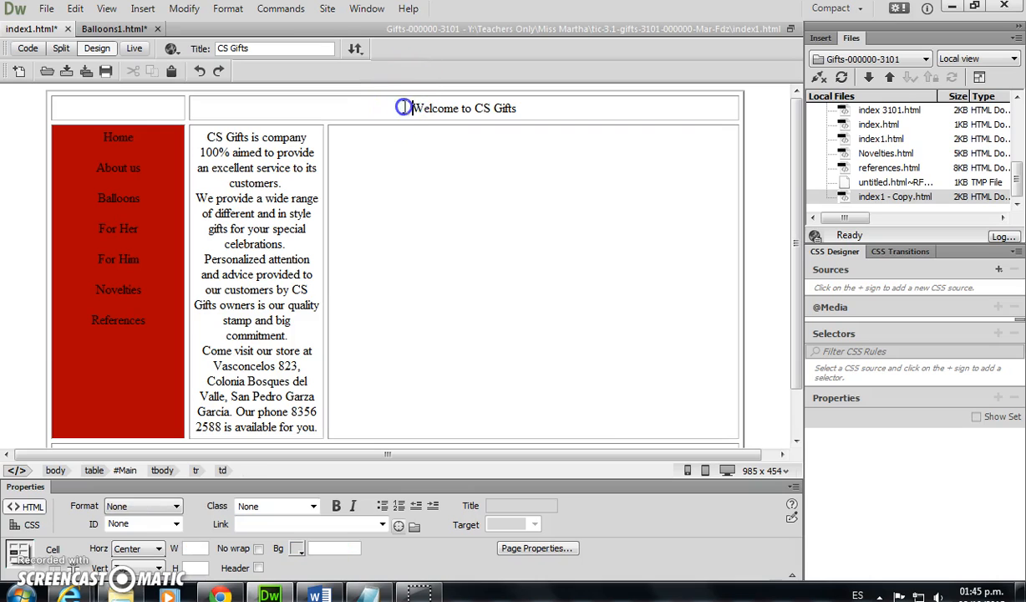
left_click(317, 595)
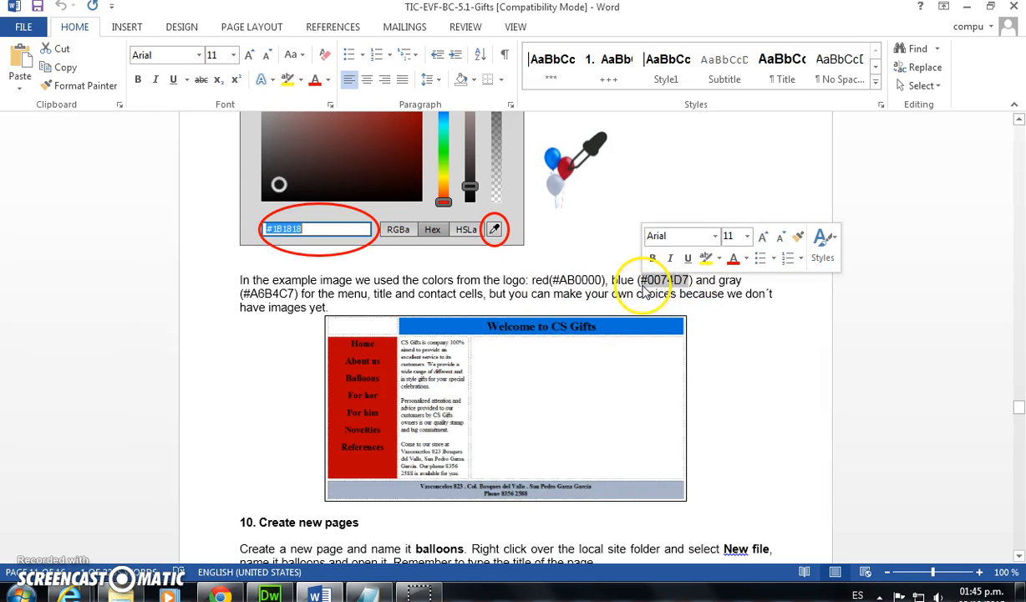
left_click(269, 595)
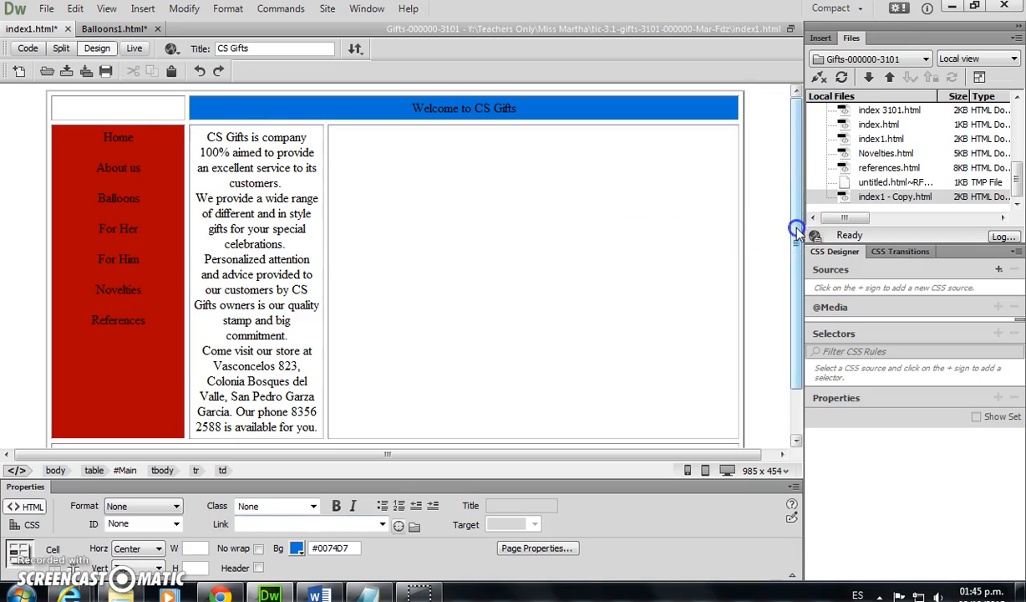
scroll("down", 3)
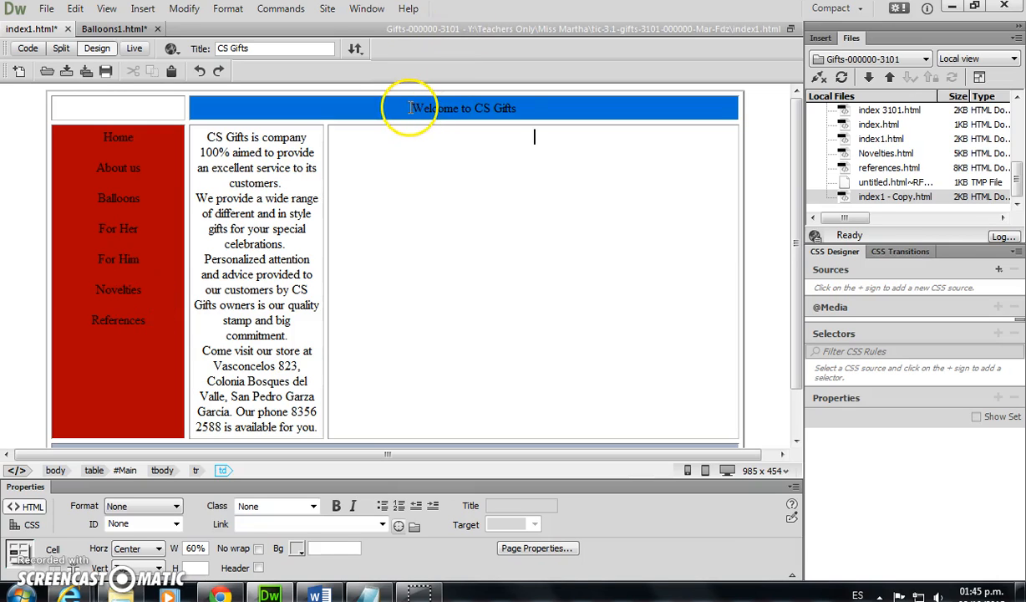
triple_click(464, 108)
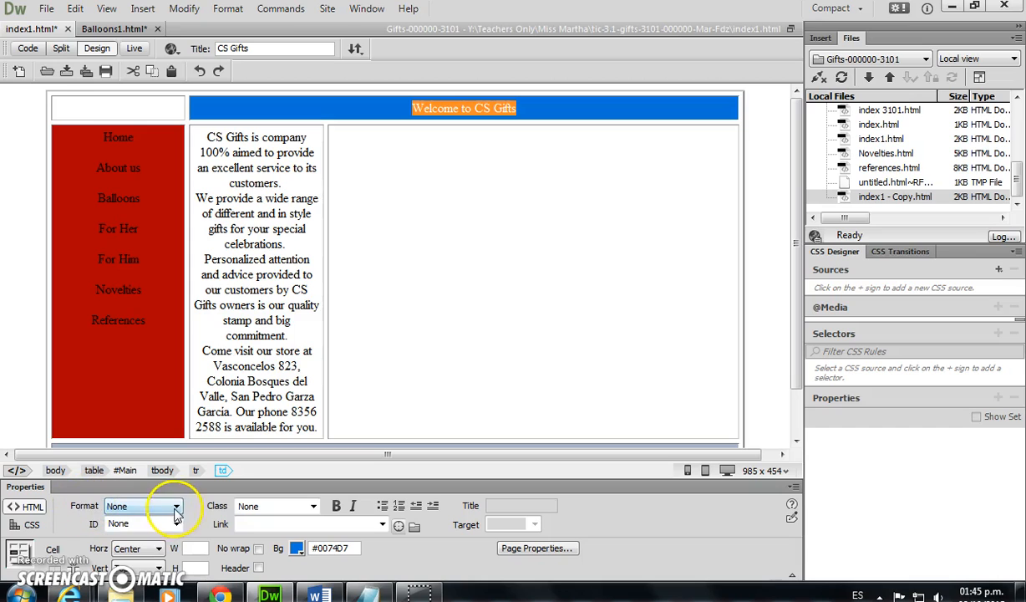
left_click(173, 505)
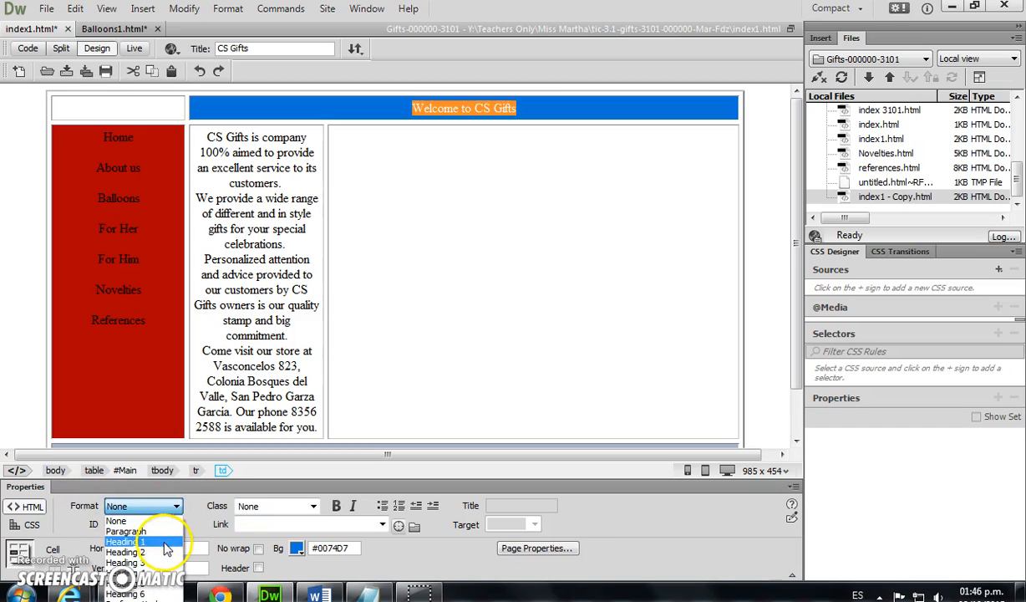
left_click(122, 540)
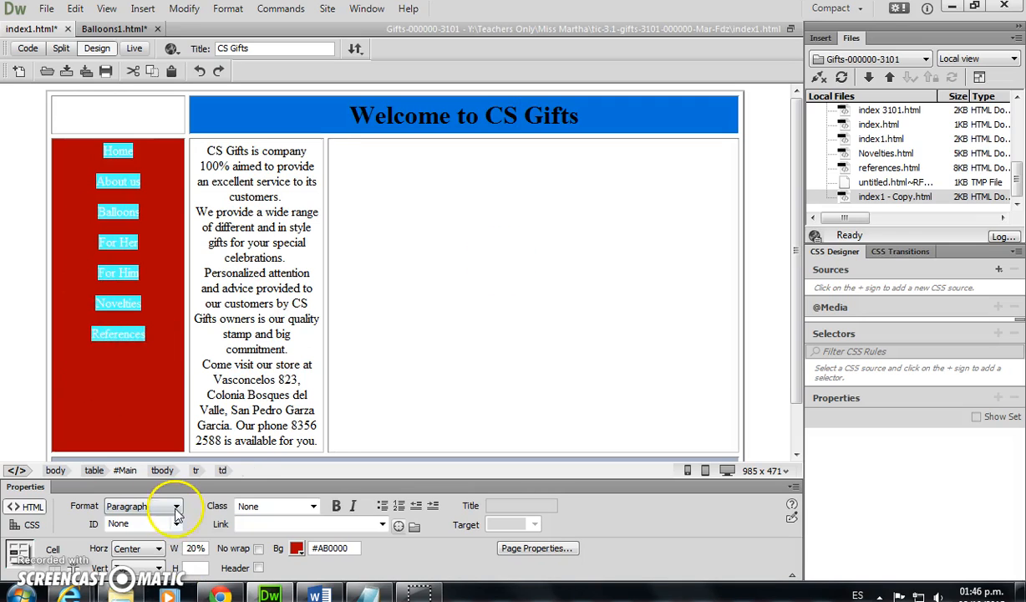
left_click(167, 506)
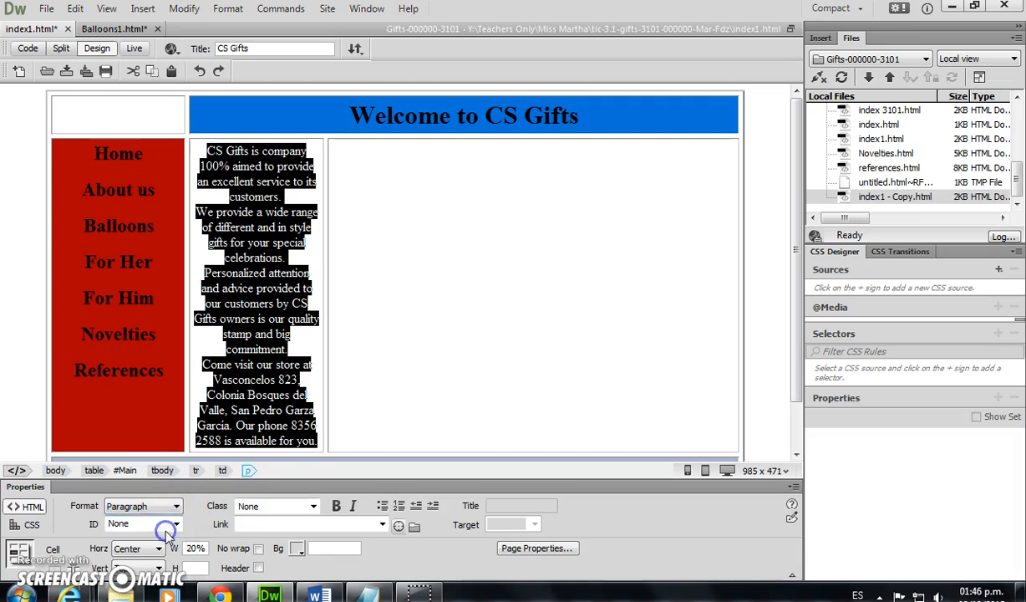
left_click(535, 150)
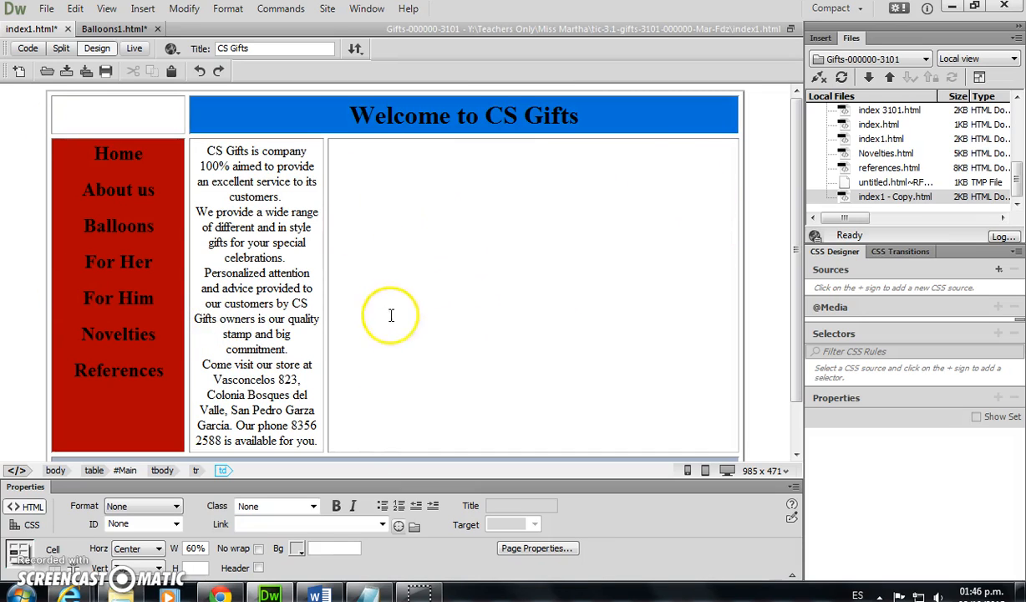
- Turn on the Standard toolbar and Save All to save the index1 page
left_click(534, 151)
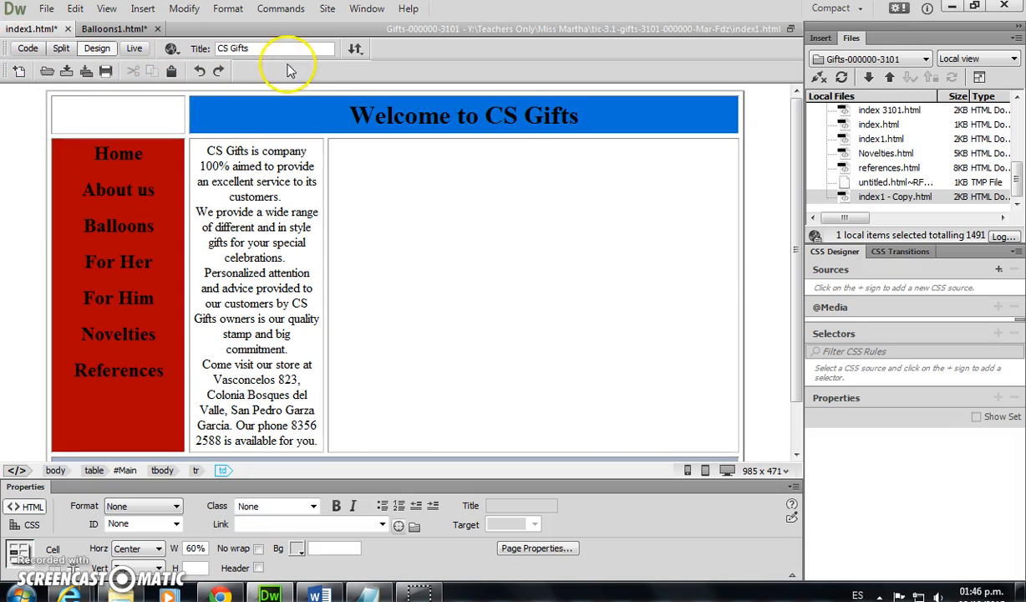
left_click(171, 47)
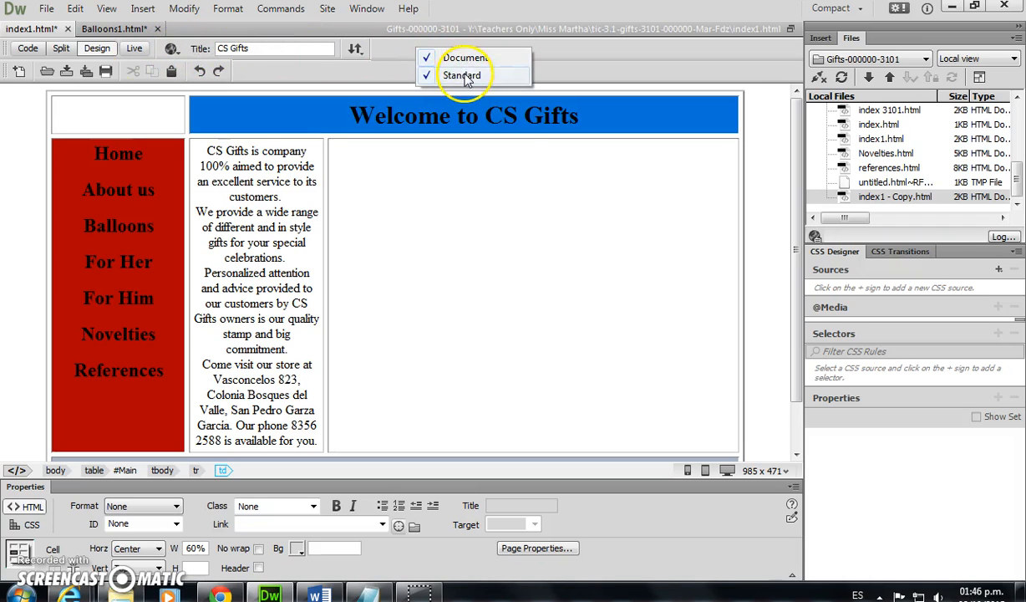
left_click(462, 75)
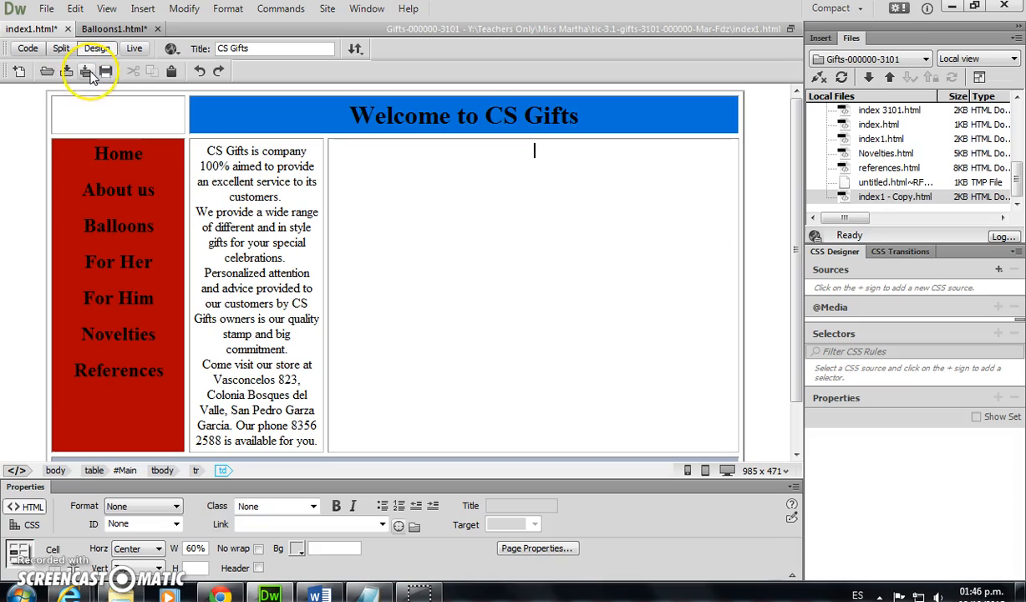
mouse_move(89, 71)
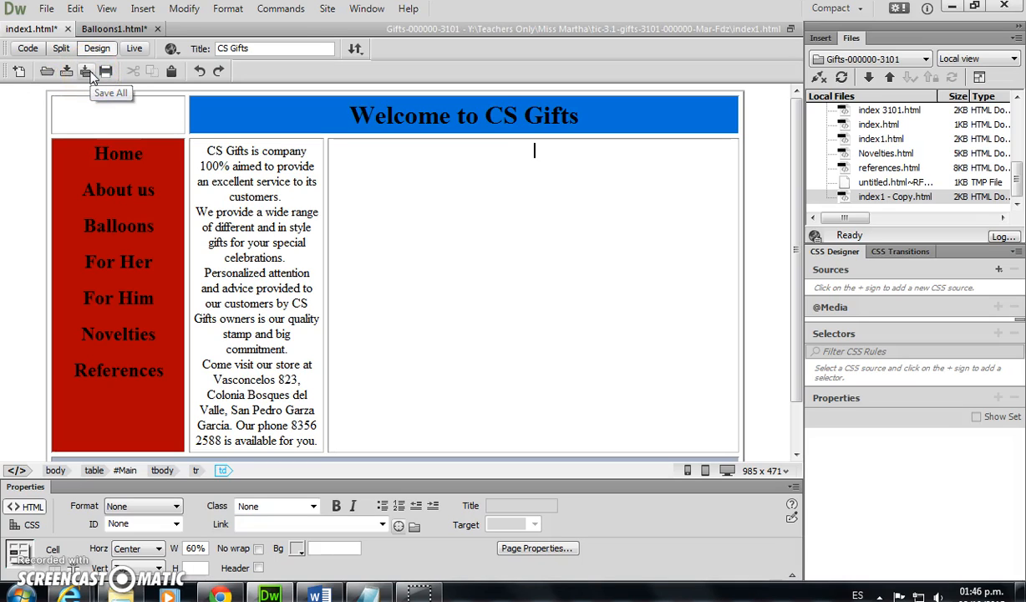
left_click(86, 71)
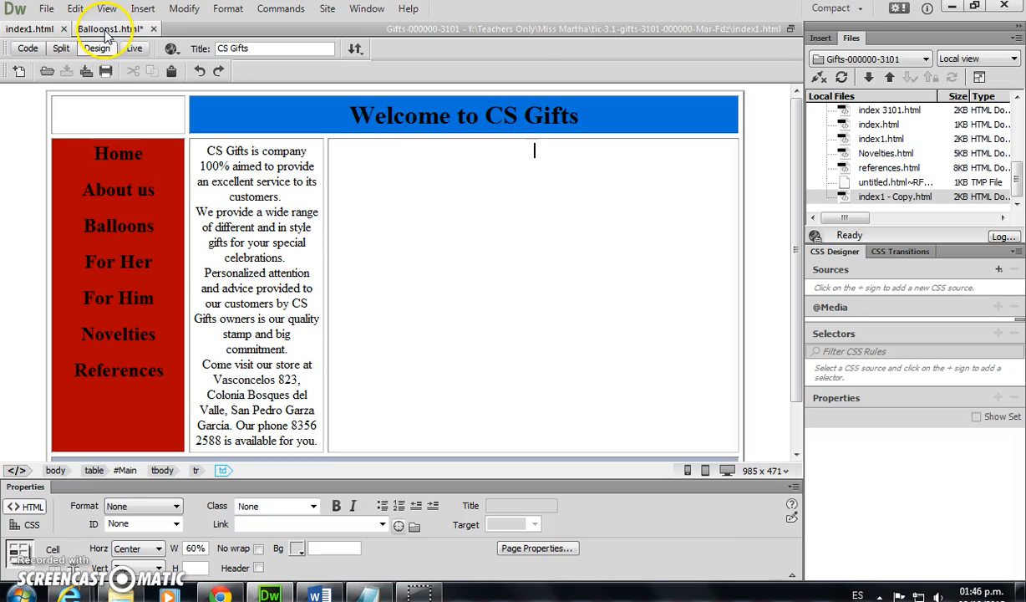
left_click(107, 28)
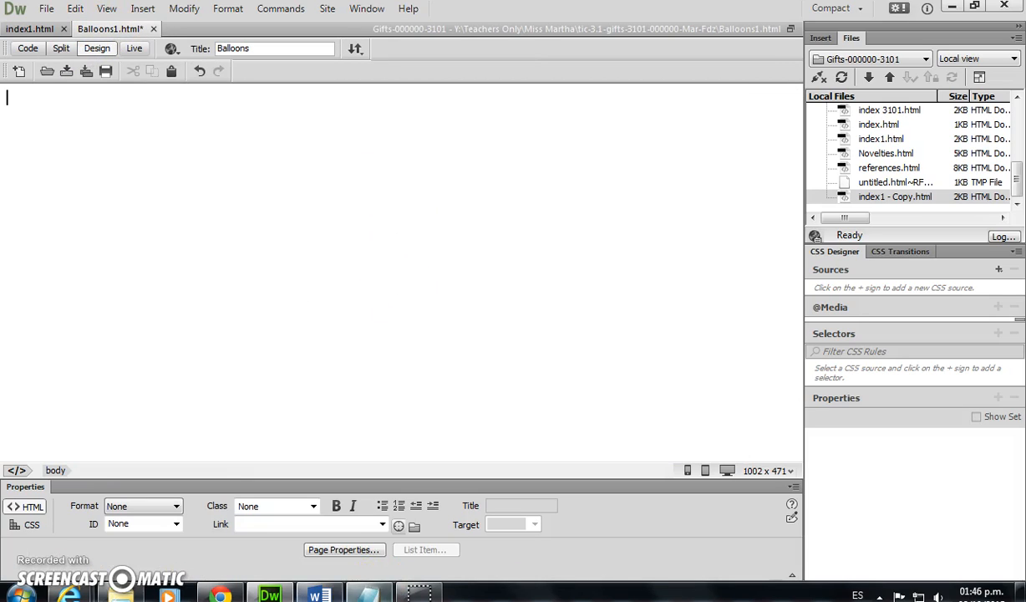
left_click(317, 595)
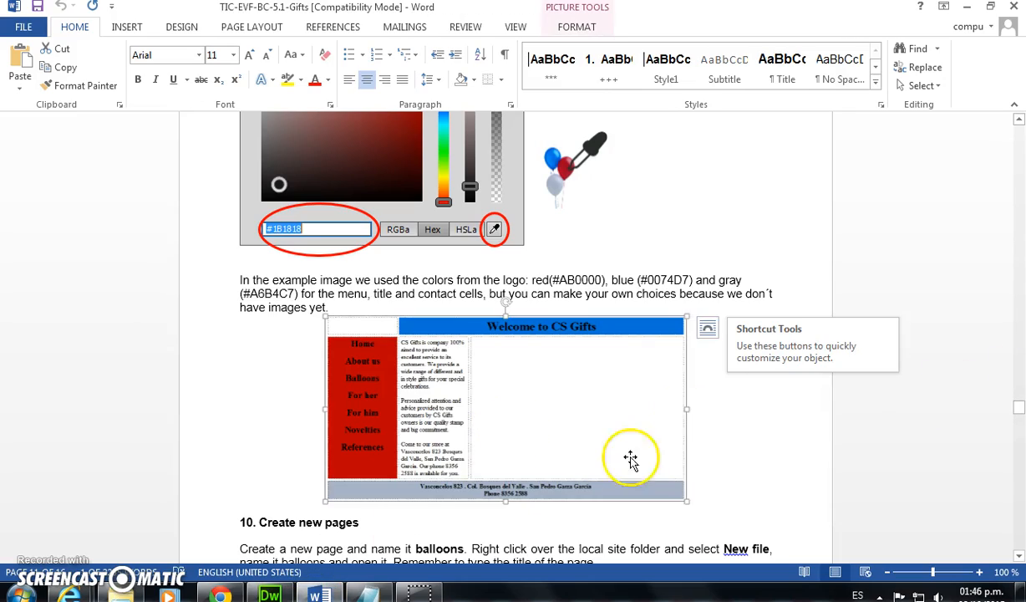
scroll("down", 3)
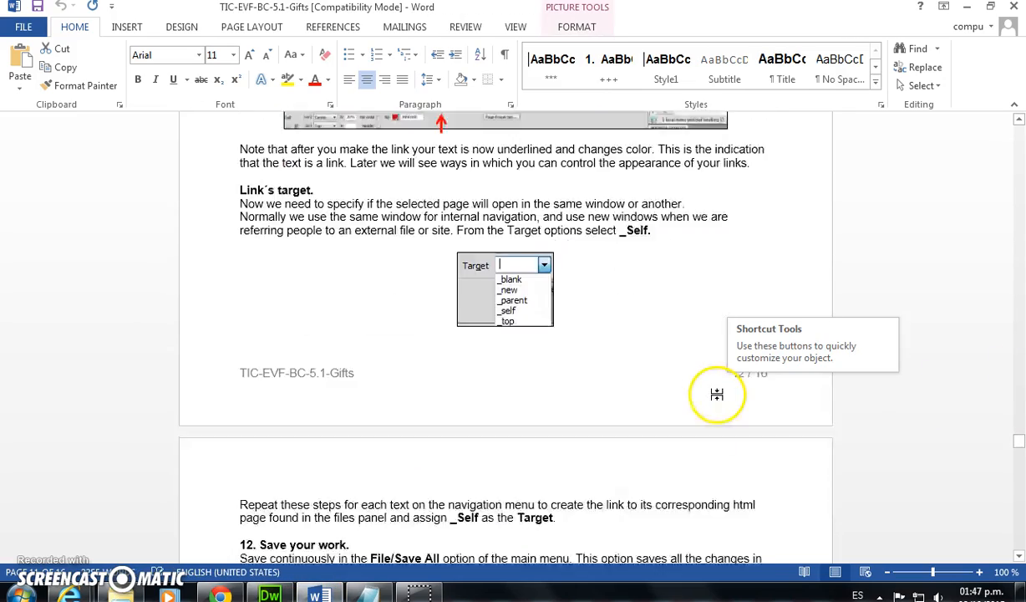
scroll("up", 3)
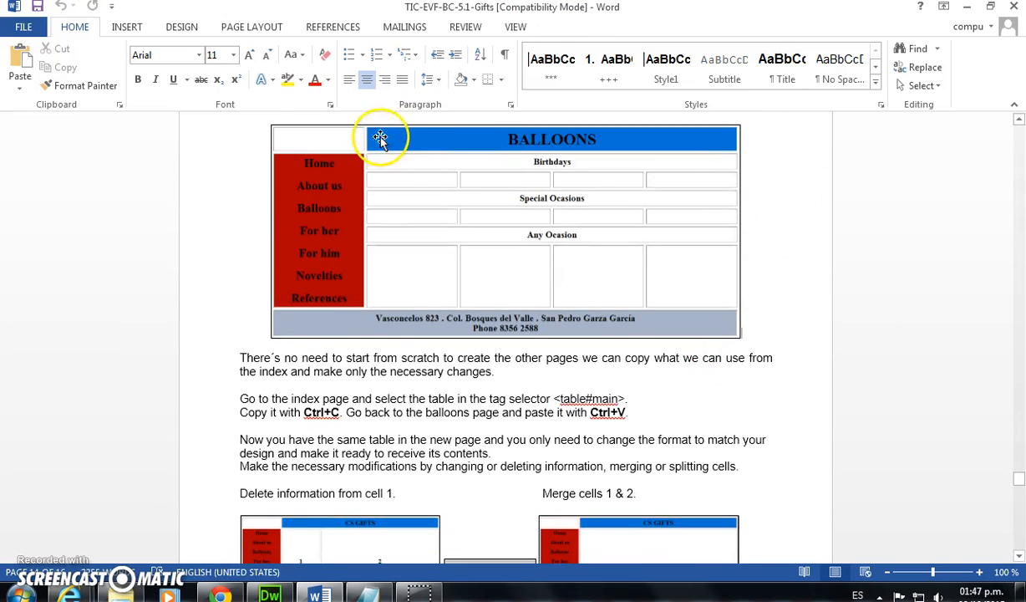
mouse_move(207, 300)
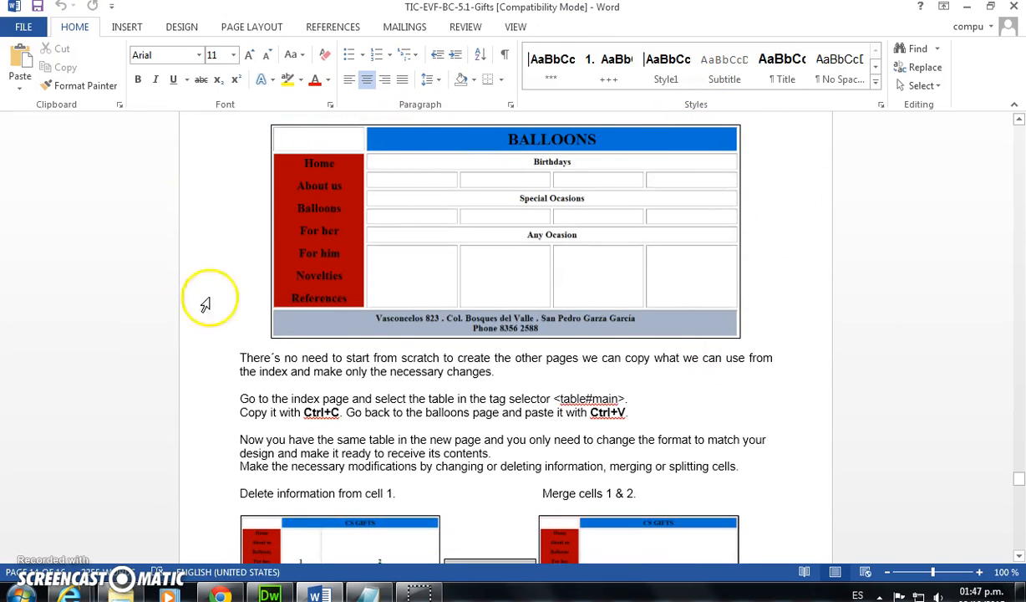
mouse_move(639, 257)
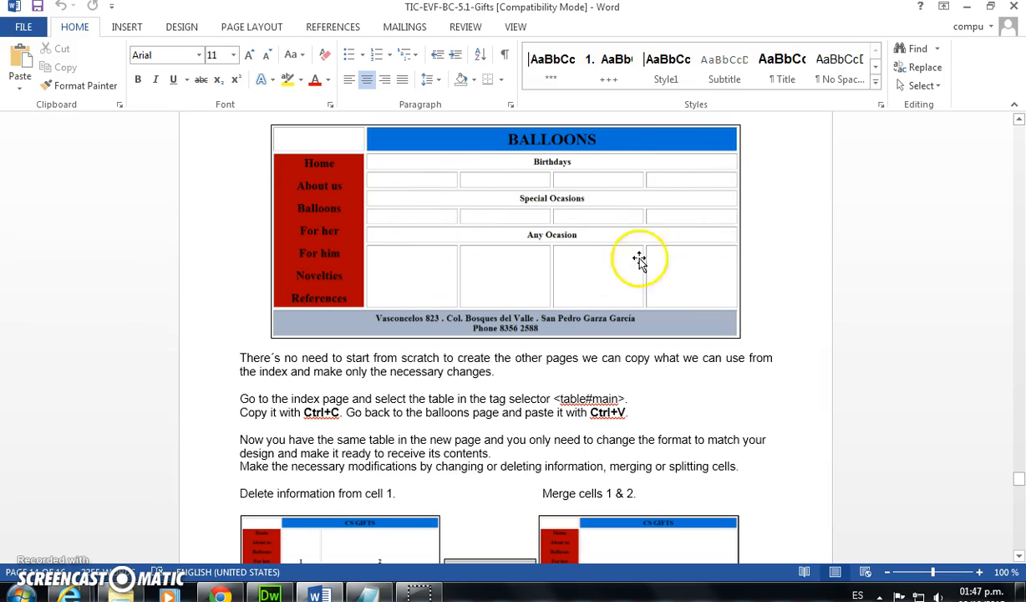
mouse_move(602, 246)
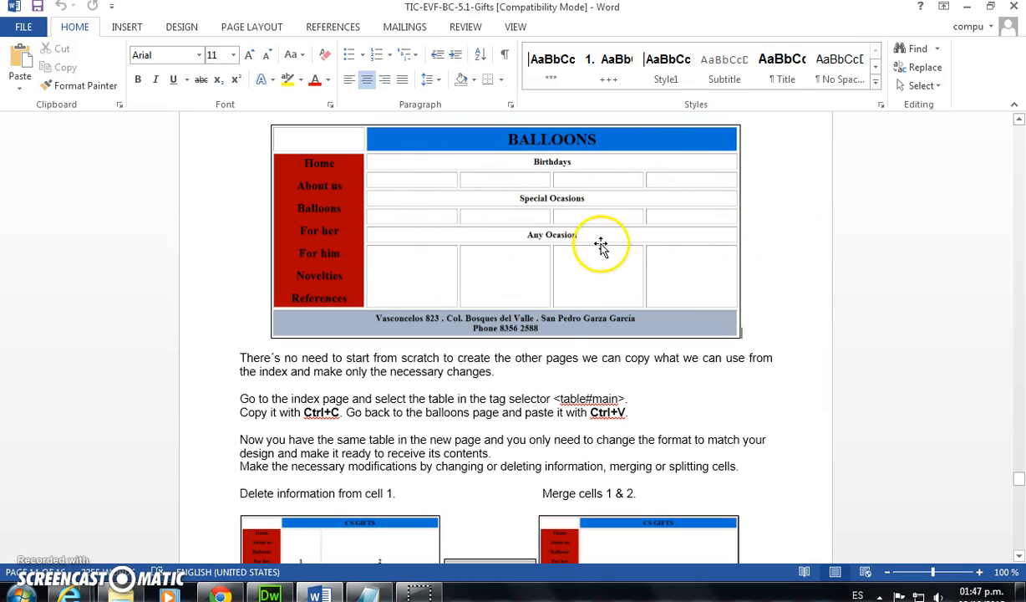
left_click(269, 594)
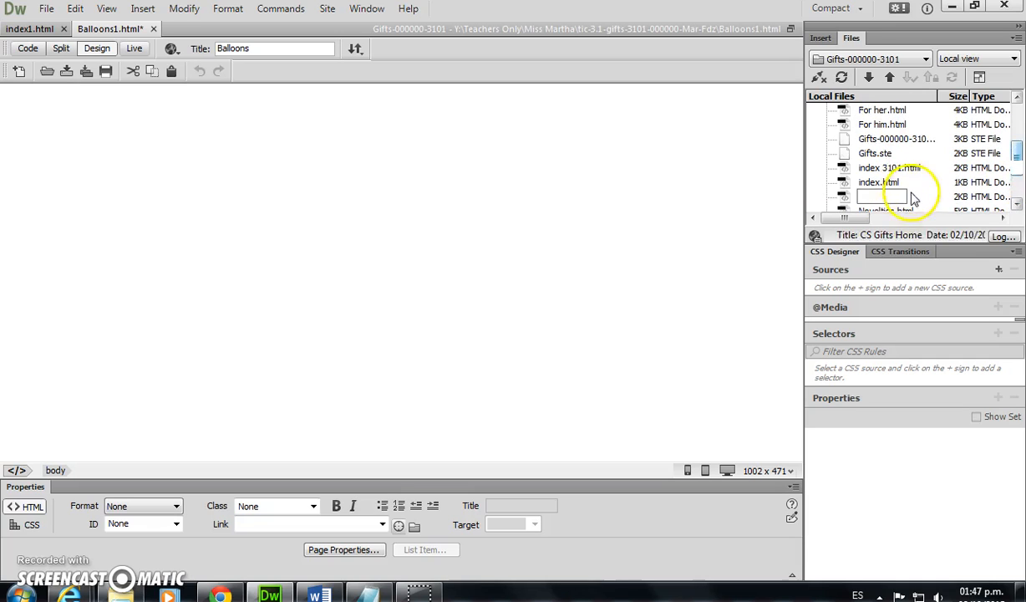
- Rename 'index - Copy.html' to 'rename' without updating links, then return to index1.html
left_click(879, 182)
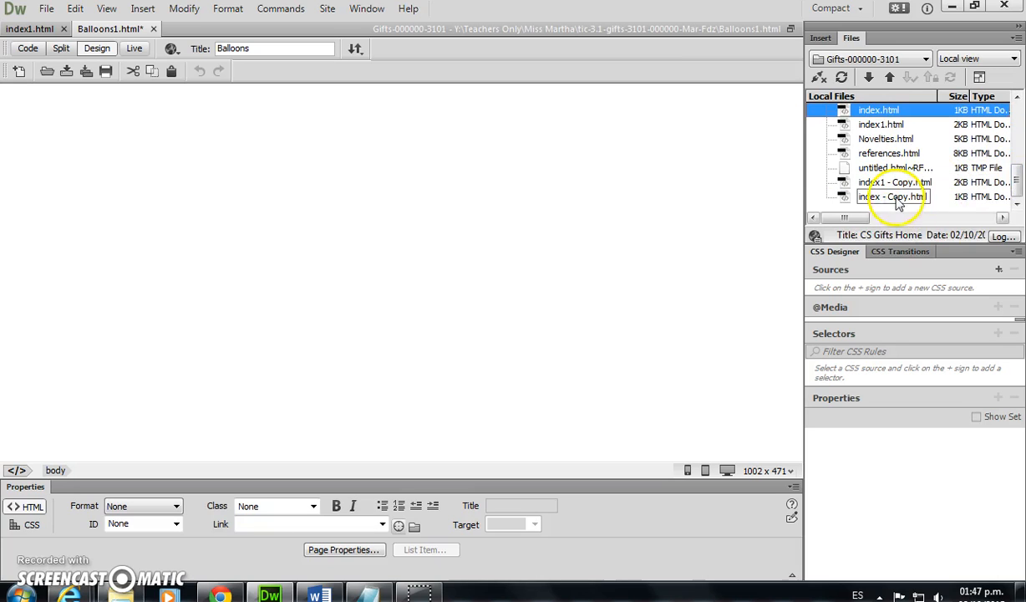
left_click(894, 197)
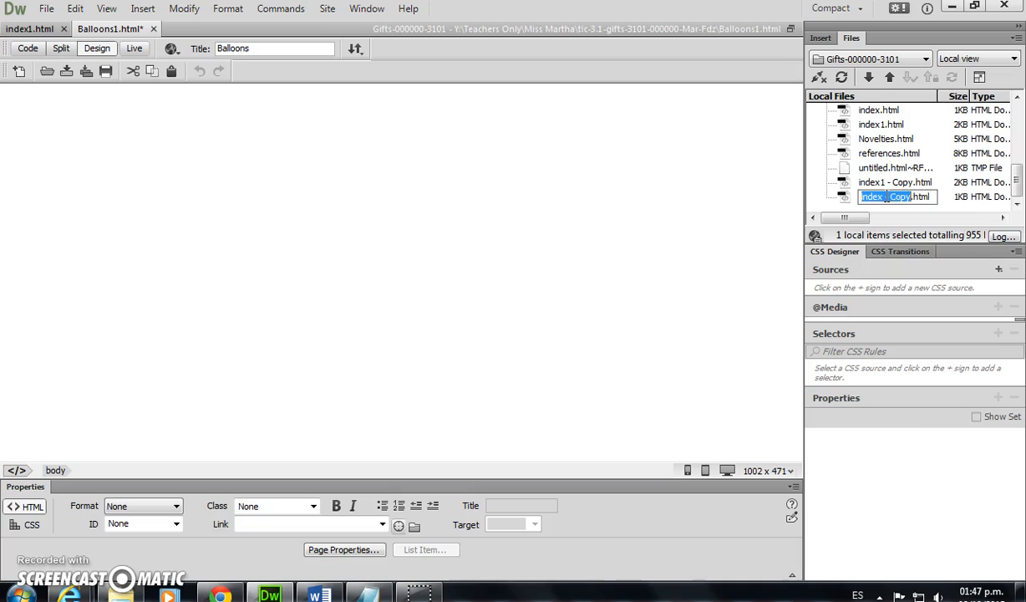
type("rename my page.ht")
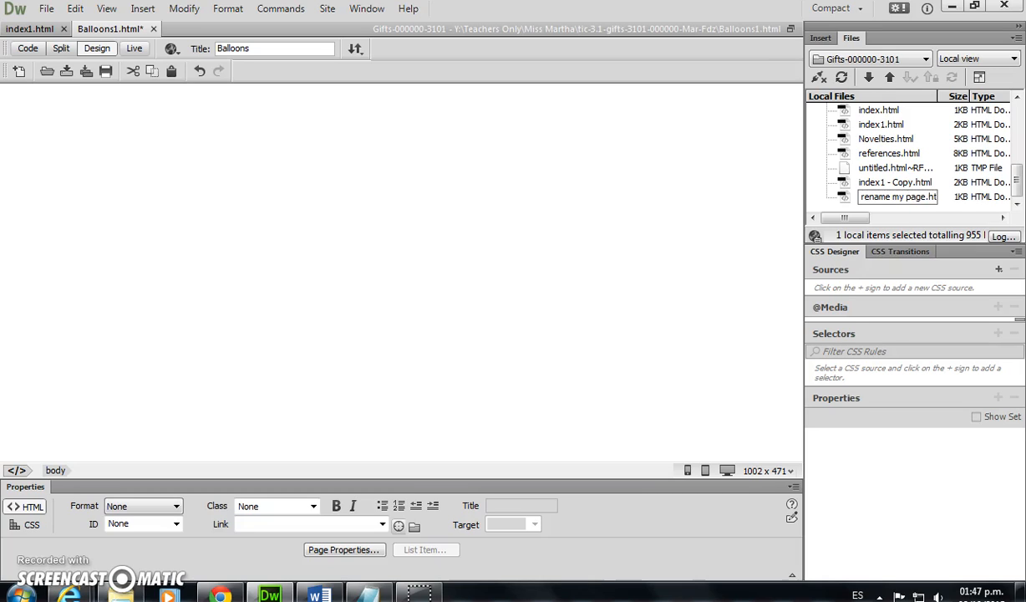
key("Return")
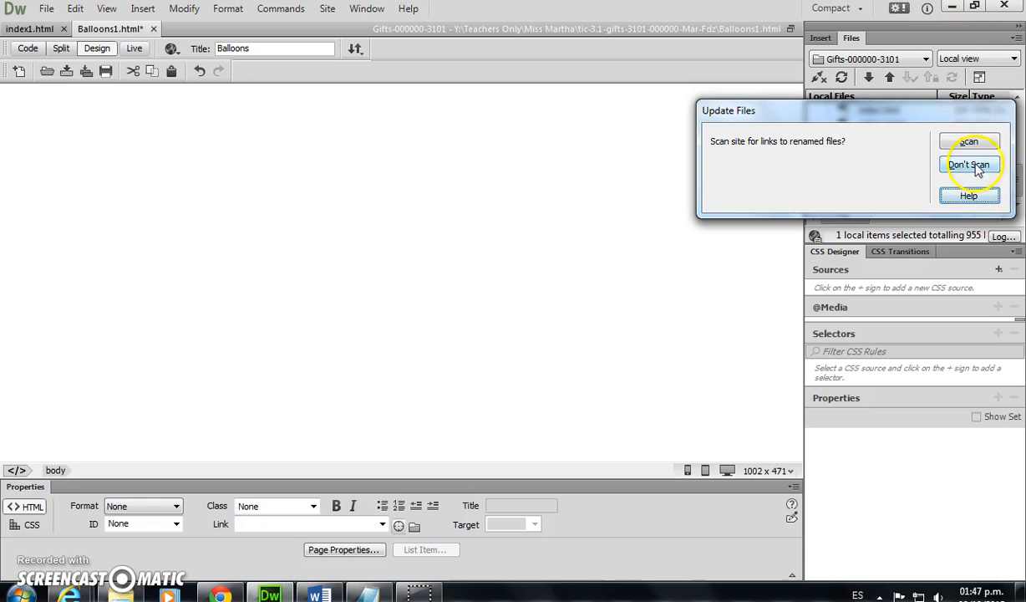
left_click(969, 163)
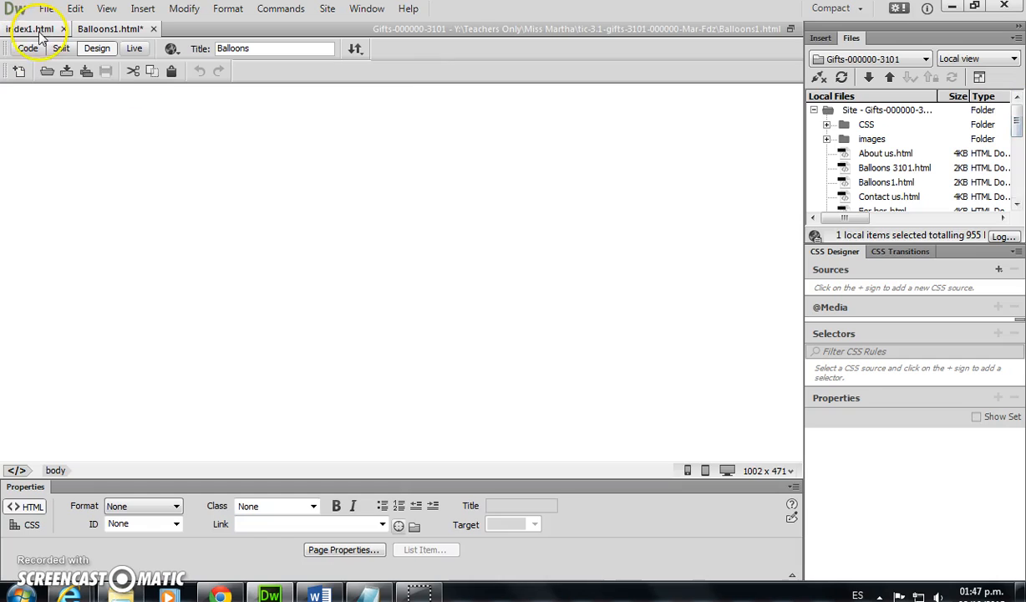
left_click(31, 28)
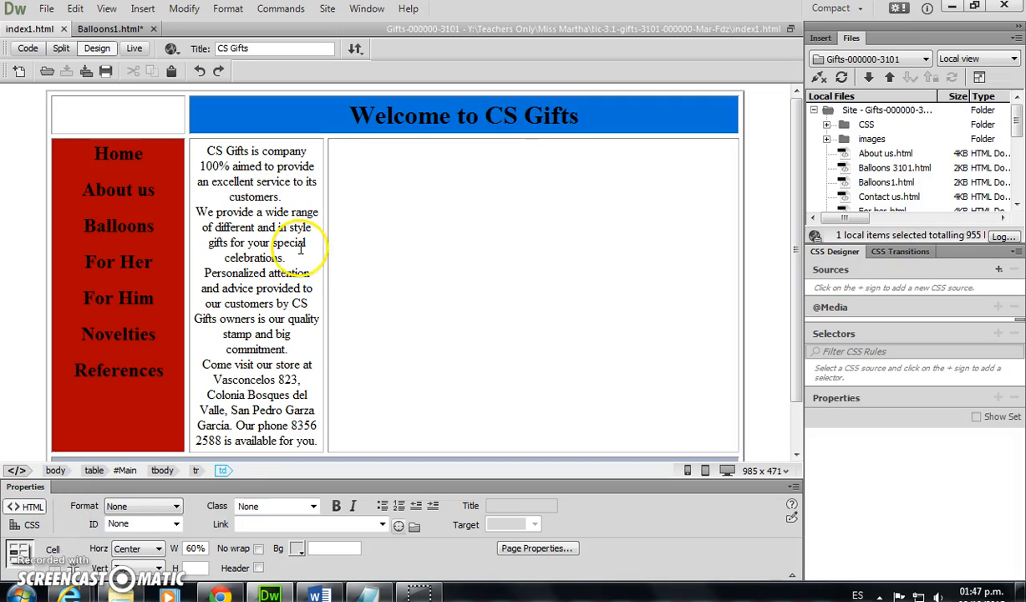
- Paste the index Main table into Balloons1, retitle the heading 'Balloons', and clear the description
left_click(94, 470)
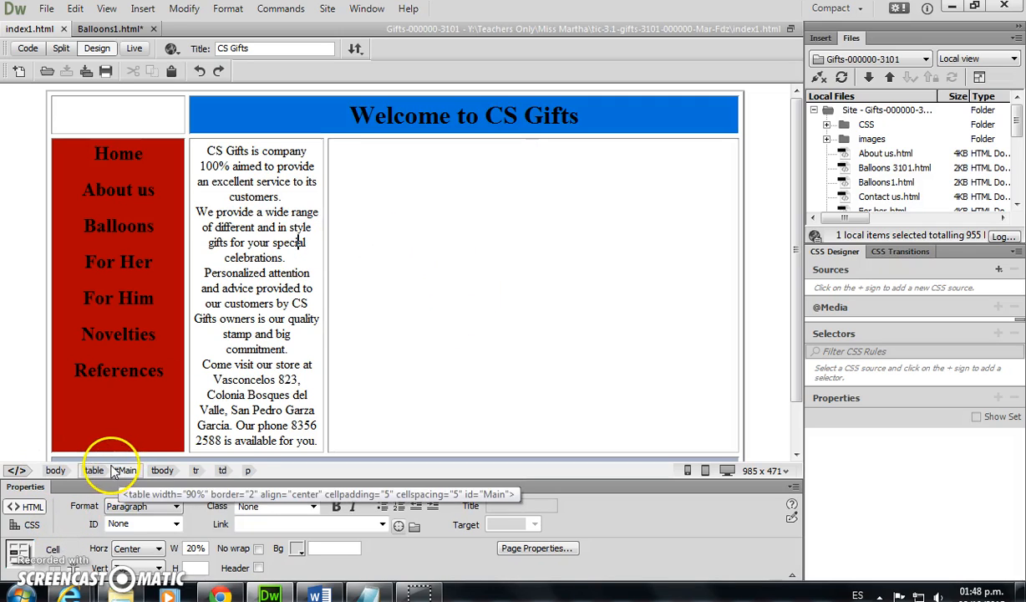
left_click(94, 469)
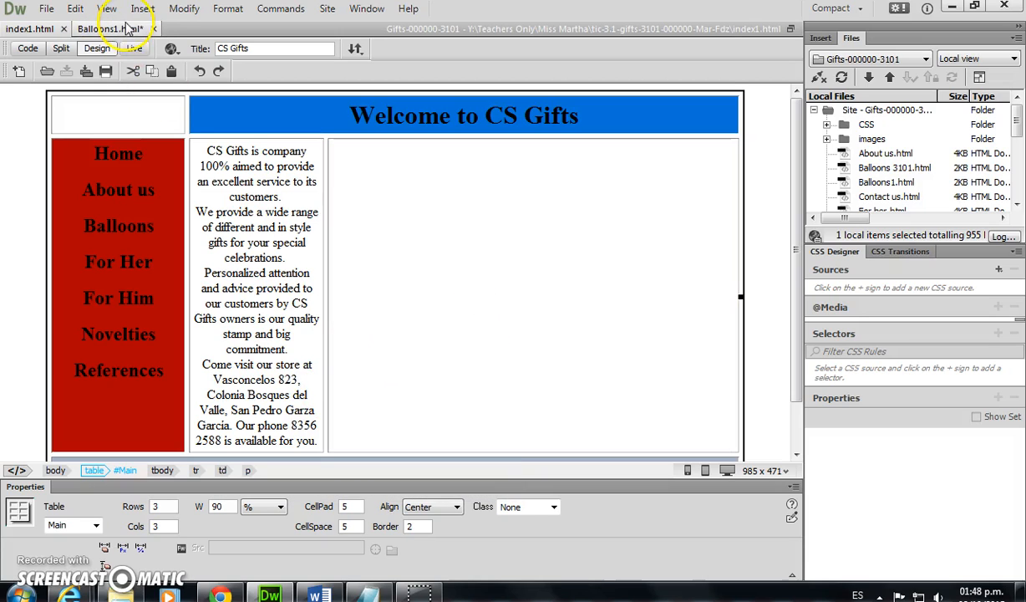
left_click(98, 28)
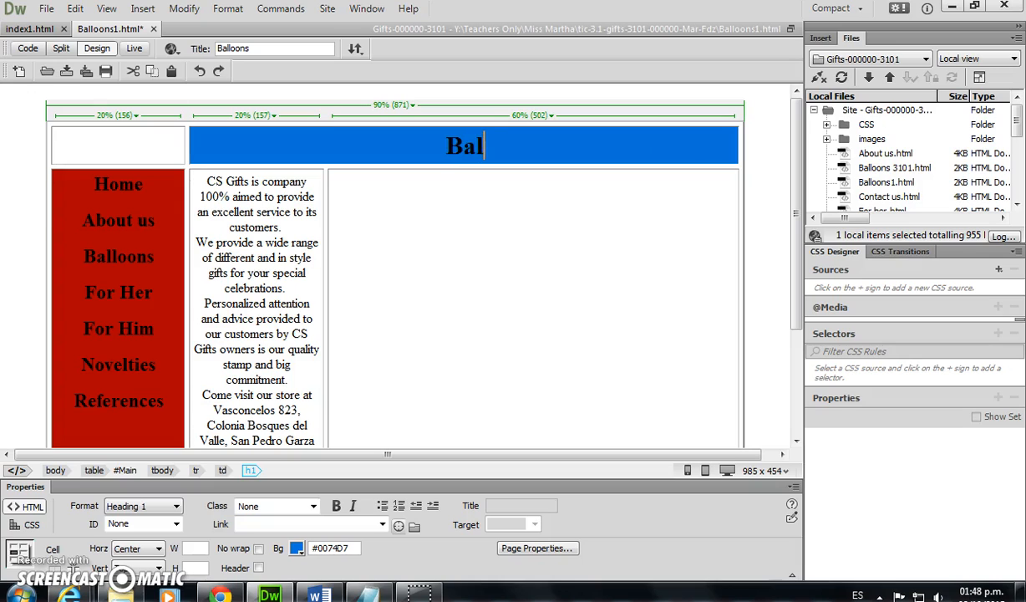
type("loons")
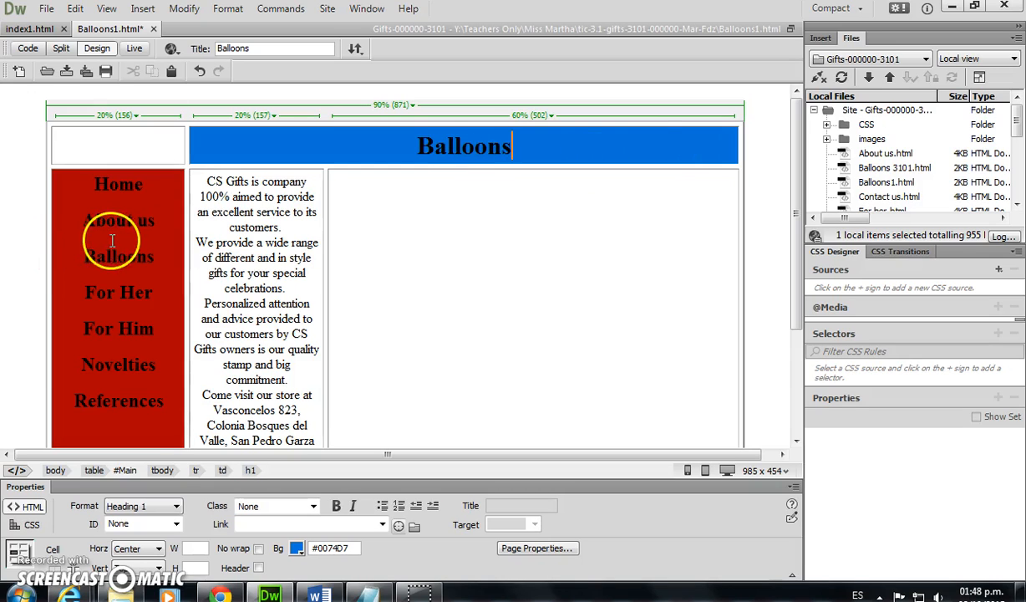
left_click_drag(204, 181, 316, 378)
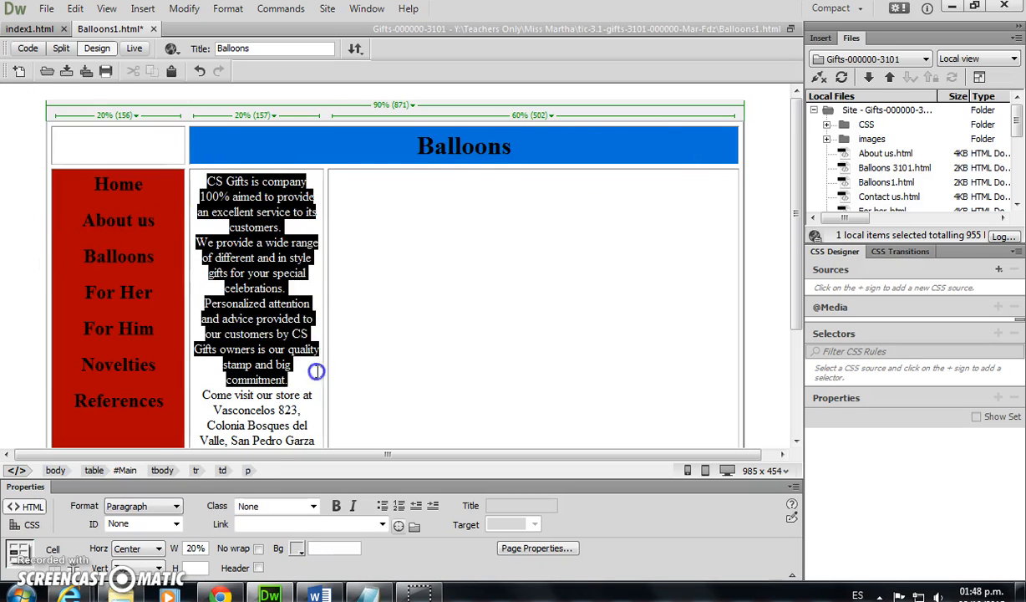
scroll("down", 3)
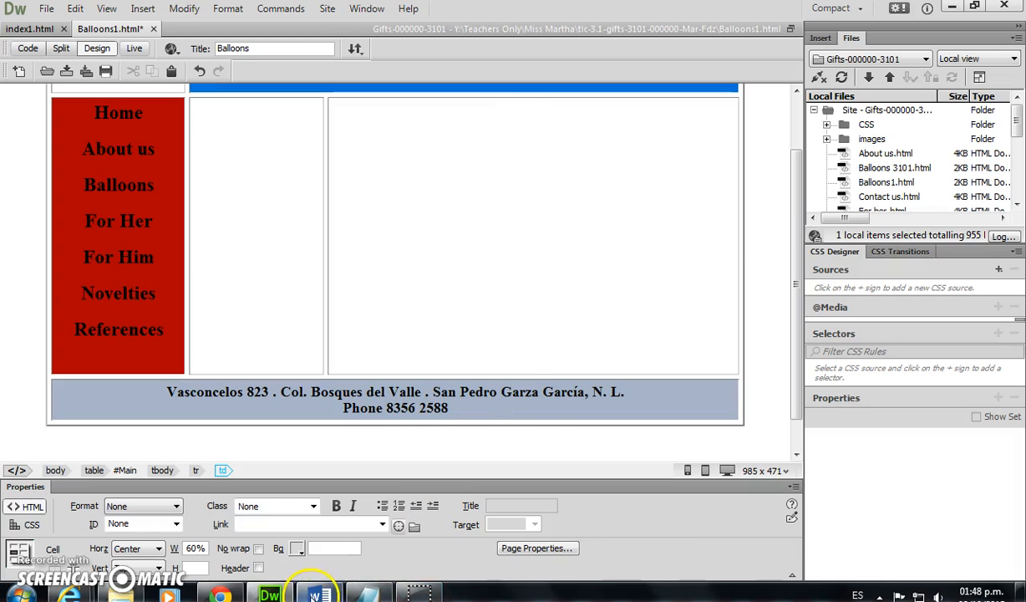
- Insert 2 columns after the content cell in the Balloons1 table
left_click(316, 595)
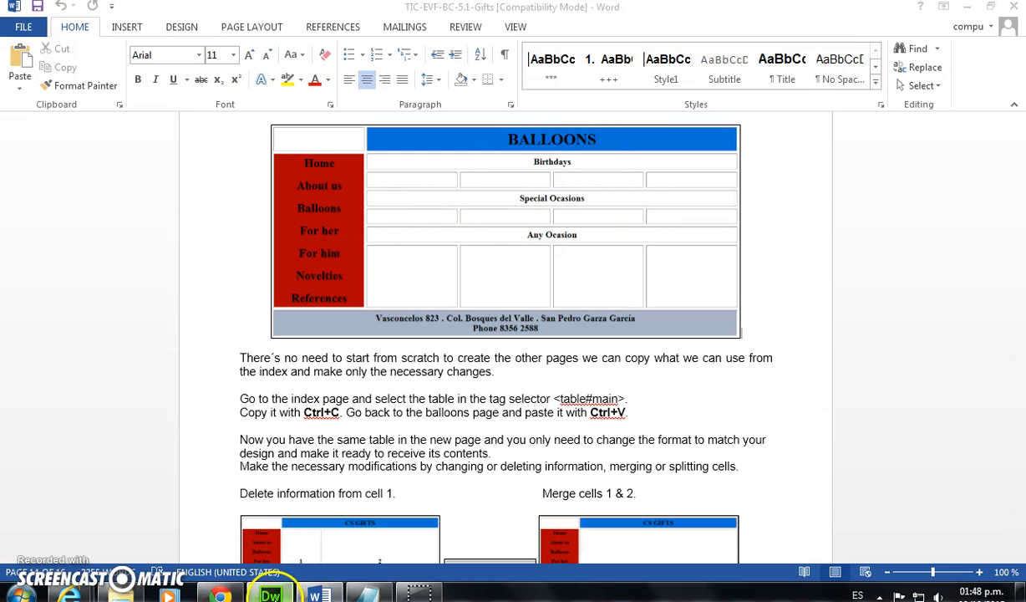
left_click(269, 595)
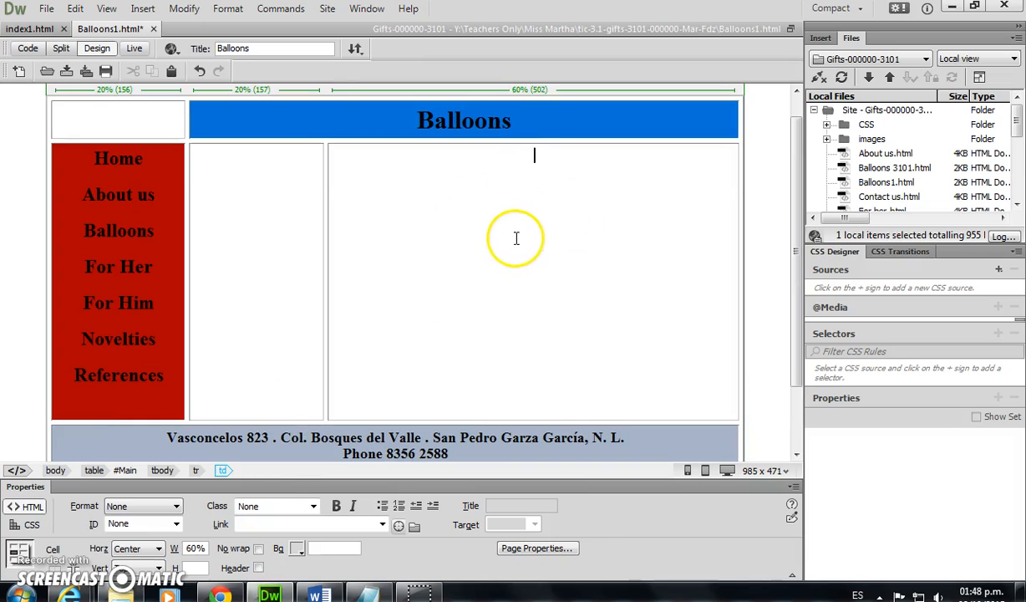
right_click(516, 238)
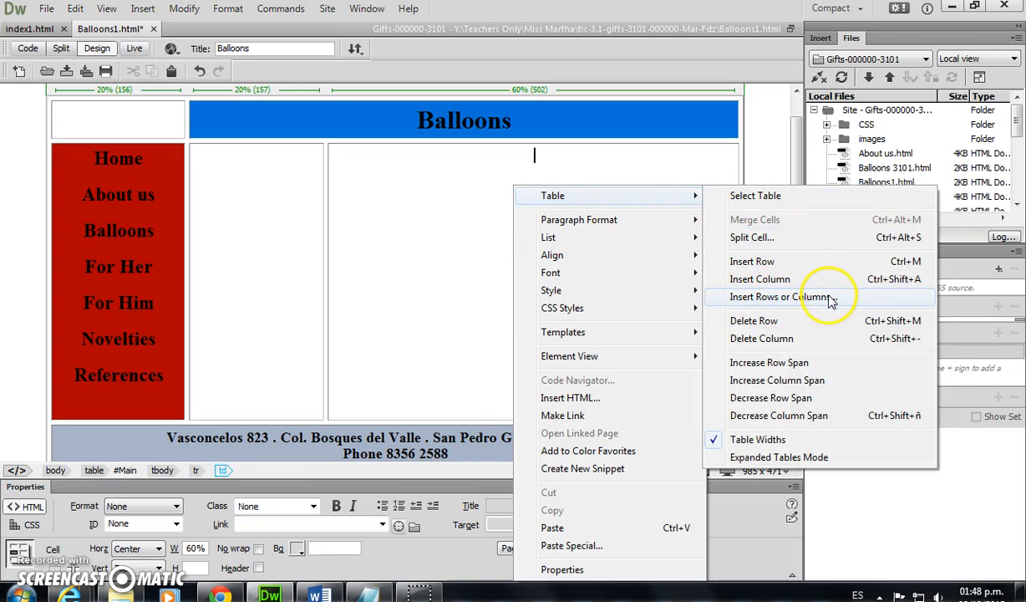
left_click(781, 297)
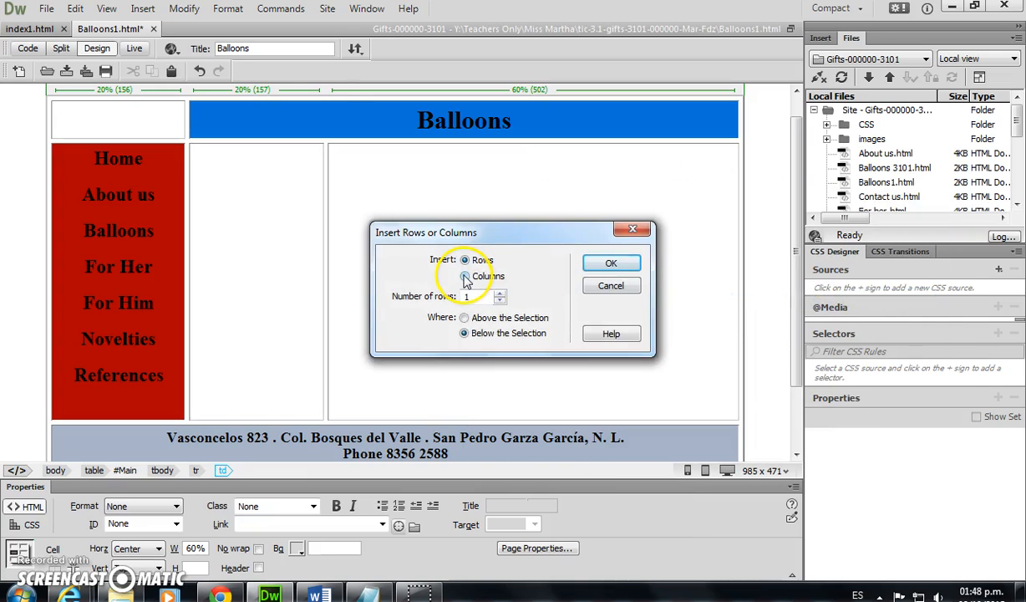
left_click(465, 276)
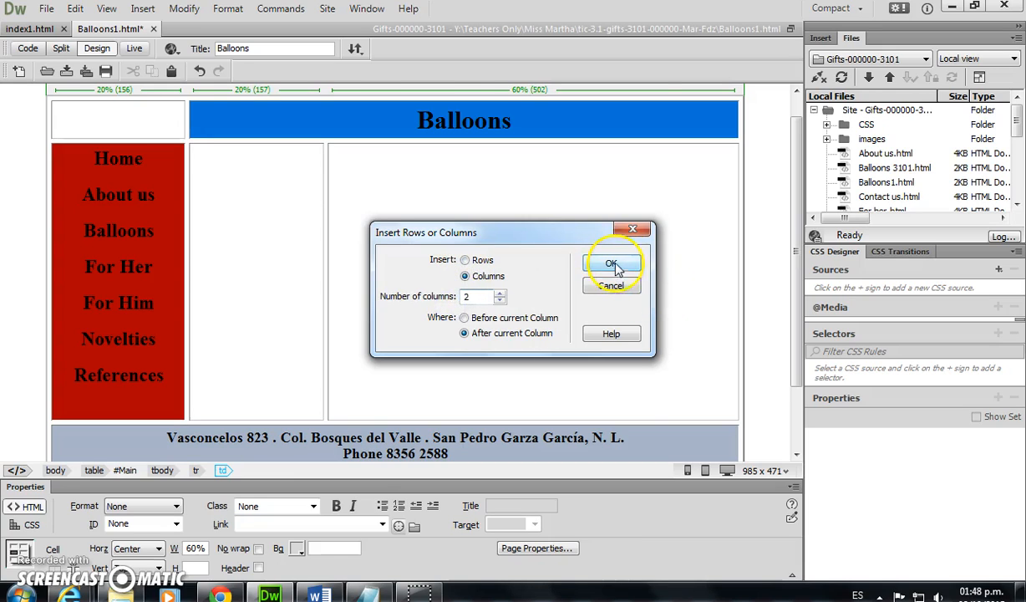
left_click(611, 263)
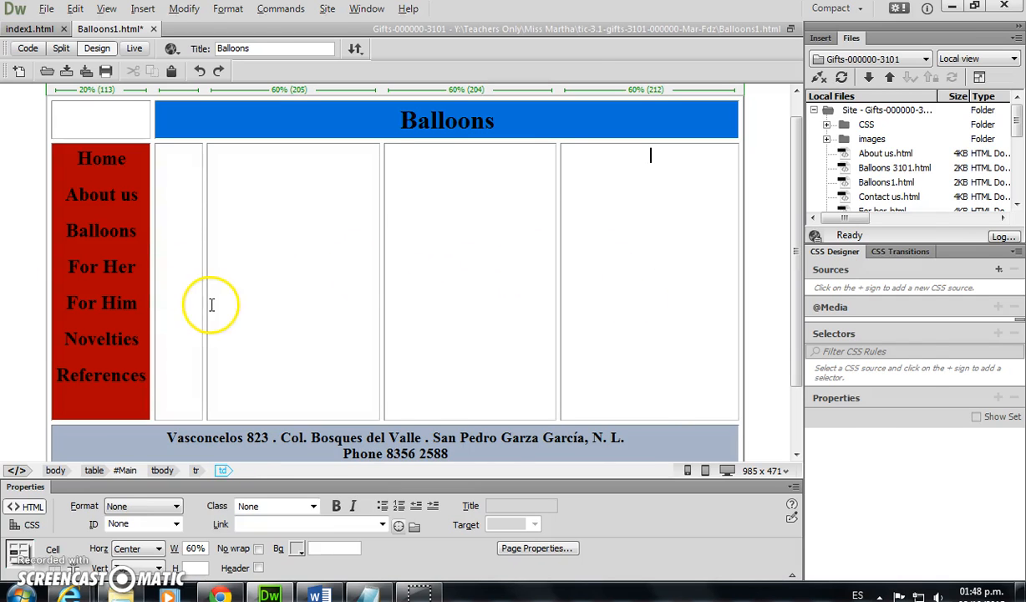
left_click(317, 595)
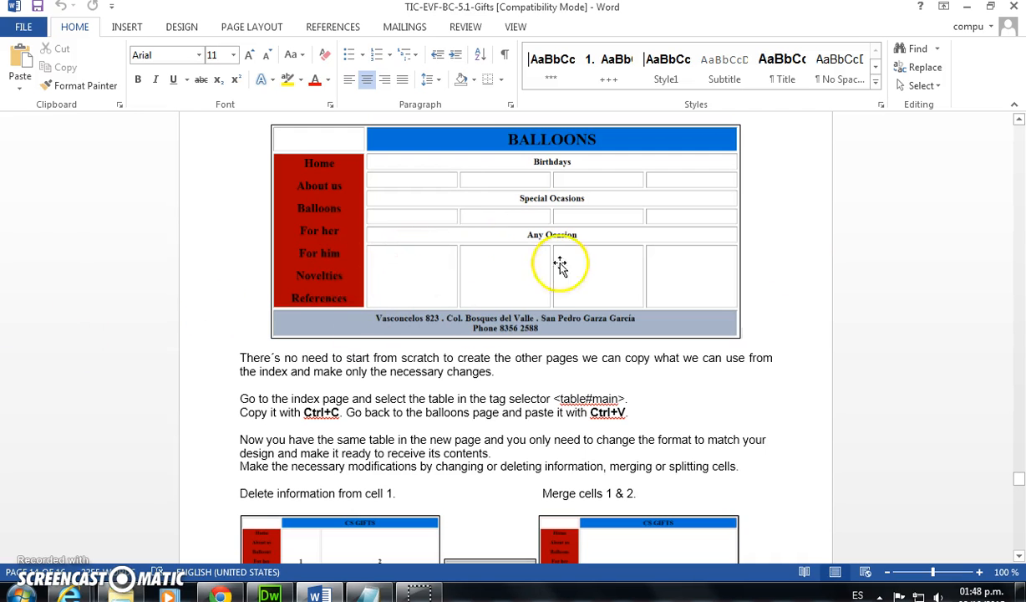
- Set every table column, menu and four content columns, to 20% width
left_click(268, 596)
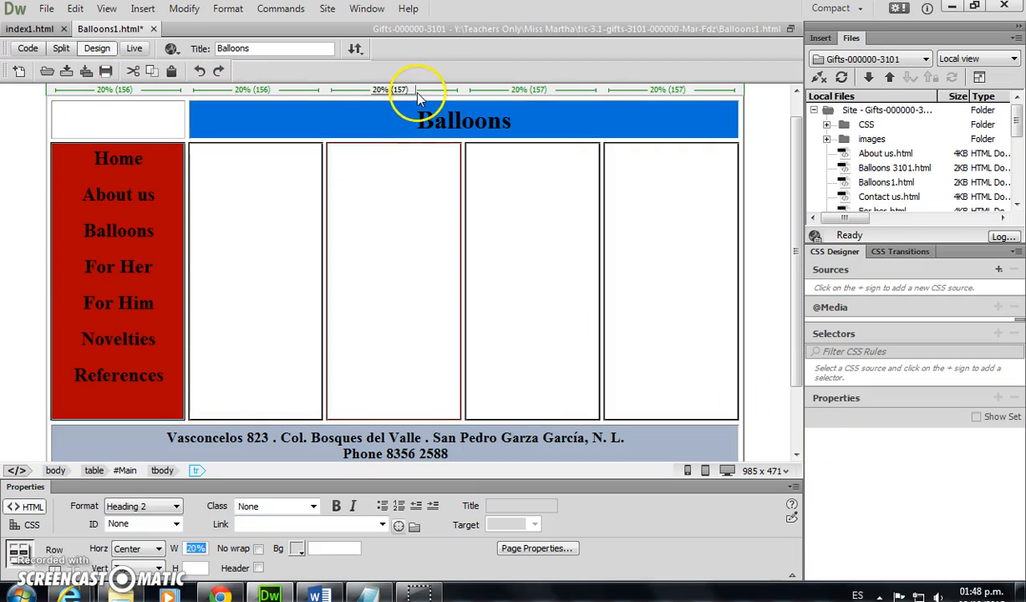
mouse_move(463, 558)
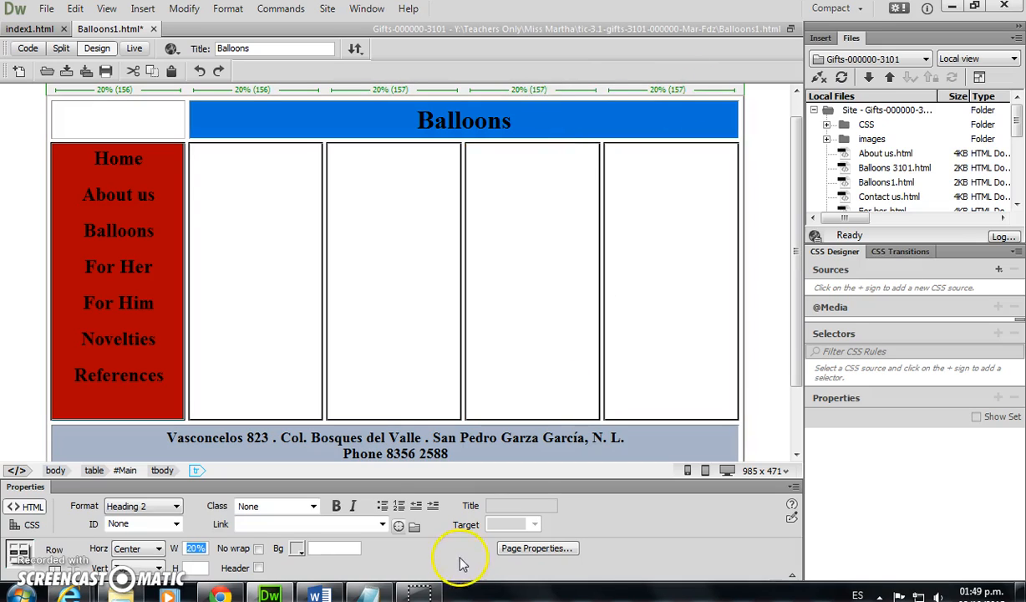
left_click(376, 359)
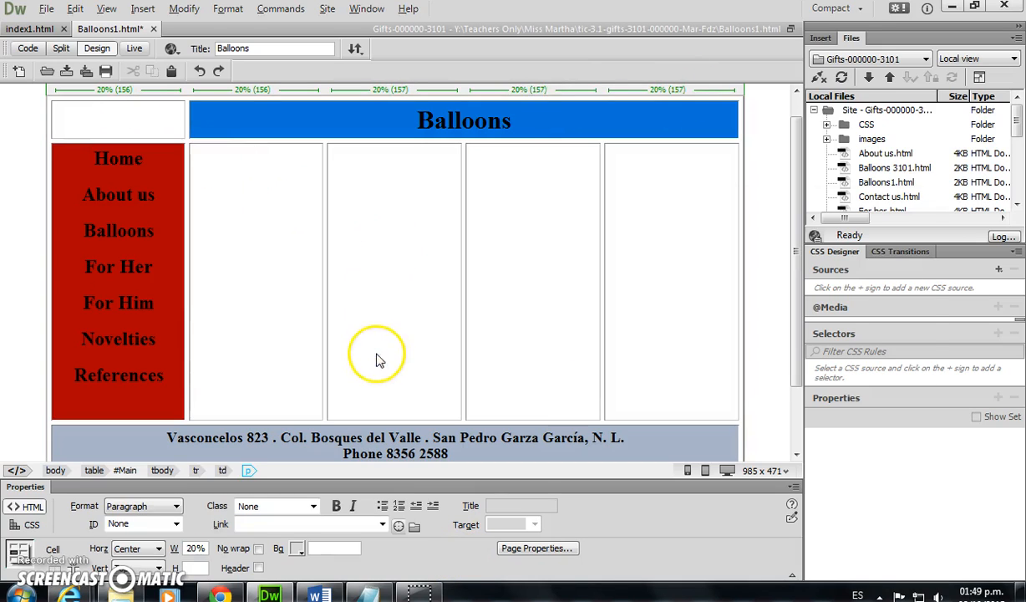
left_click(315, 594)
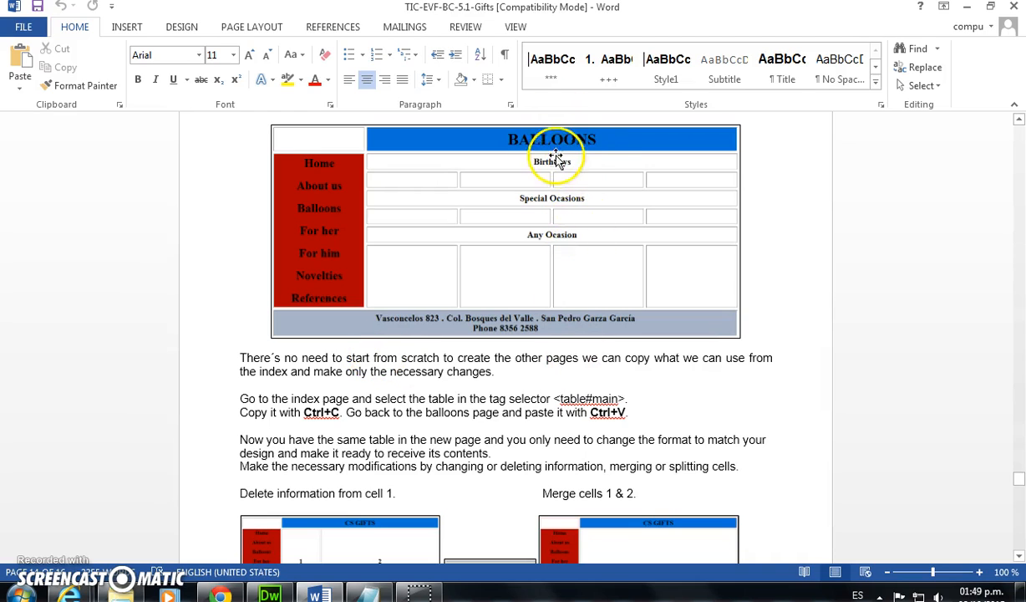
left_click(268, 595)
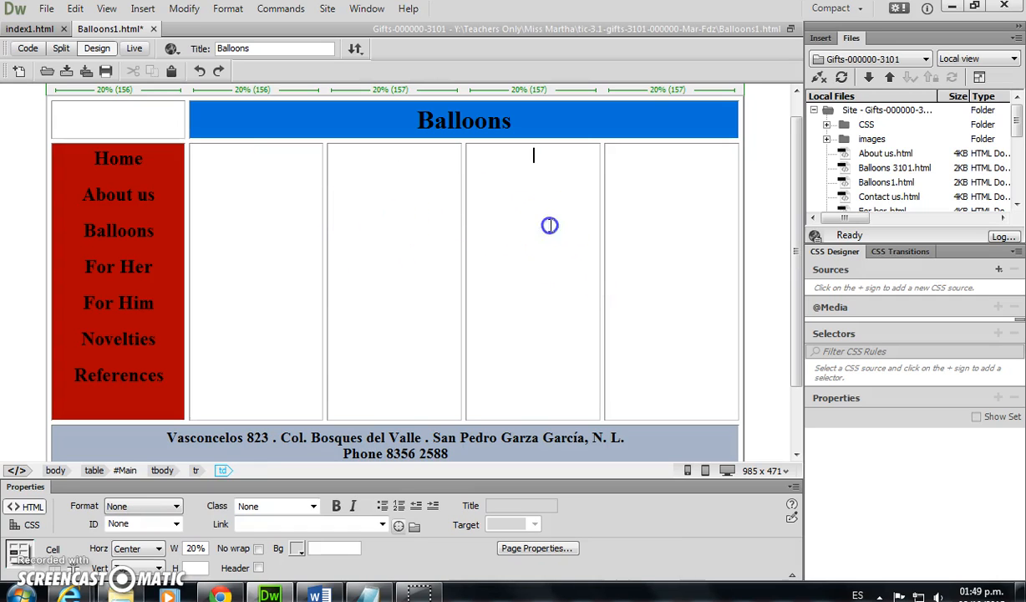
left_click(394, 250)
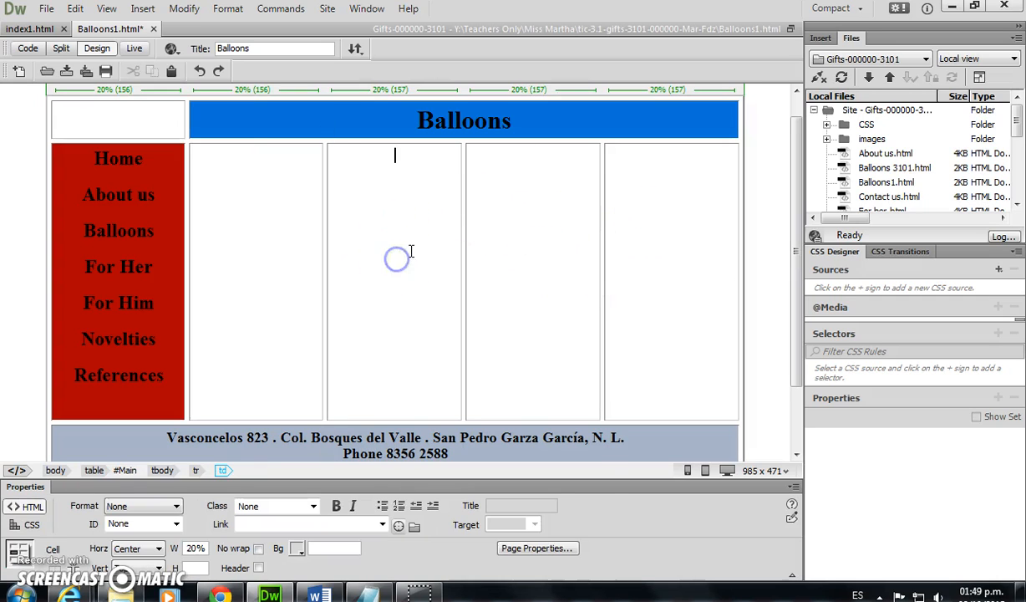
- Insert 5 short rows above the tall content row beside the red menu
right_click(395, 259)
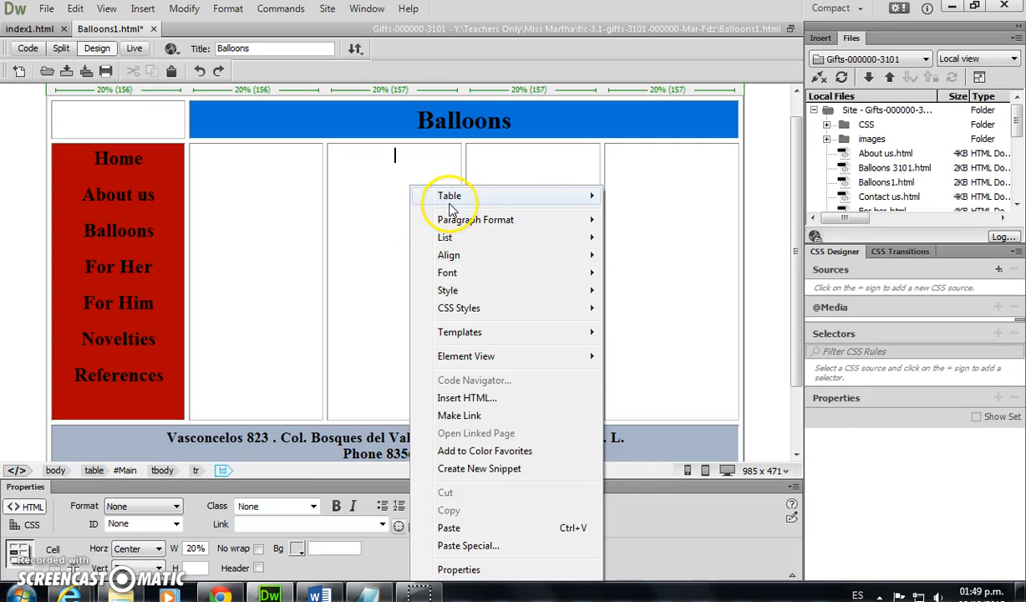
mouse_move(450, 194)
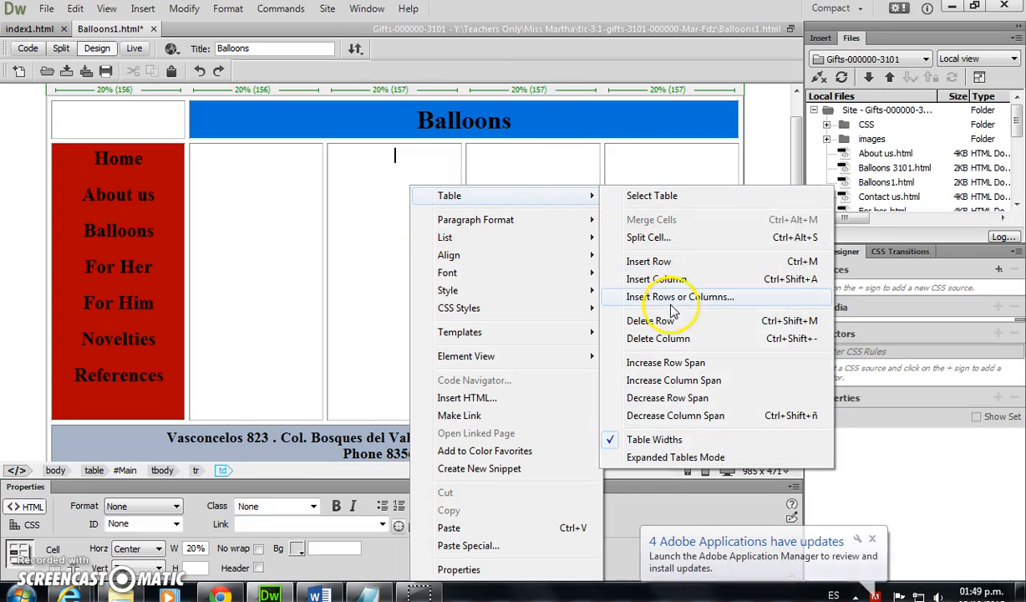
left_click(676, 297)
type("5")
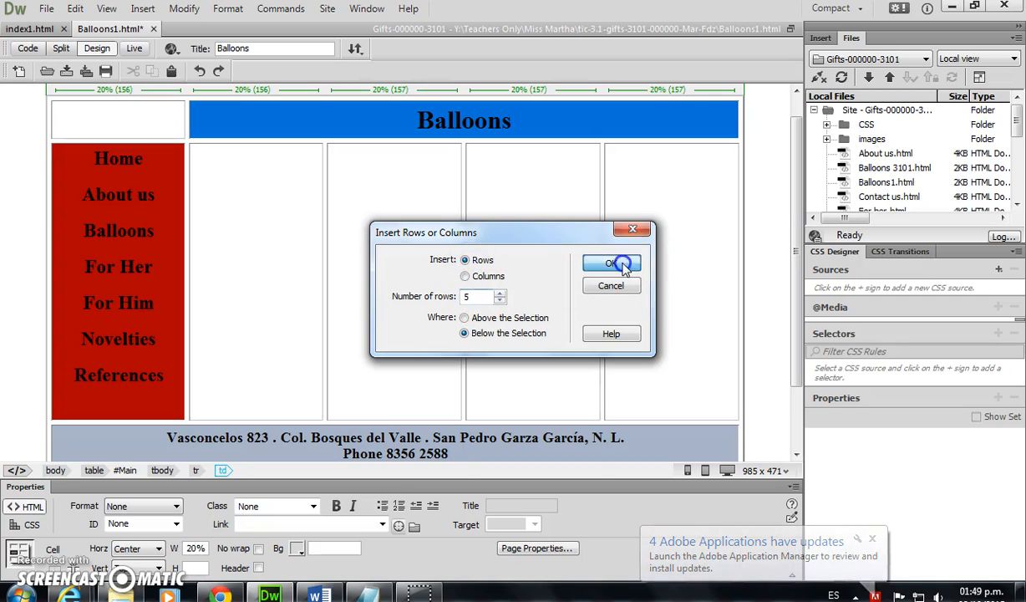
left_click(610, 263)
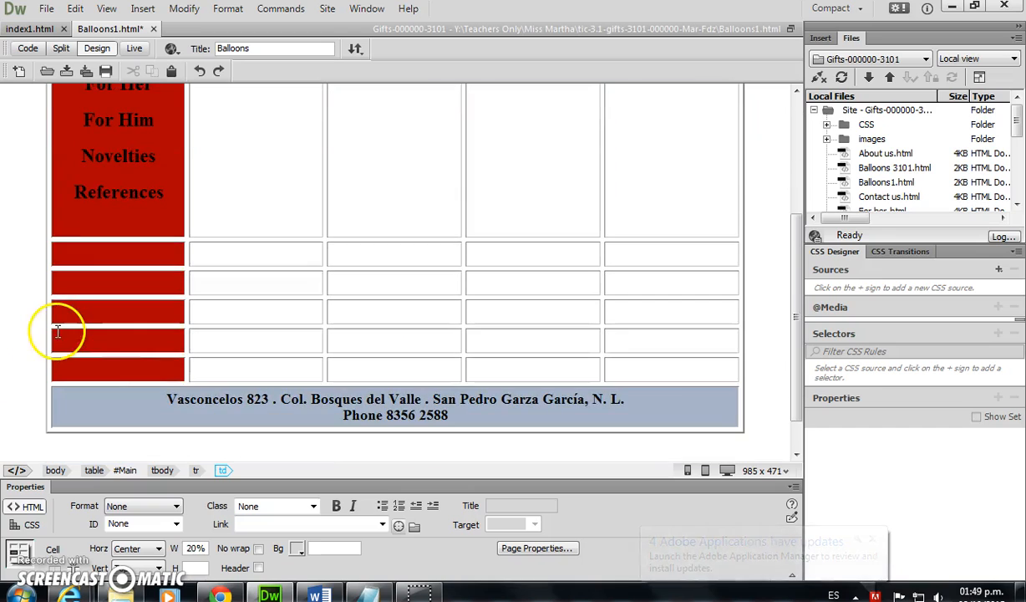
scroll("down", 3)
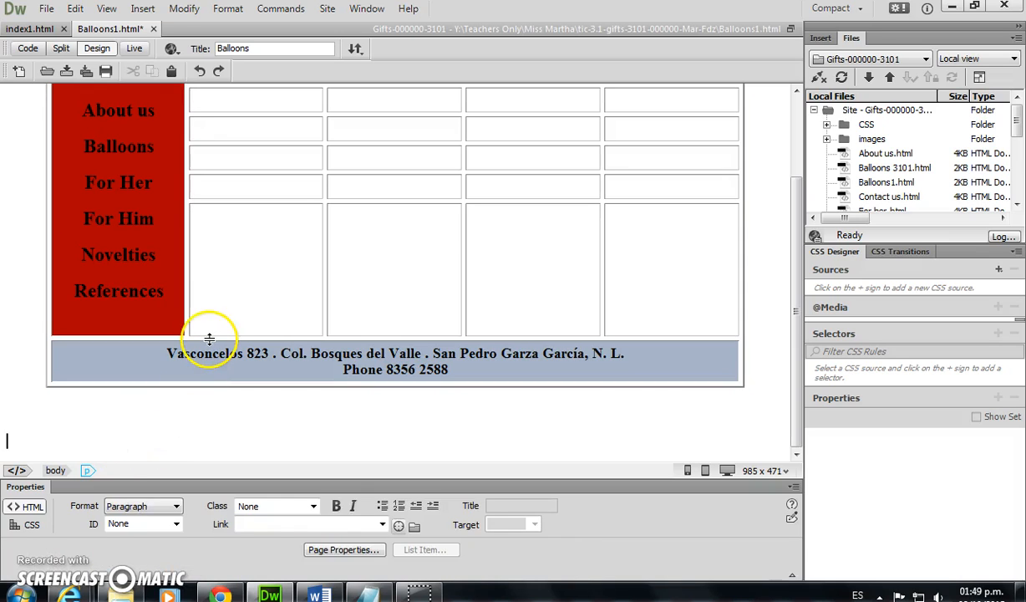
left_click(169, 315)
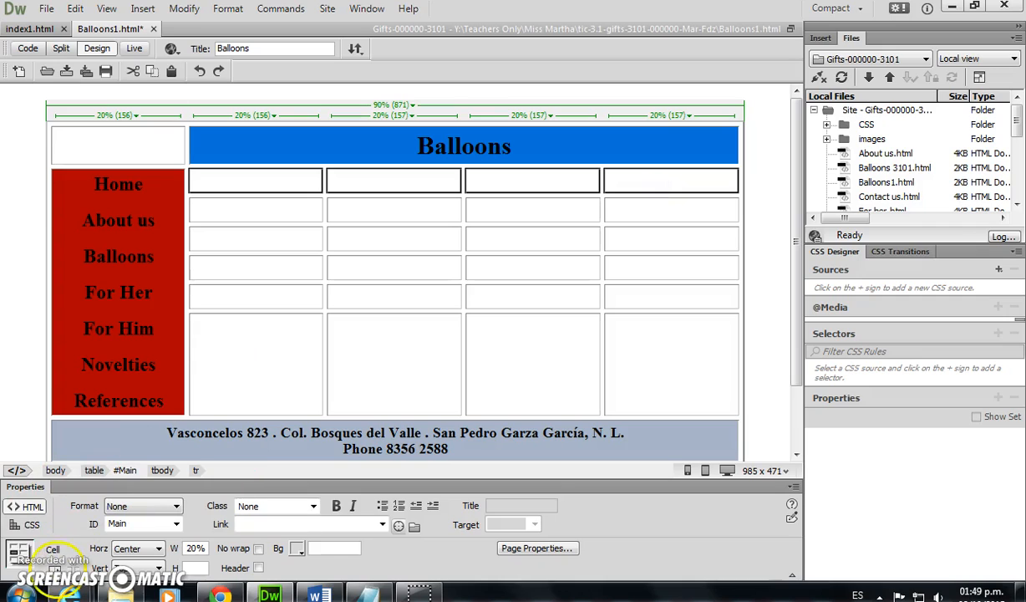
- Merge the top short row into one cell headed 'Birthdays'
left_click(479, 181)
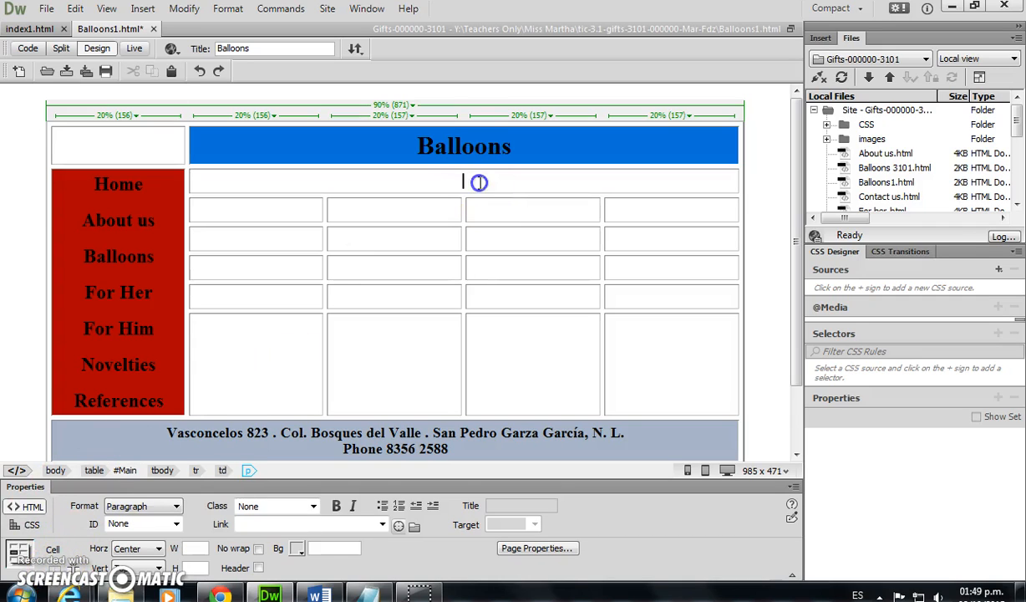
type("Birt")
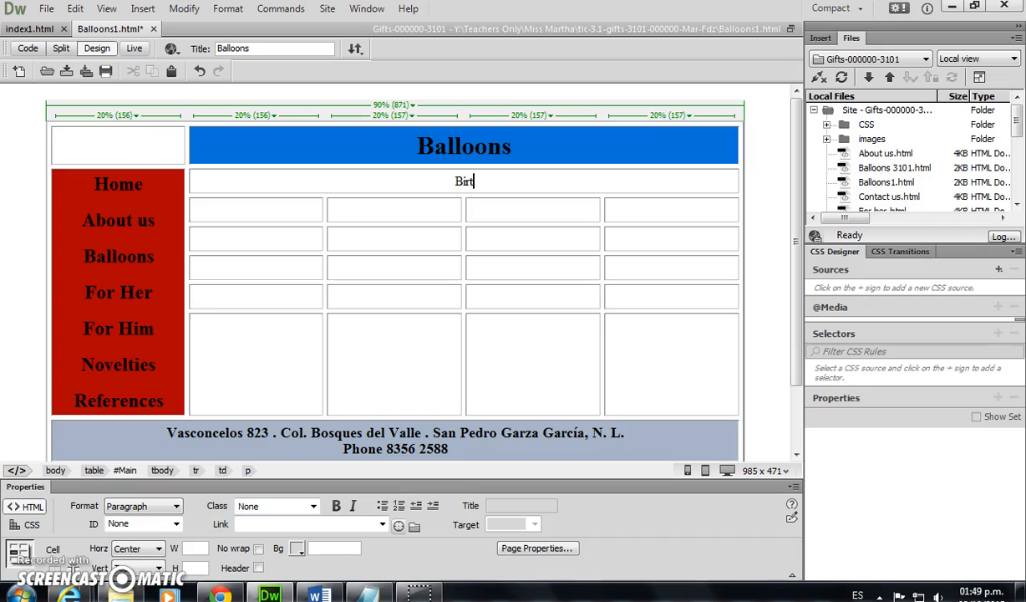
type("hdays")
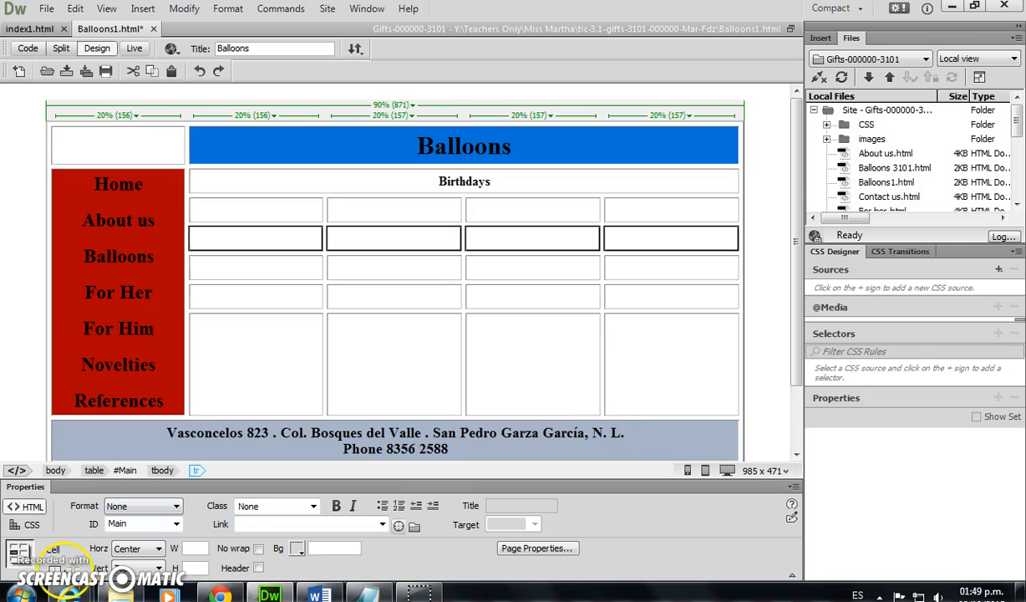
- Merge the third short row into a 'Special Occasions' Heading 4 cell
left_click(474, 238)
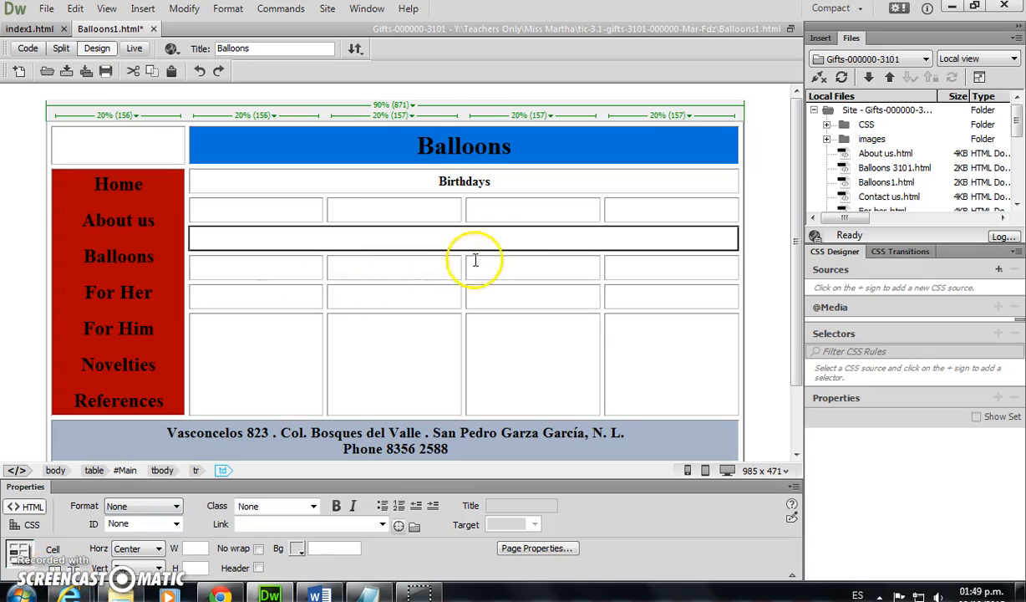
type("Spe")
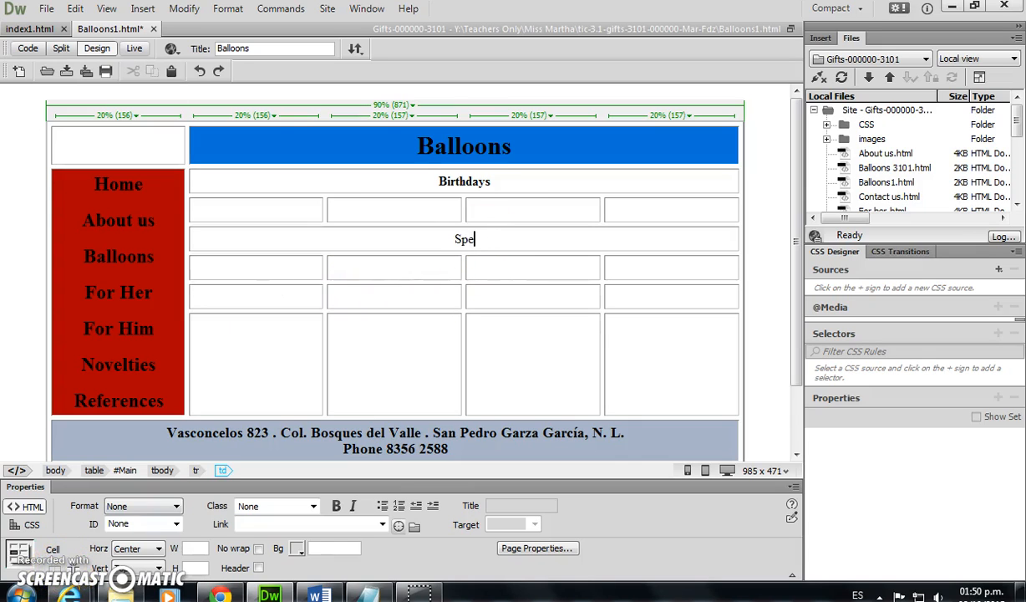
type("cial Occa")
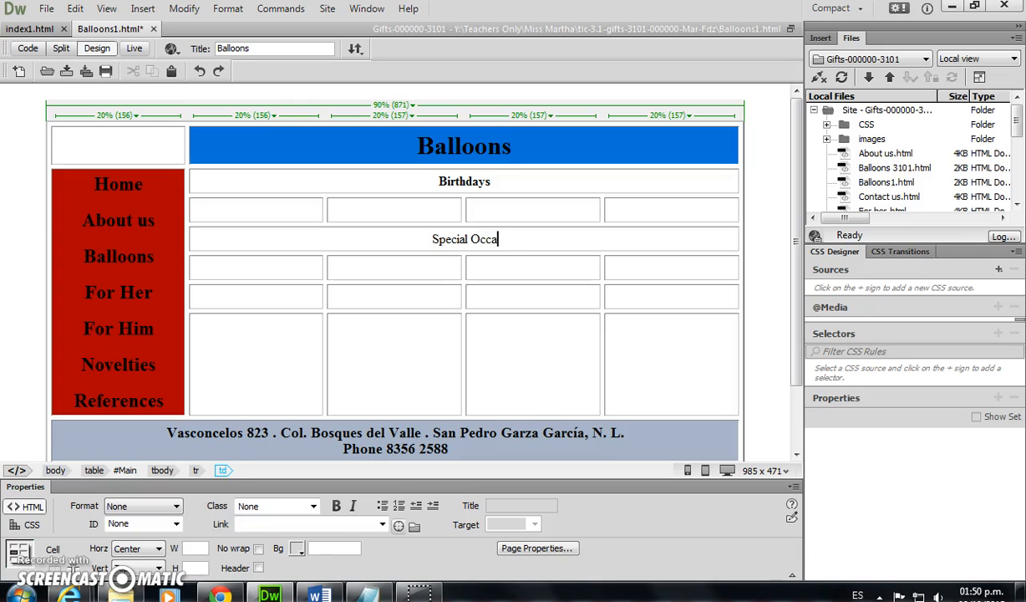
type("sions")
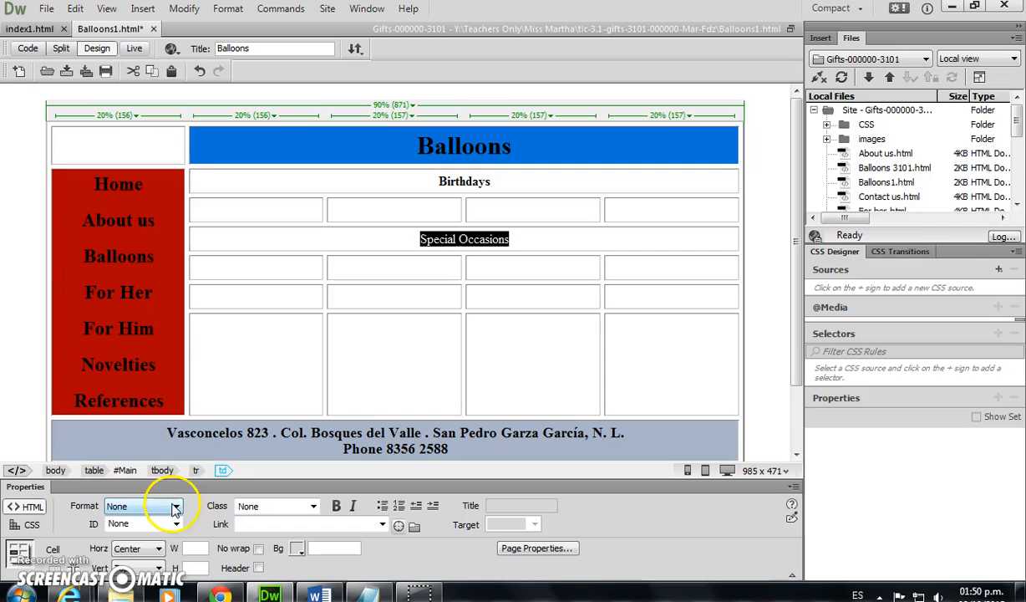
left_click(304, 306)
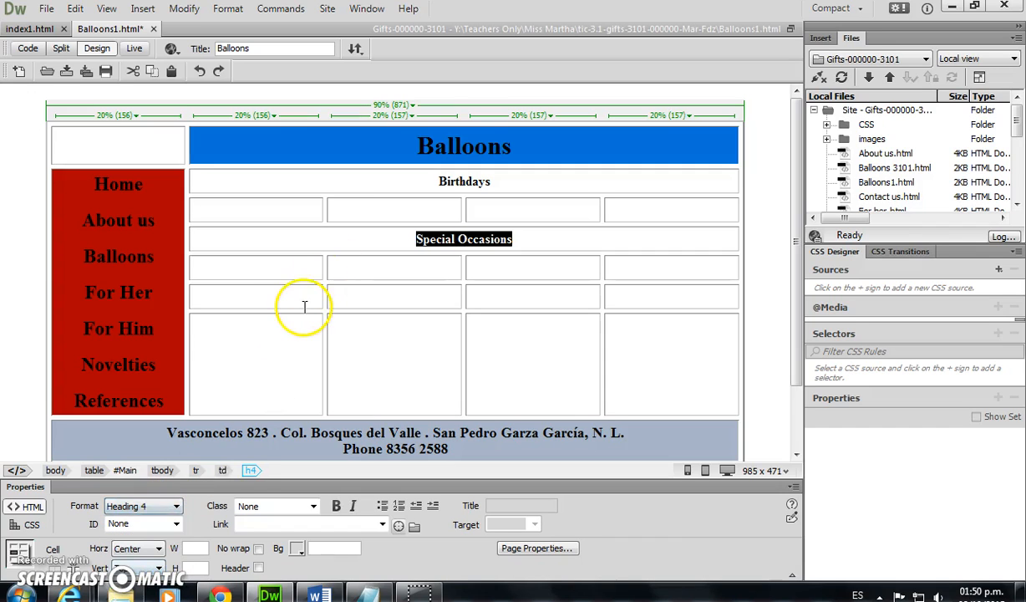
left_click(195, 469)
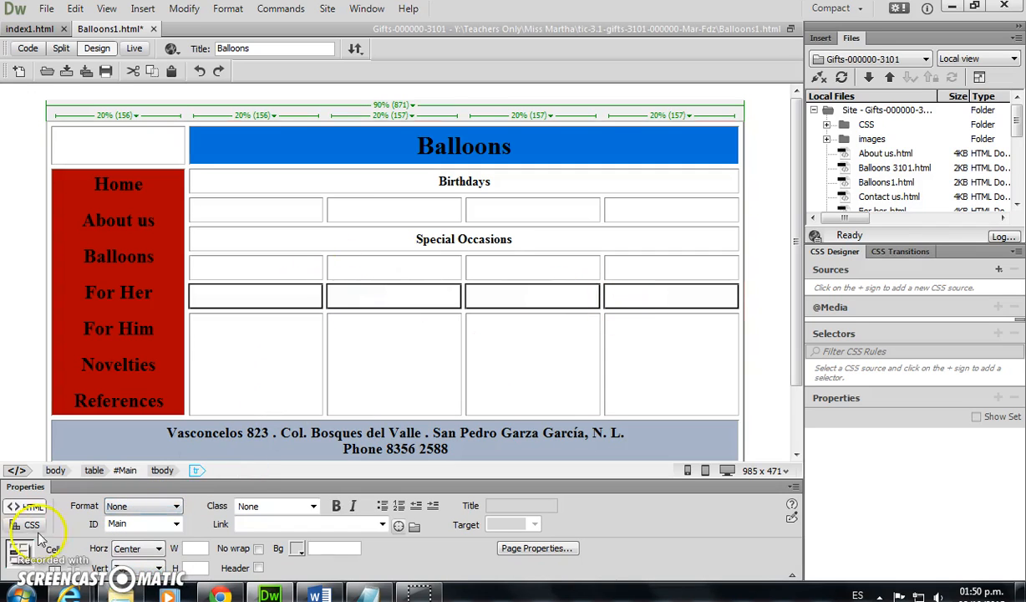
- Merge the fifth short row into an 'Any Occasion' Heading 4 cell
left_click(457, 295)
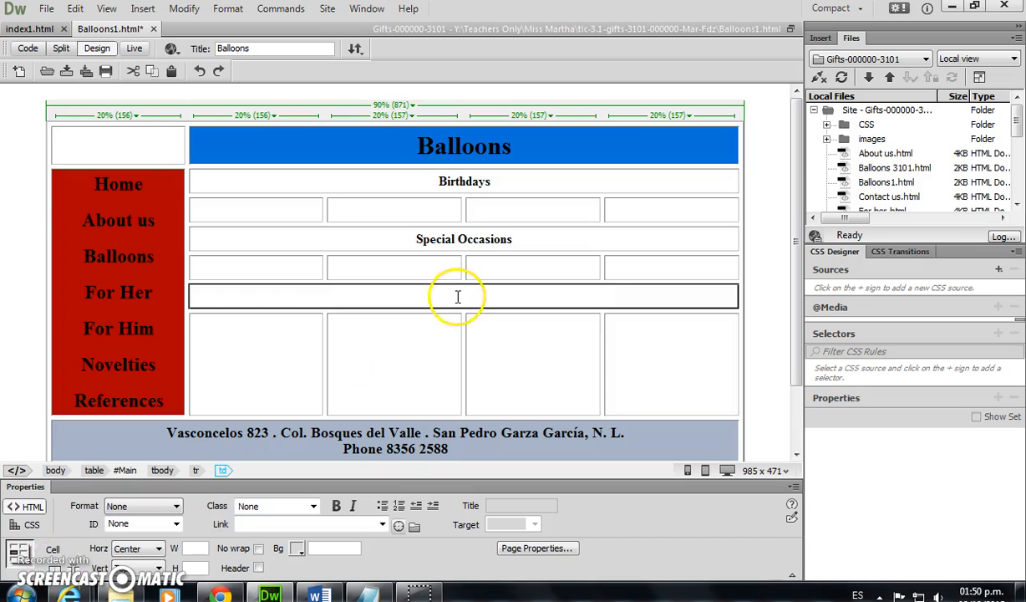
type("Any")
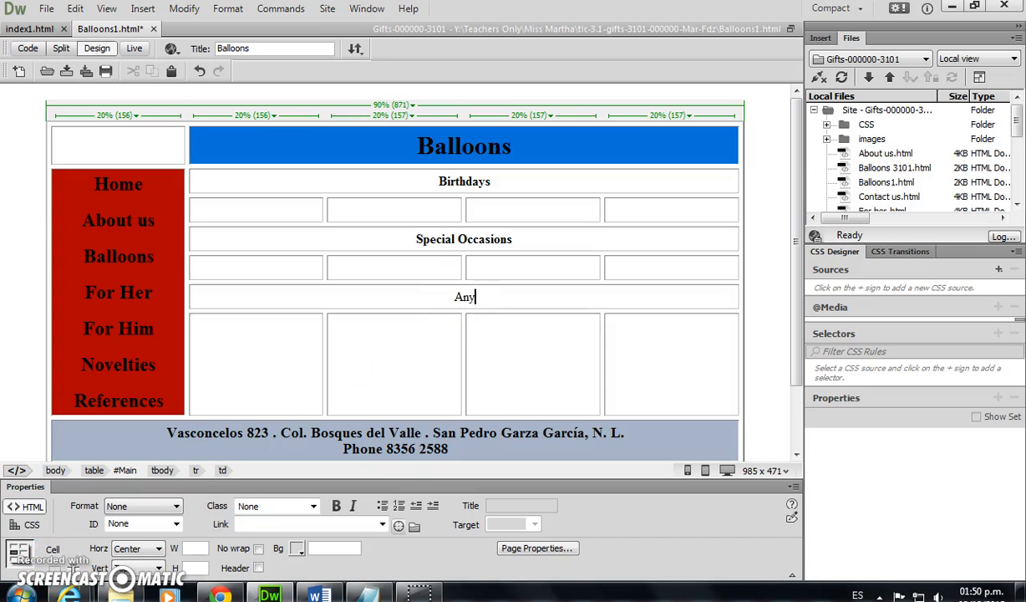
type("Occasion")
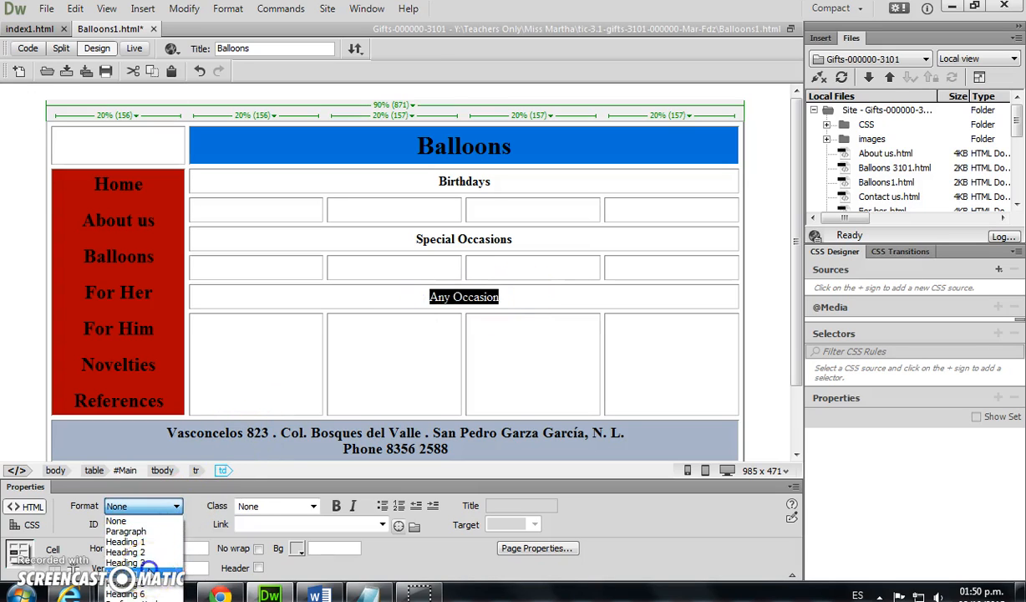
left_click(125, 562)
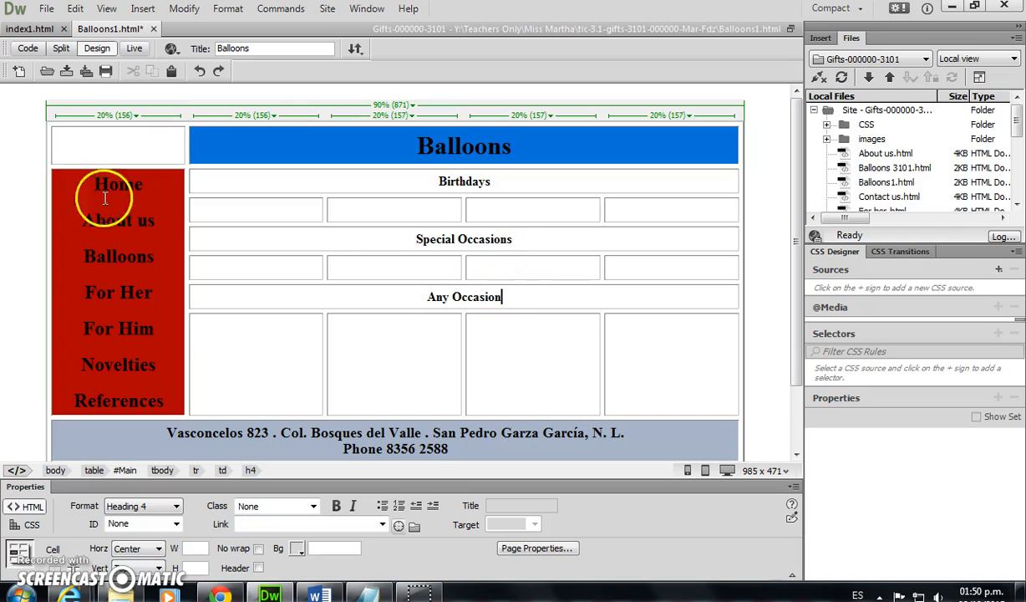